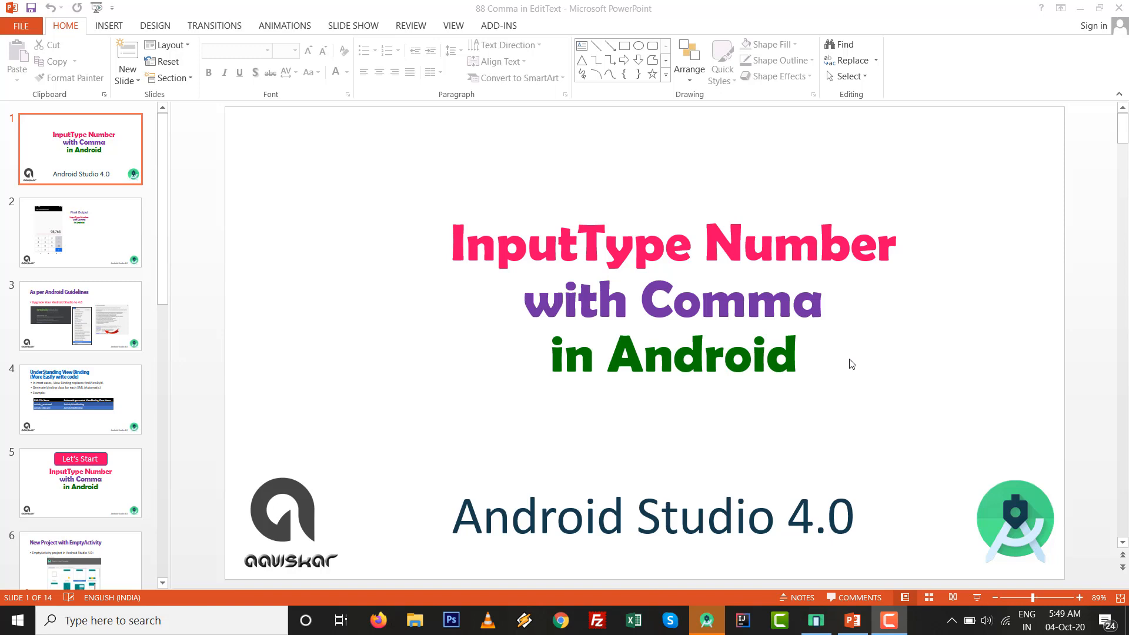
{"action": "mouse_move", "coordinate": [819, 348]}
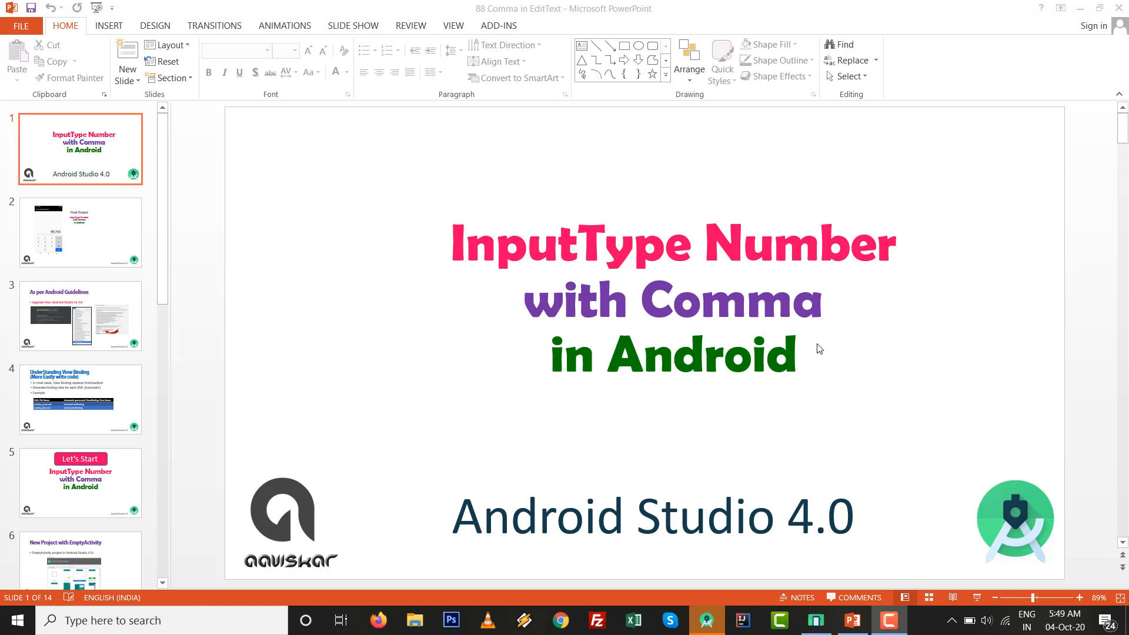
{"action": "mouse_move", "coordinate": [47, 223]}
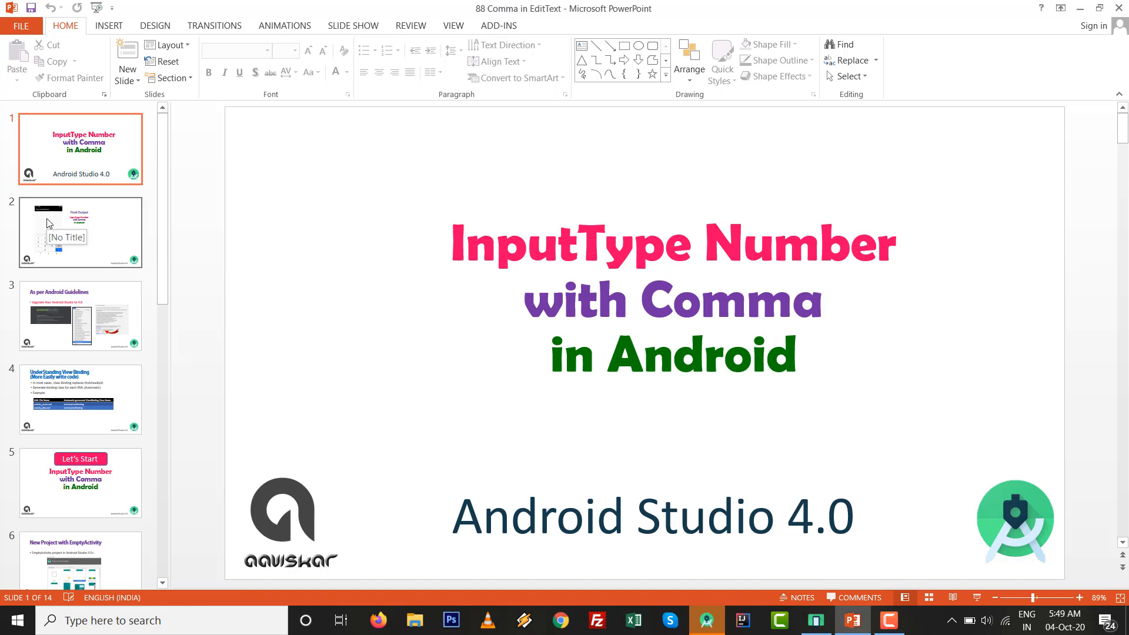
- Show the Final Output slide with the emulator displaying 98,765
{"action": "left_click", "coordinate": [80, 232]}
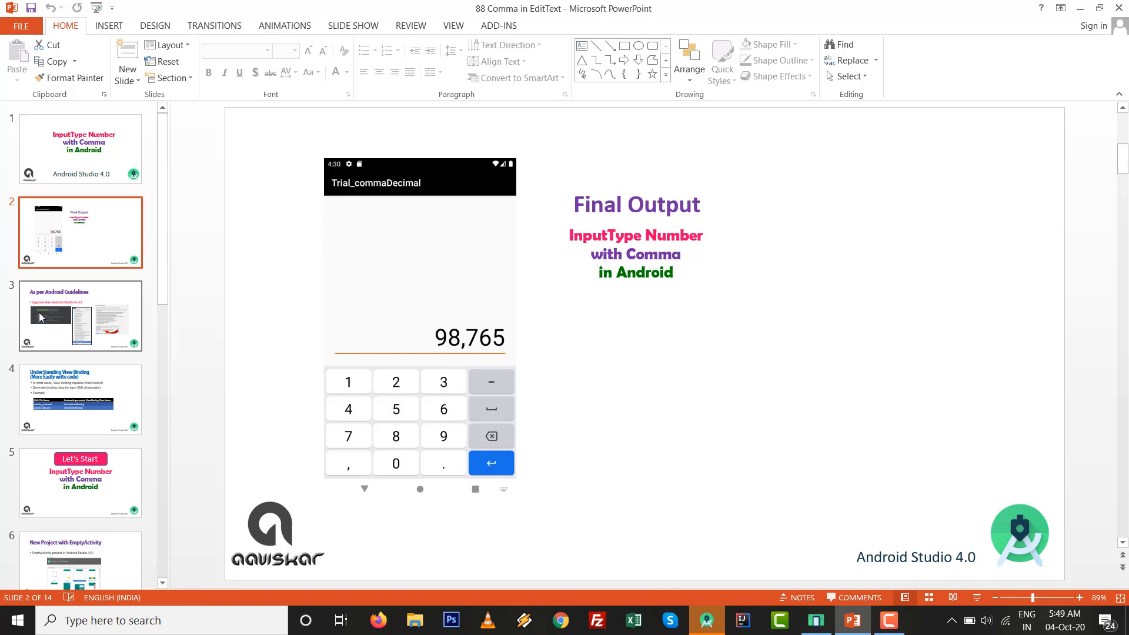
- Step through the guidelines, View Binding and New Project slides to the build.gradle viewBinding slide
{"action": "left_click", "coordinate": [80, 315]}
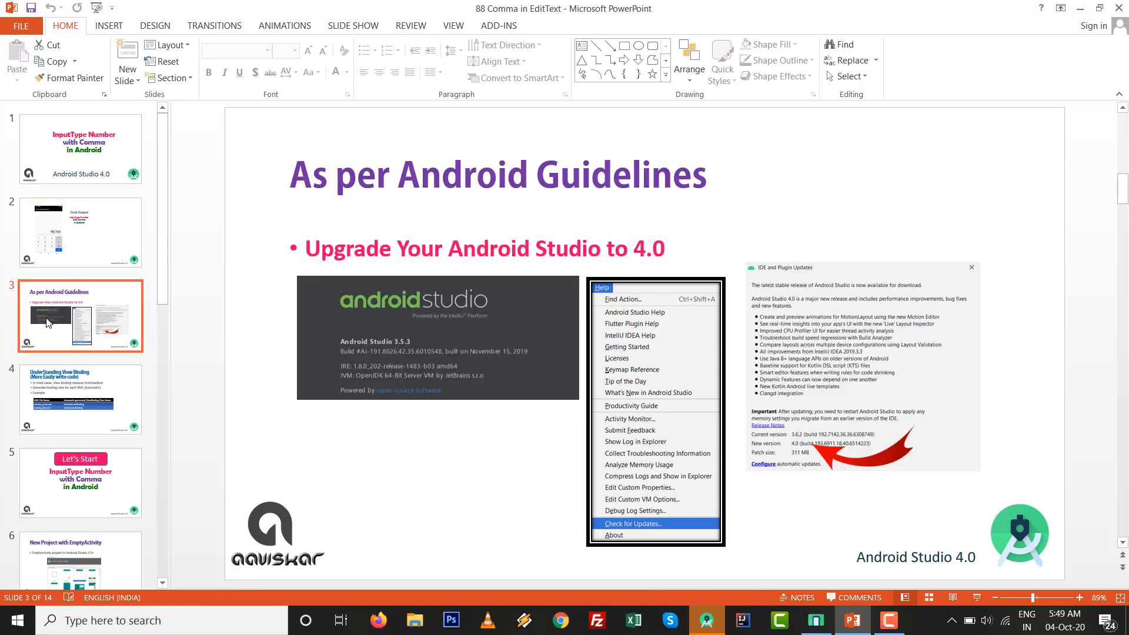
{"action": "mouse_move", "coordinate": [46, 340]}
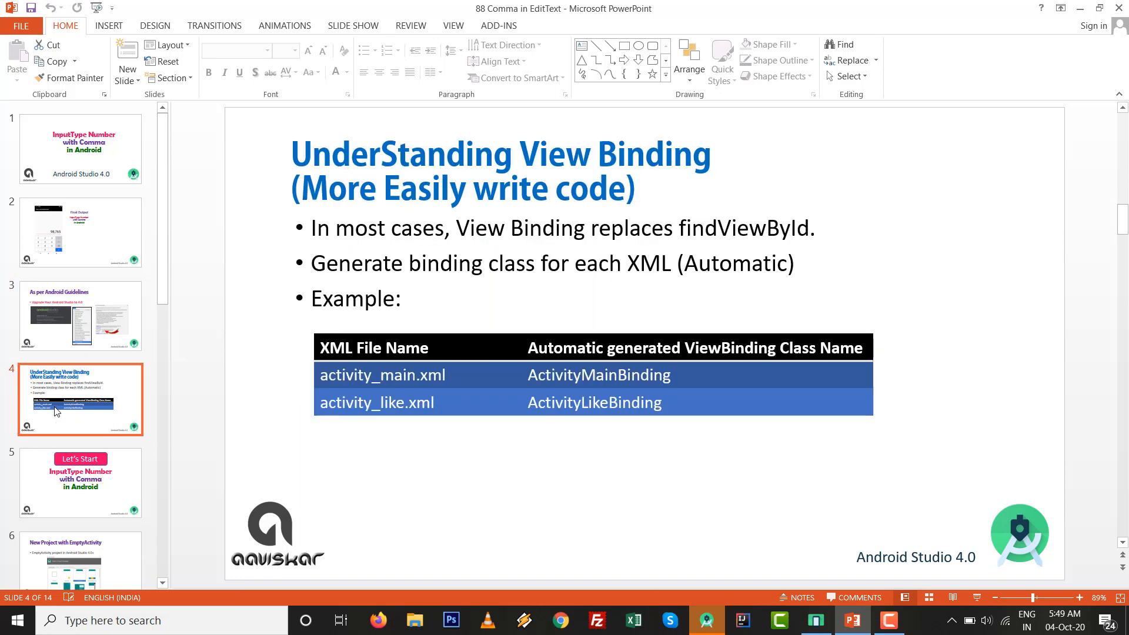
{"action": "left_click", "coordinate": [80, 482]}
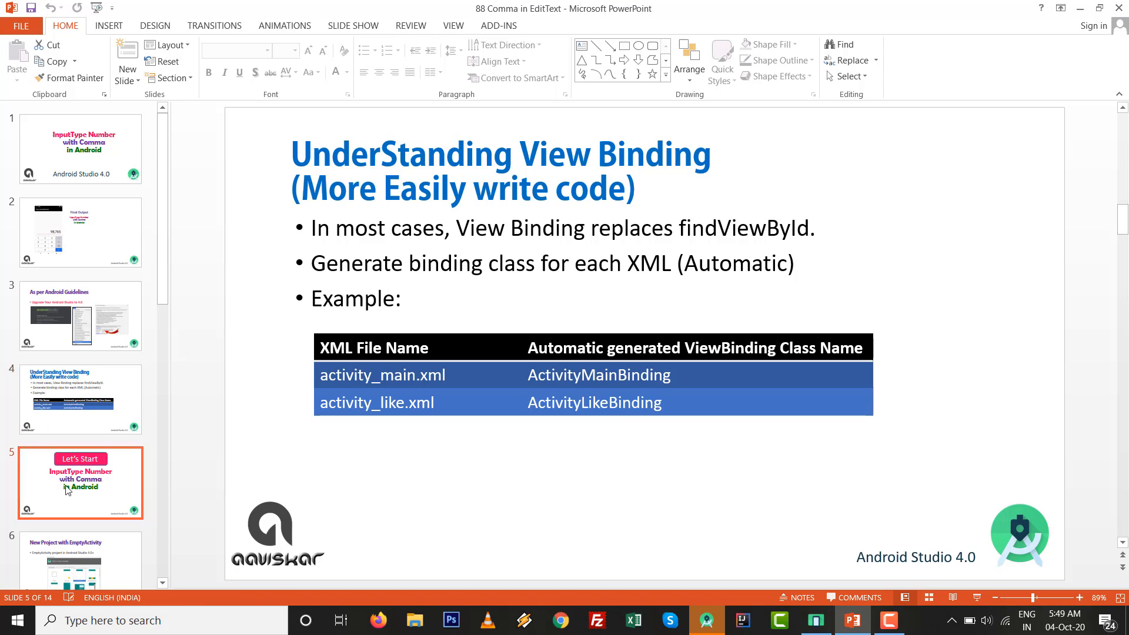
{"action": "left_click", "coordinate": [80, 482]}
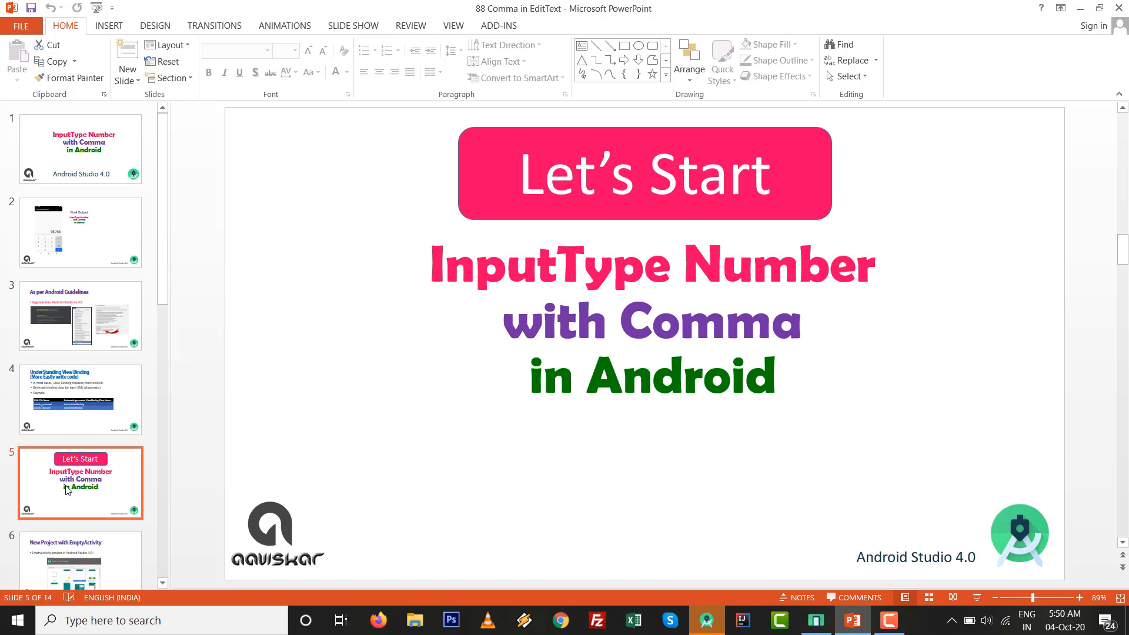
{"action": "mouse_move", "coordinate": [74, 566]}
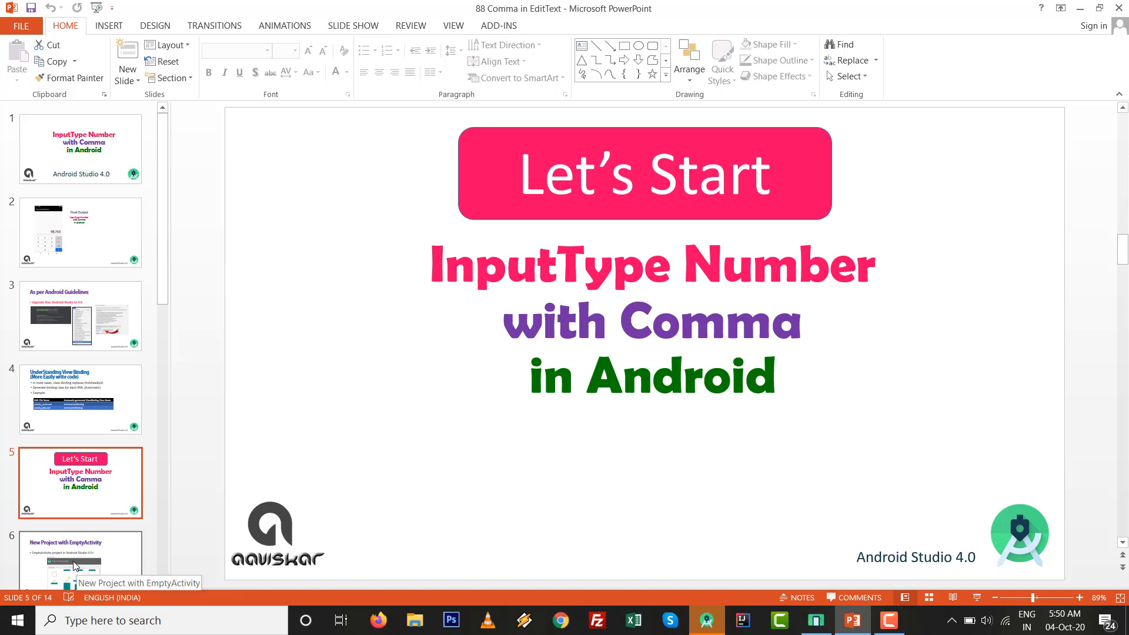
{"action": "left_click", "coordinate": [80, 482]}
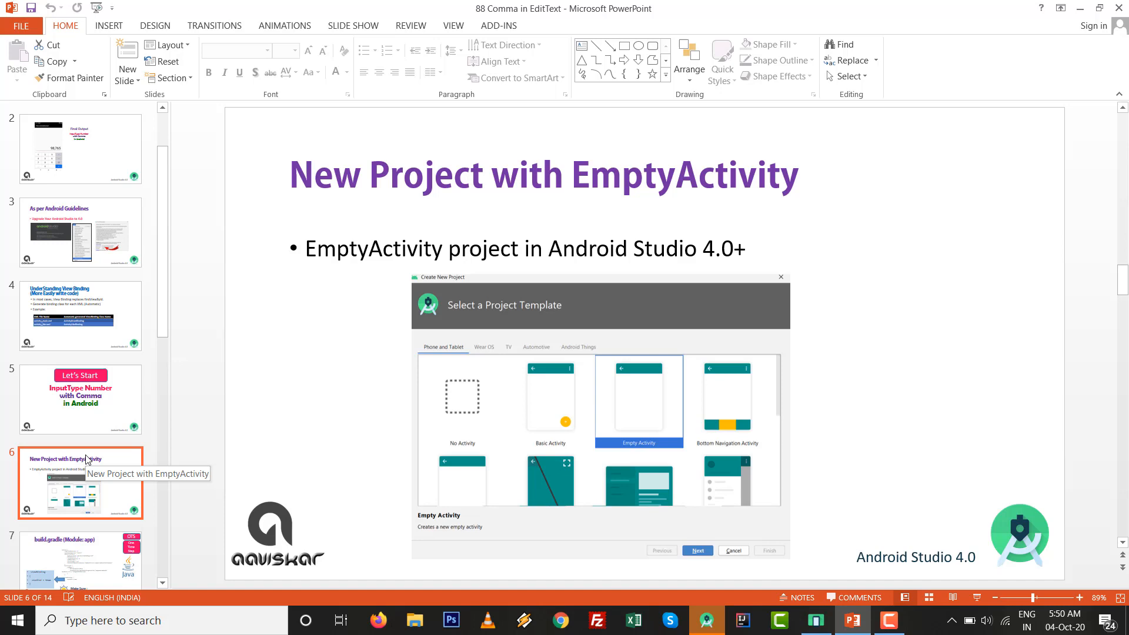
{"action": "mouse_move", "coordinate": [71, 560]}
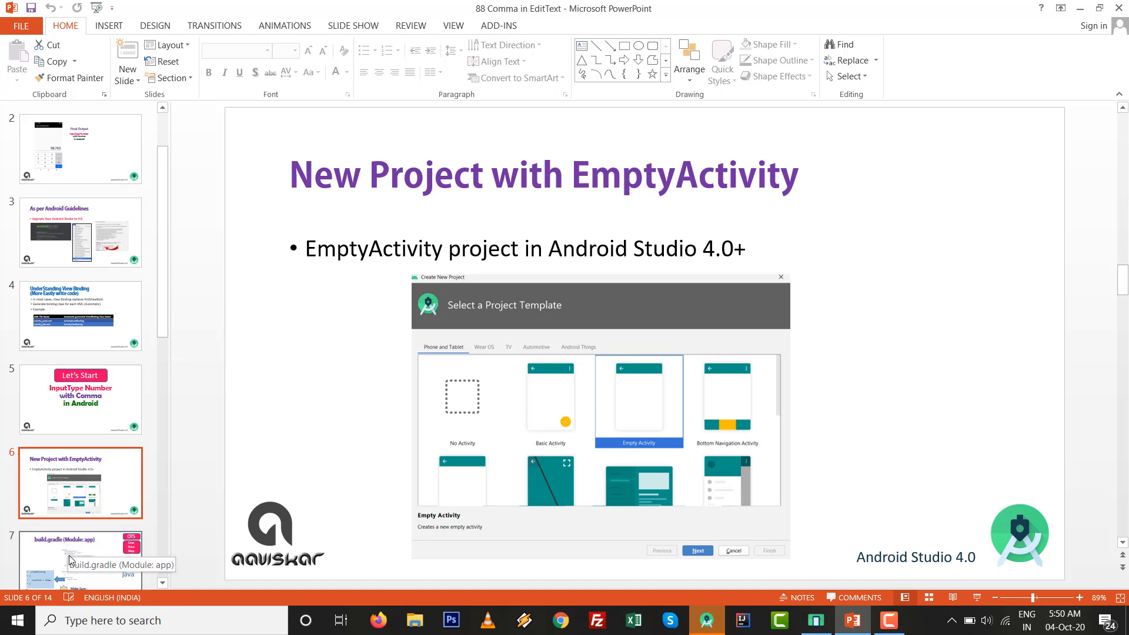
{"action": "left_click", "coordinate": [79, 482]}
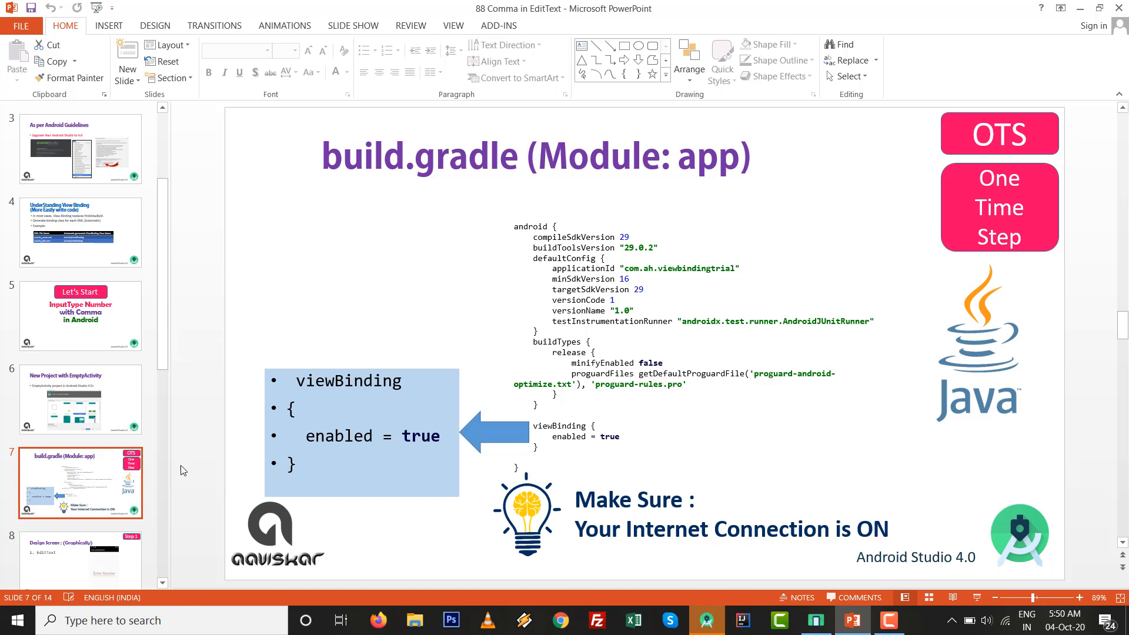
- Move past the Step 1 Design Screen slide to Step 2 MainActivity (Programmatically)
{"action": "left_click", "coordinate": [80, 494]}
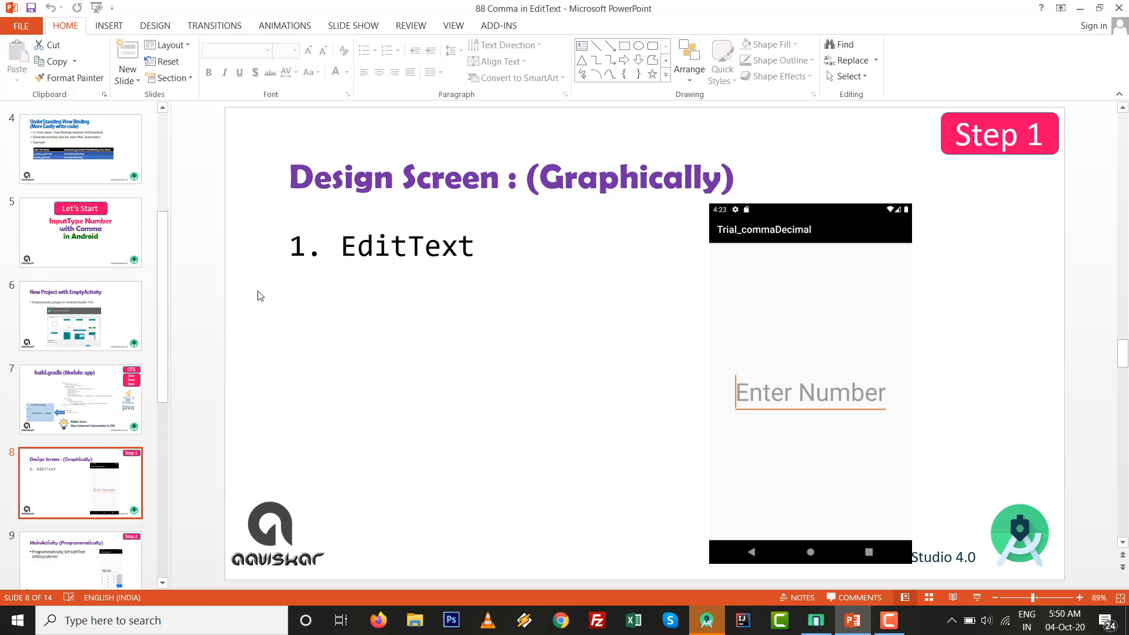
{"action": "mouse_move", "coordinate": [229, 300]}
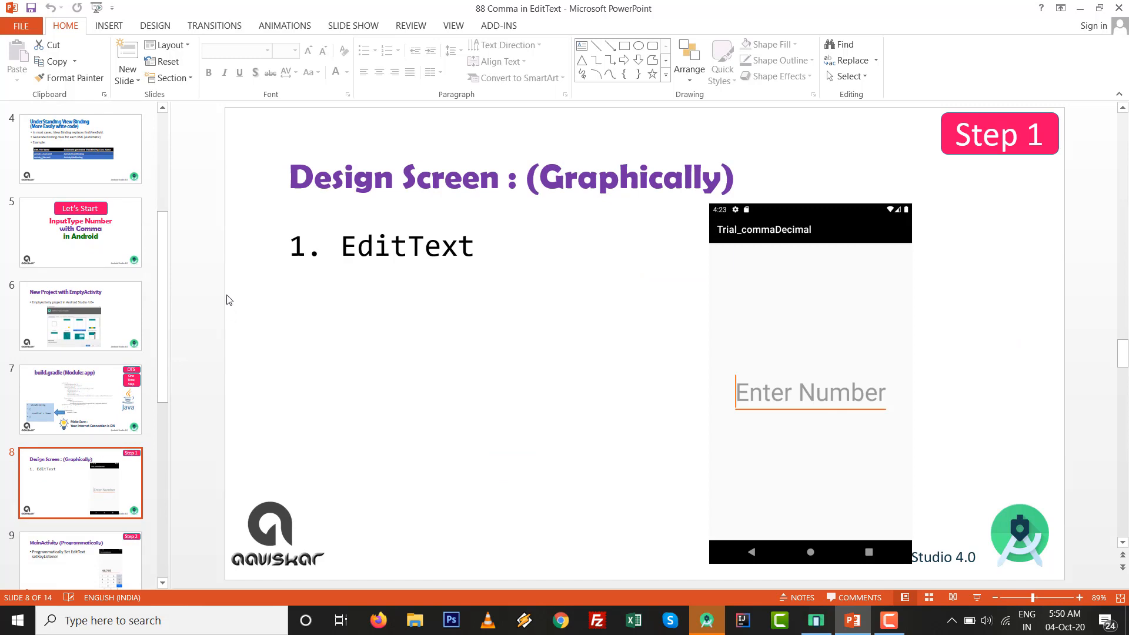
{"action": "mouse_move", "coordinate": [97, 552]}
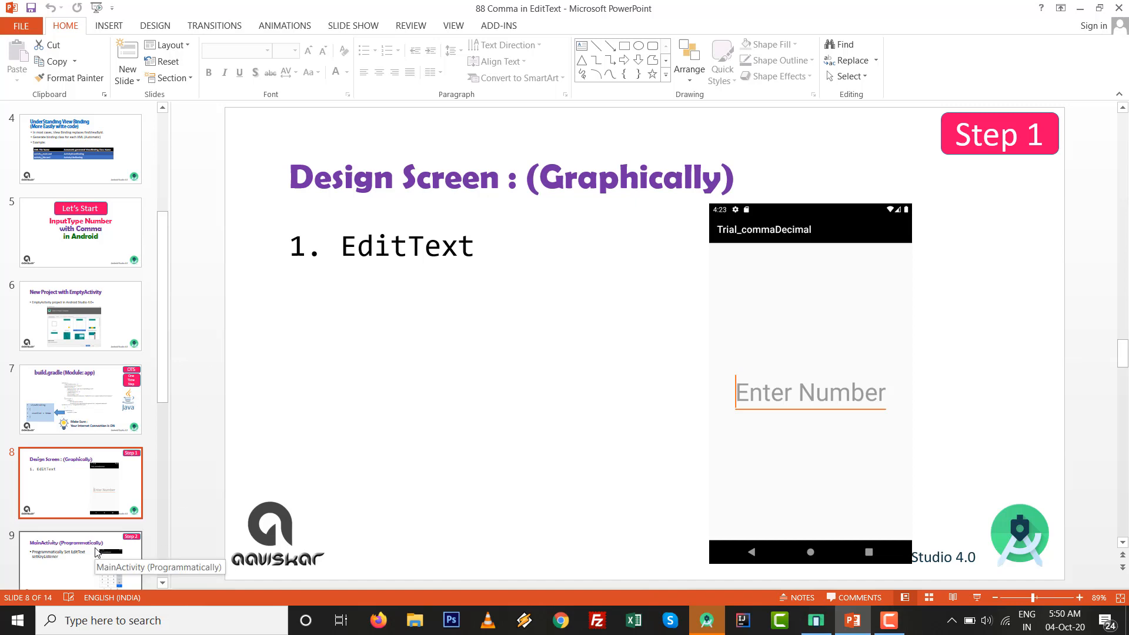
{"action": "left_click", "coordinate": [80, 482]}
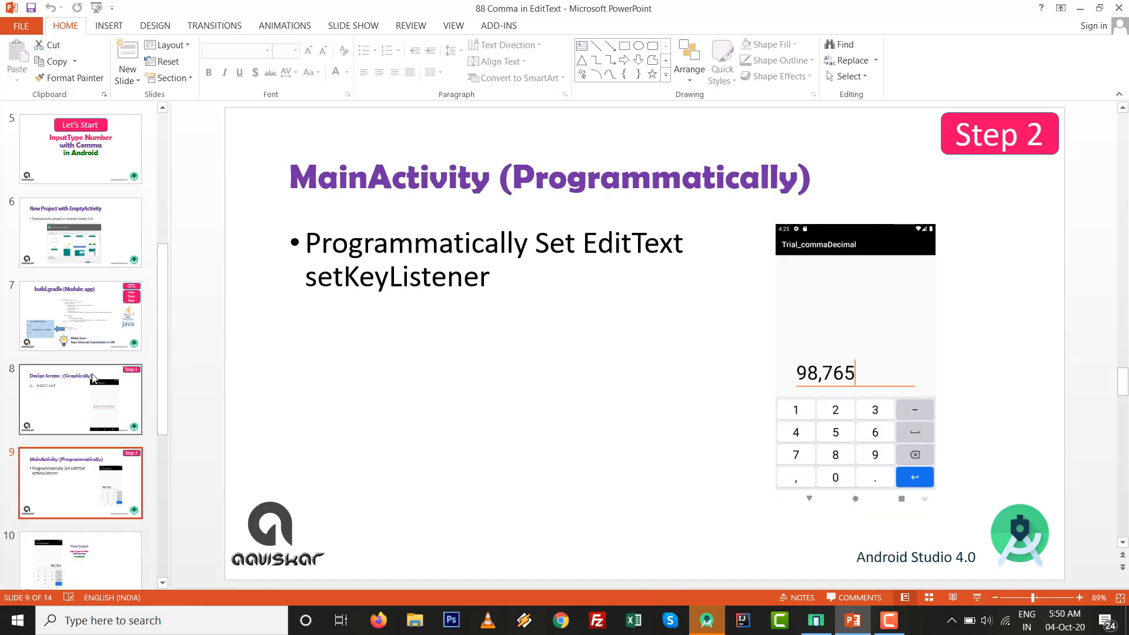
{"action": "mouse_move", "coordinate": [92, 378]}
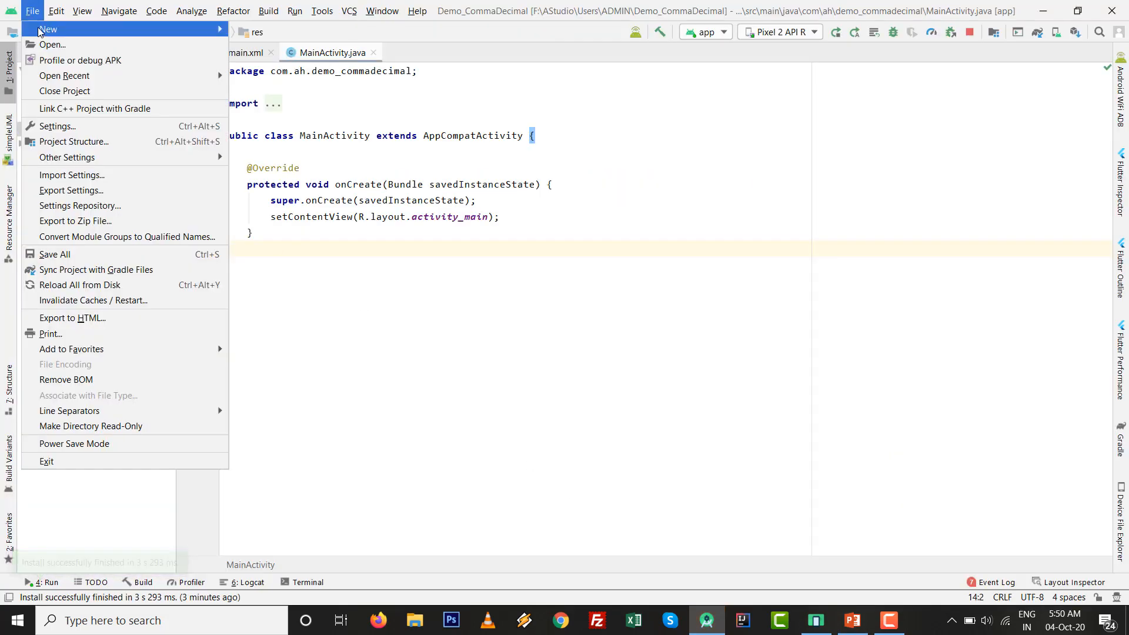
- Create an Empty Activity Java project named Demo_CommaDecmal
{"action": "left_click", "coordinate": [48, 29]}
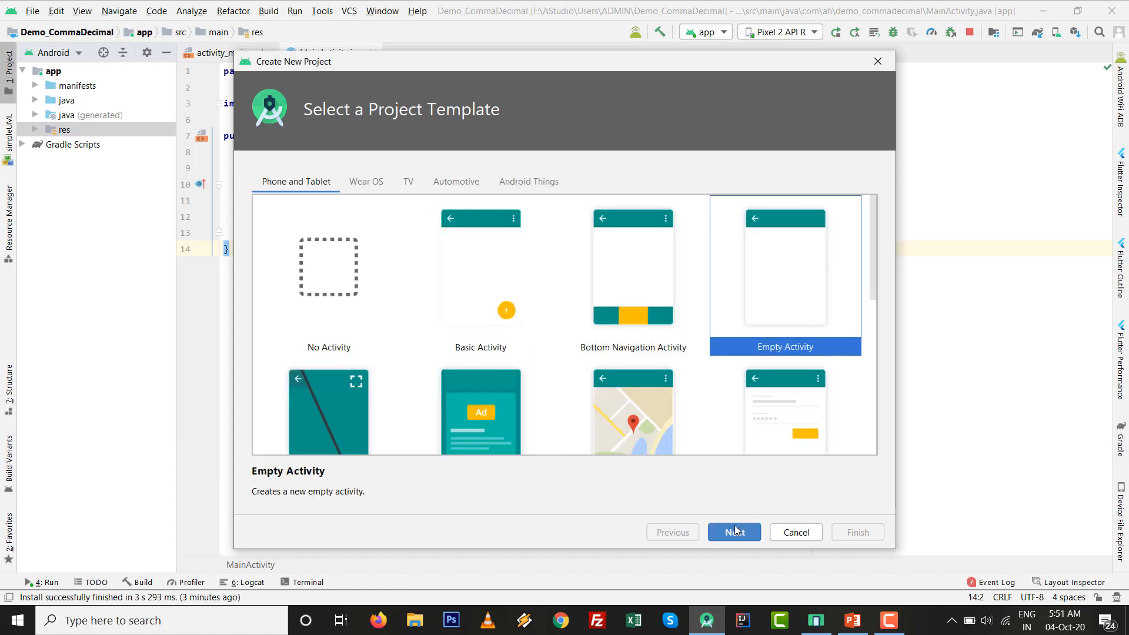
{"action": "left_click", "coordinate": [733, 532]}
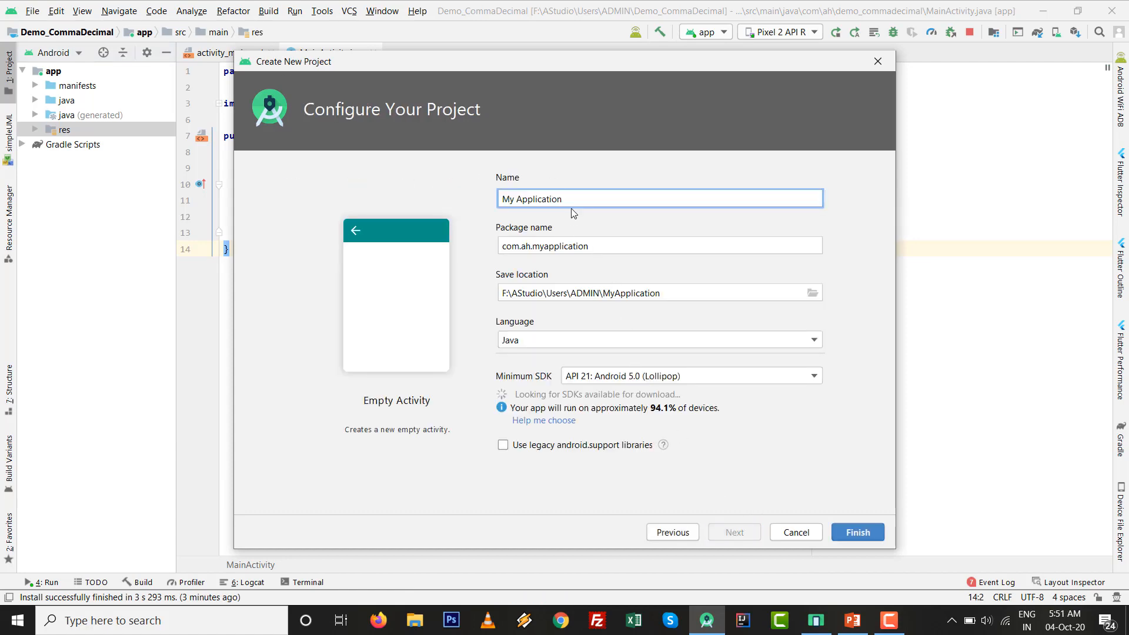
{"action": "type", "text": "Demo_C"}
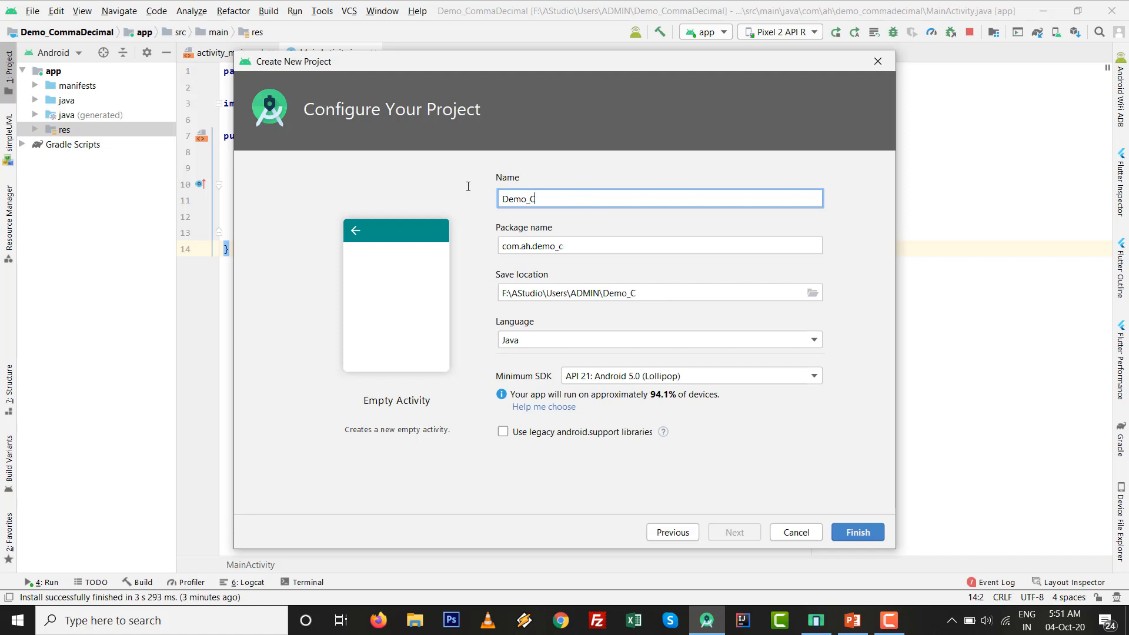
{"action": "type", "text": "ommaDecmal"}
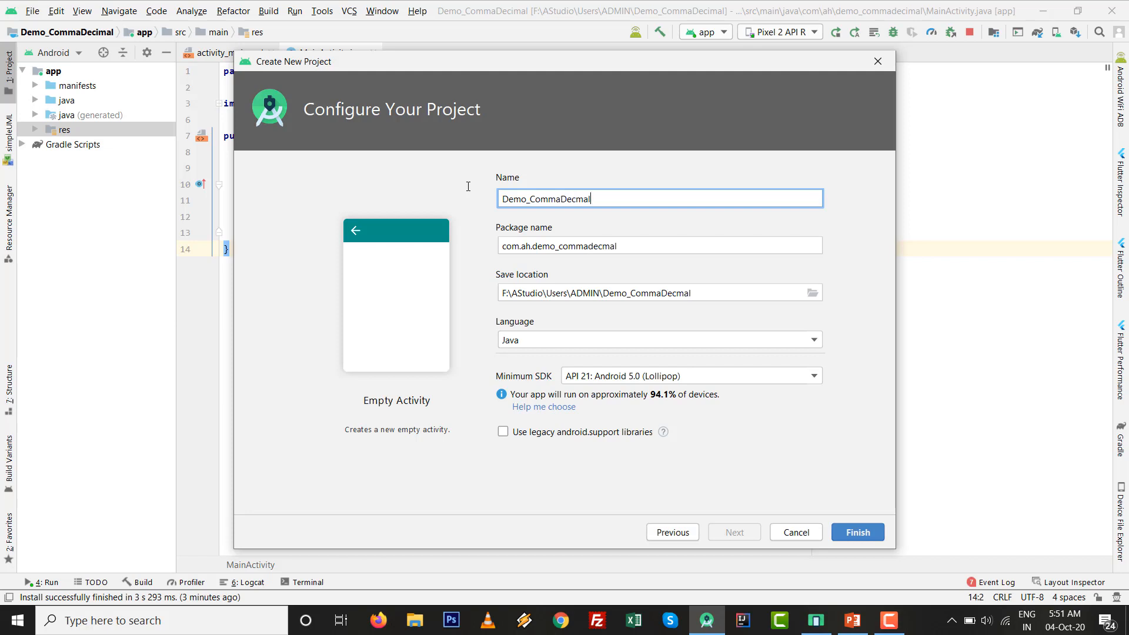
{"action": "left_click", "coordinate": [857, 530]}
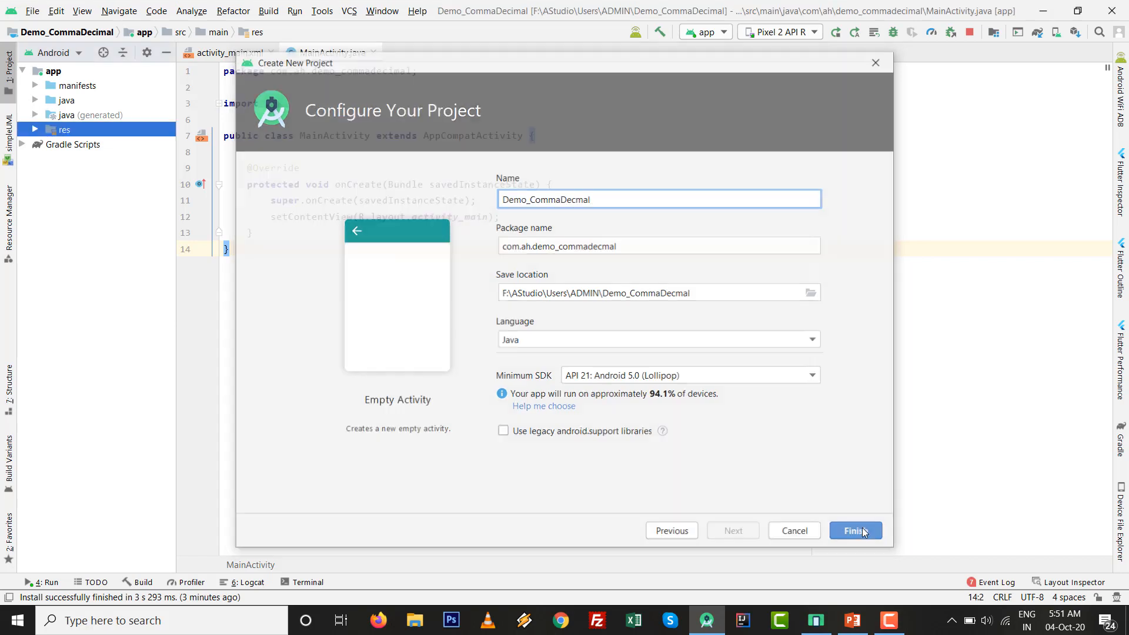
{"action": "left_click", "coordinate": [856, 531]}
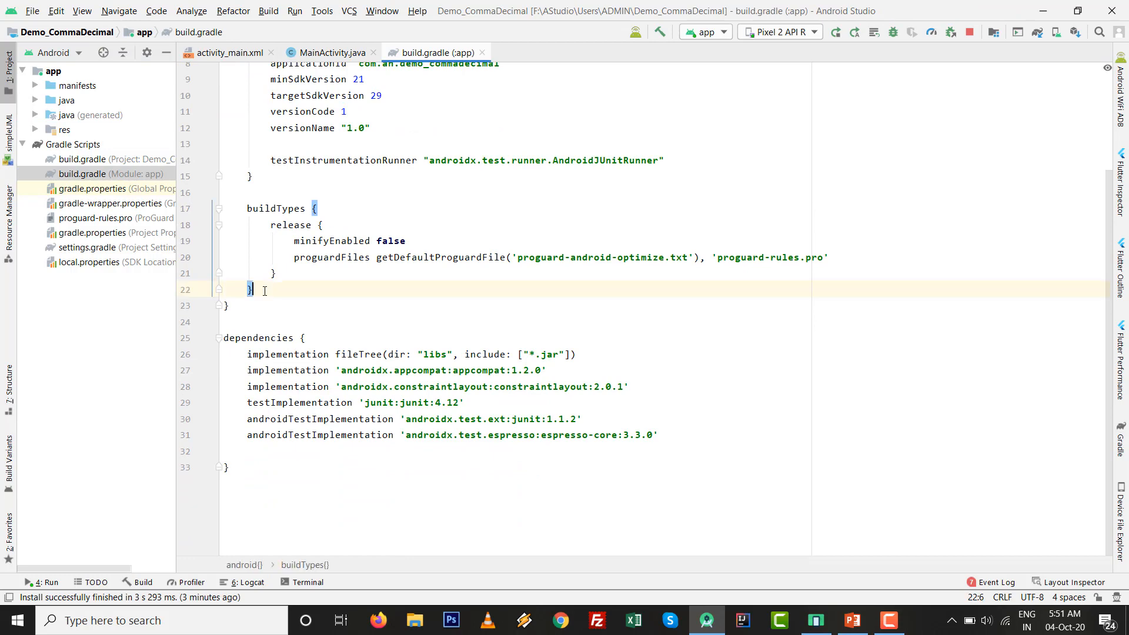
- Add viewBinding { enabled=true } to the app module build.gradle and sync Gradle
{"action": "key", "text": "enter"}
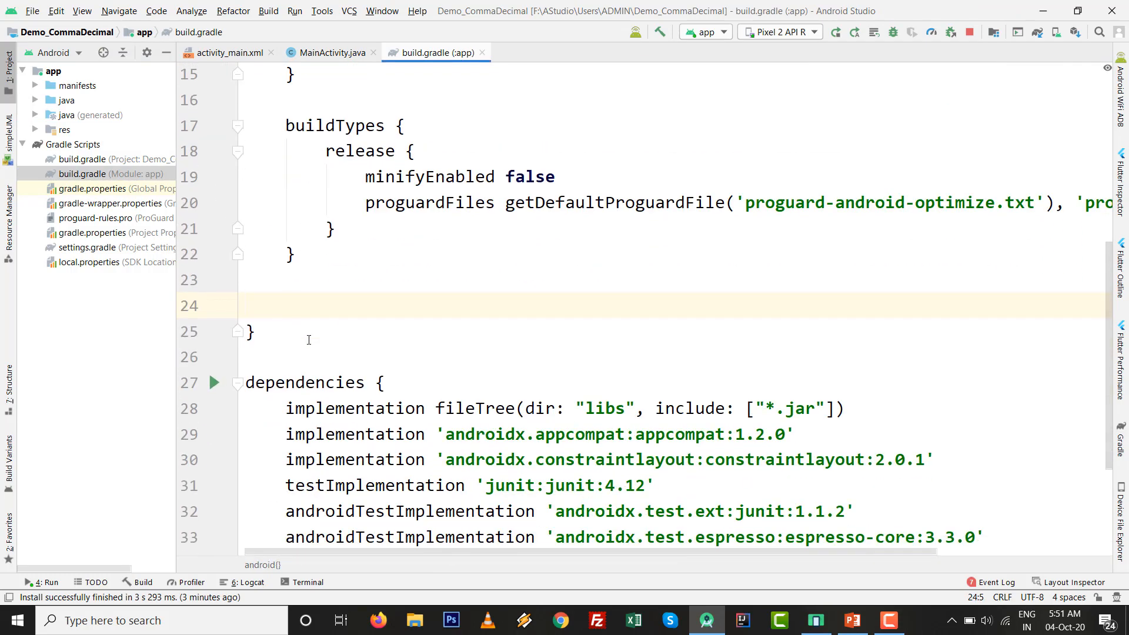
{"action": "type", "text": "viewBindi"}
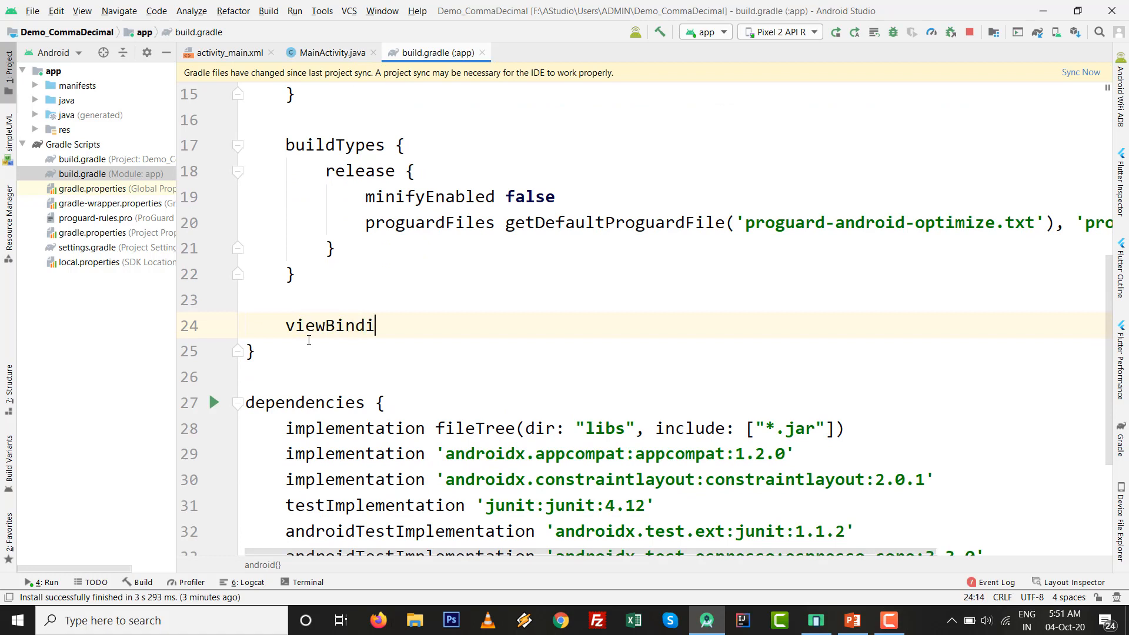
{"action": "type", "text": "ng {"}
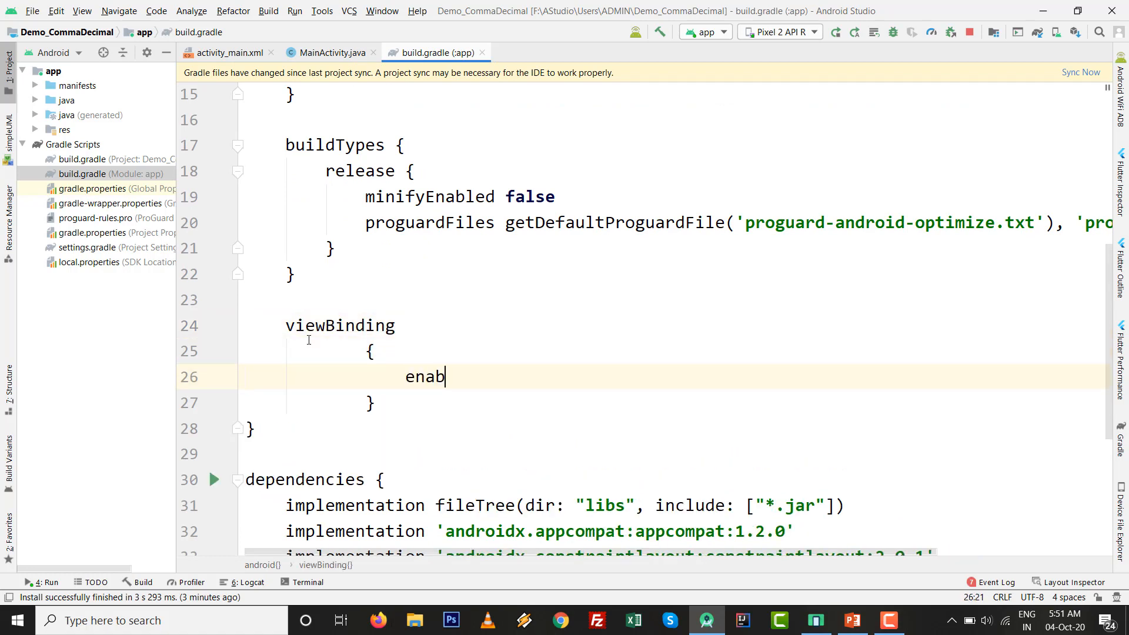
{"action": "type", "text": "led=true"}
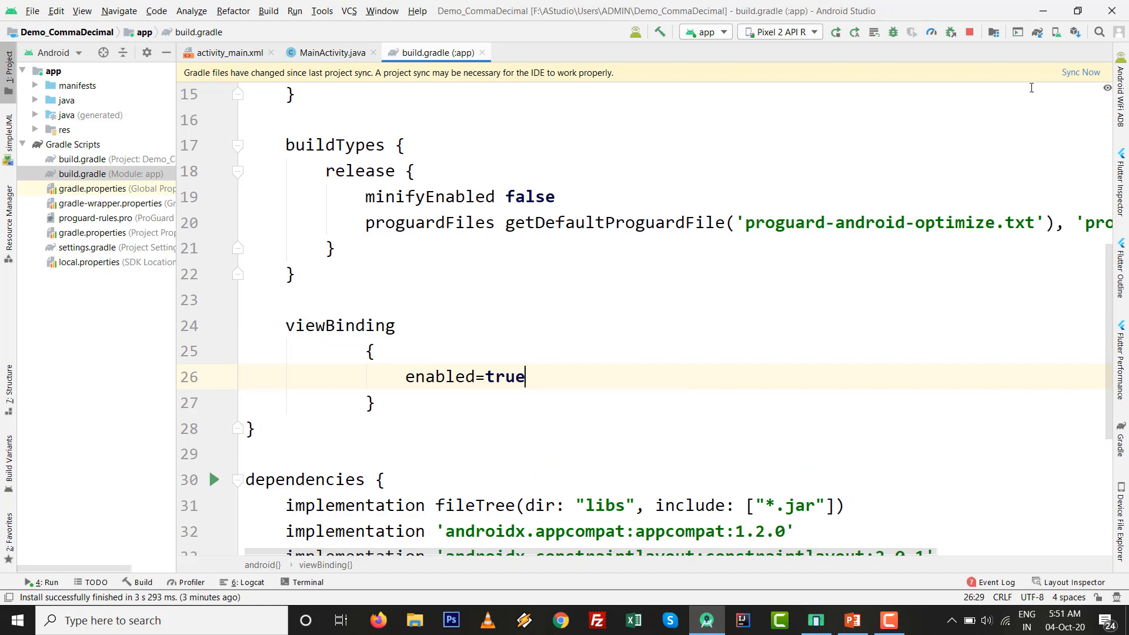
{"action": "left_click", "coordinate": [1080, 72]}
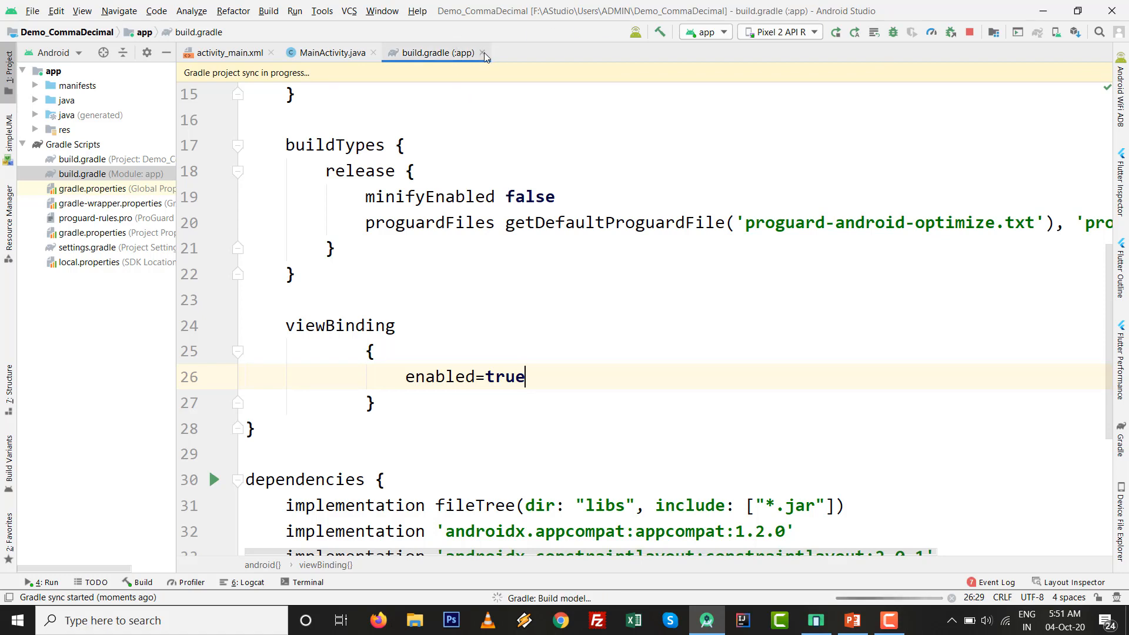
{"action": "mouse_move", "coordinate": [481, 53]}
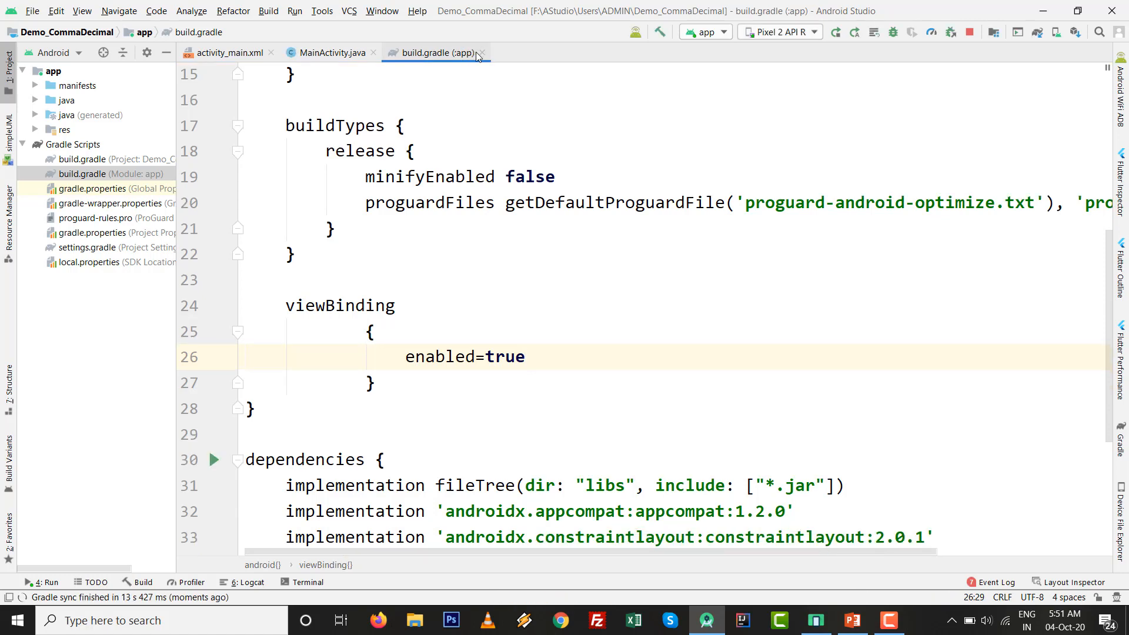
- Declare an ActivityMainBinding field named binding in MainActivity
{"action": "left_click", "coordinate": [330, 53]}
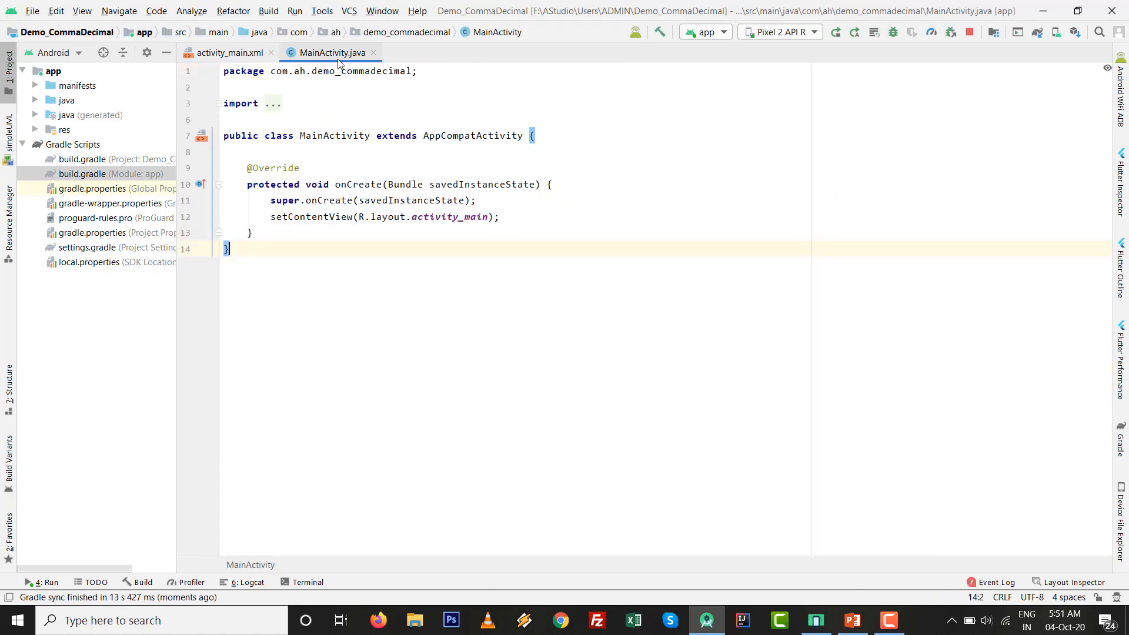
{"action": "left_click", "coordinate": [305, 149]}
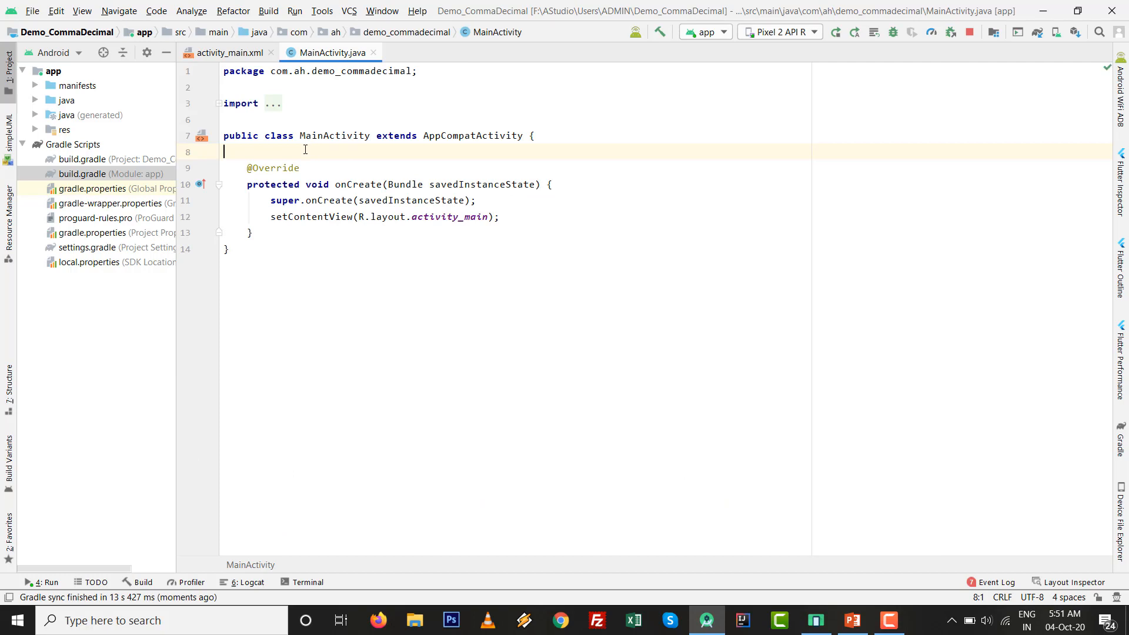
{"action": "type", "text": "A"}
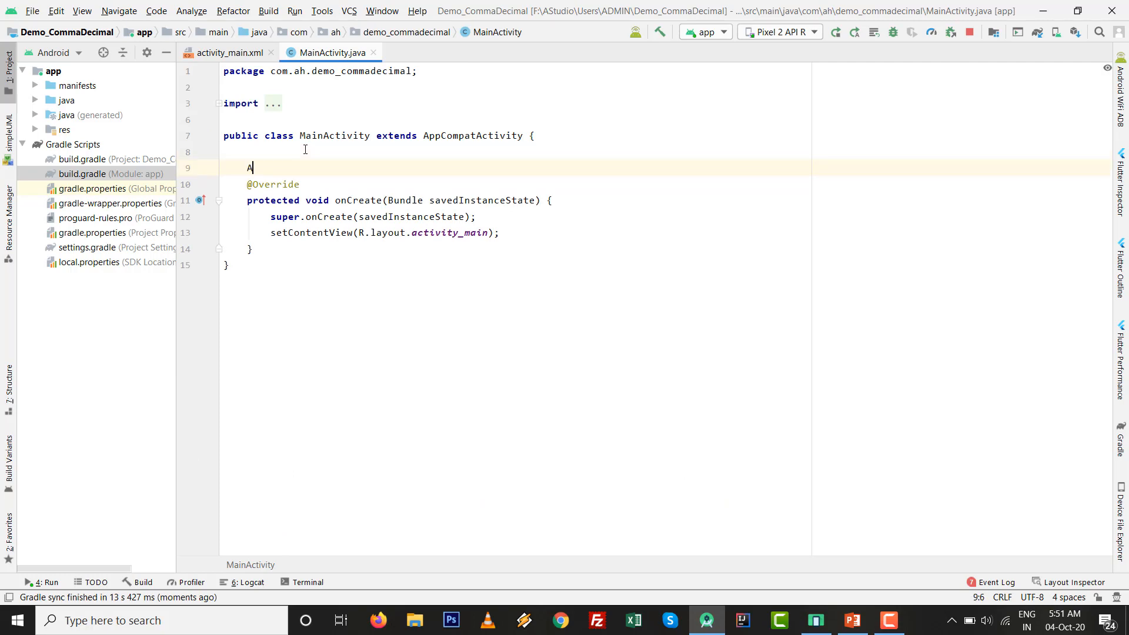
{"action": "type", "text": "ctivityMainBinding bi"}
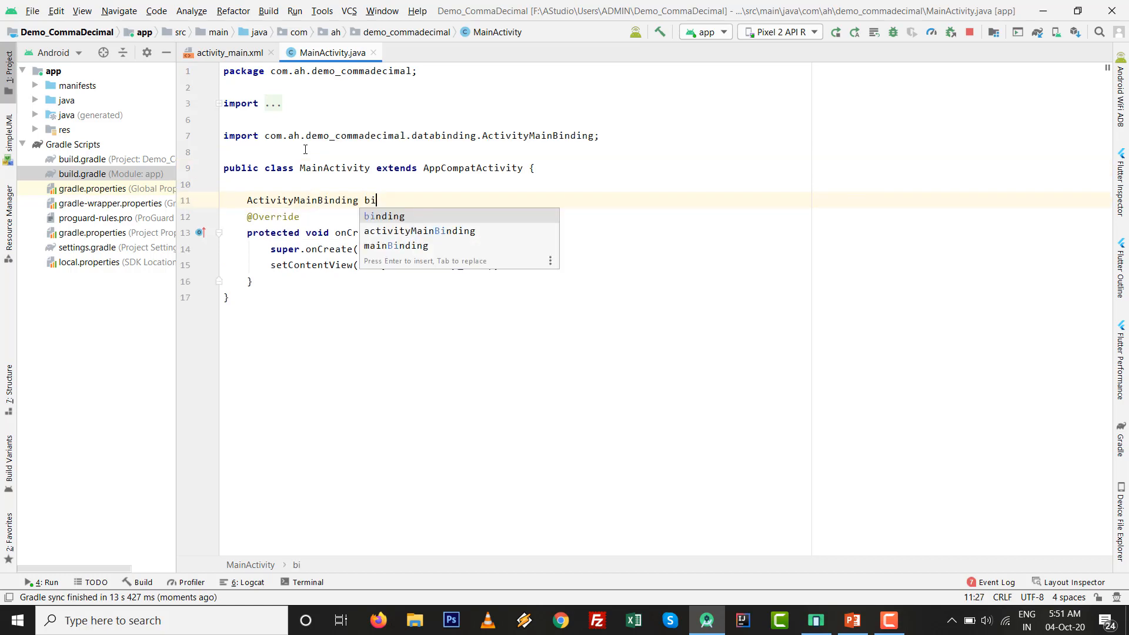
{"action": "key", "text": "Enter"}
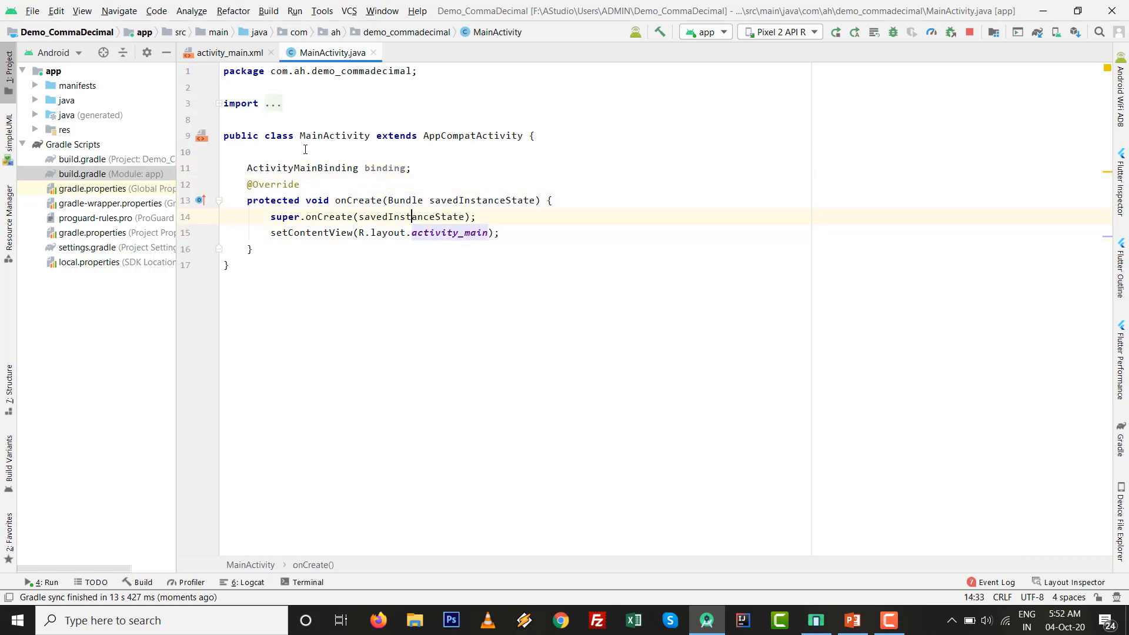
- Inflate binding with getLayoutInflater(), set binding.getRoot() as content view, then open activity_main.xml
{"action": "type", "text": "binding"}
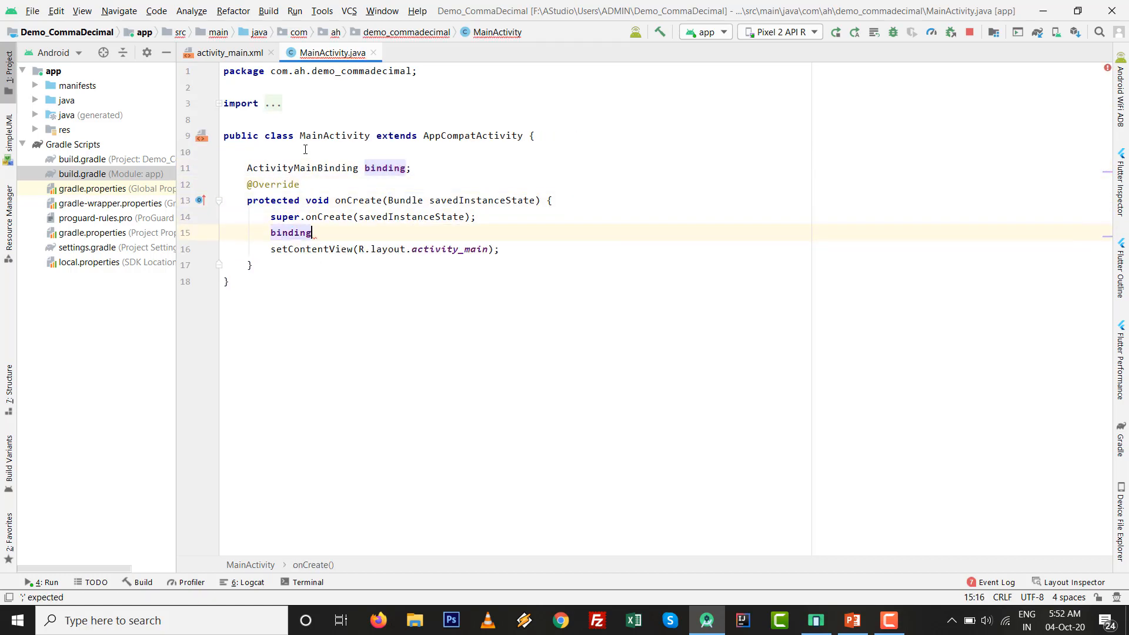
{"action": "type", "text": "=ActivityMainBinding."}
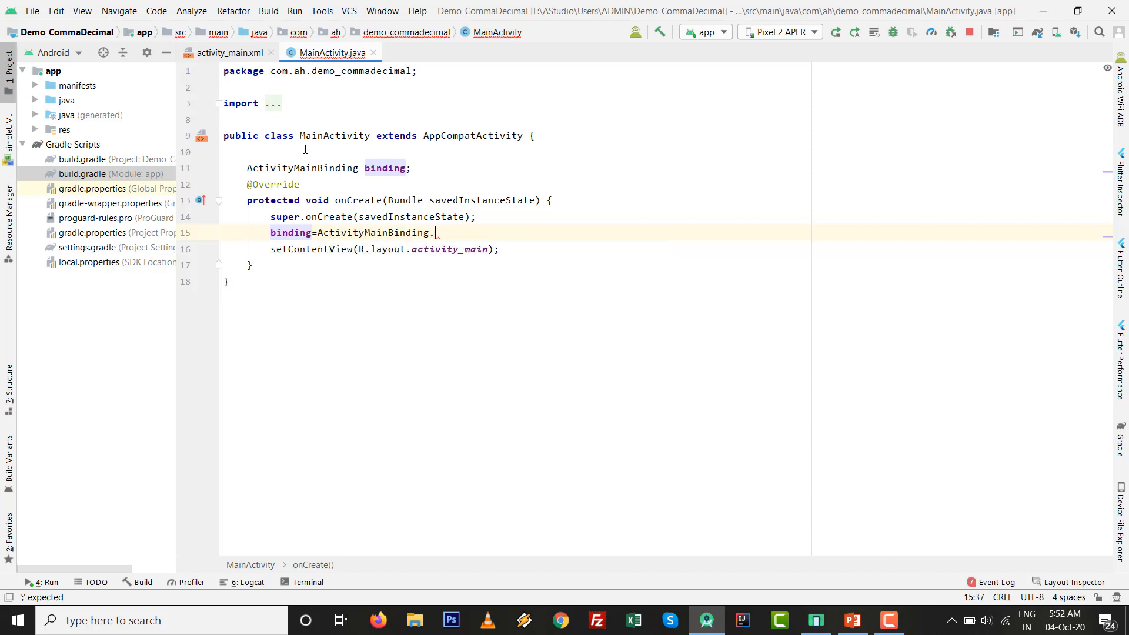
{"action": "type", "text": "inflate(getl"}
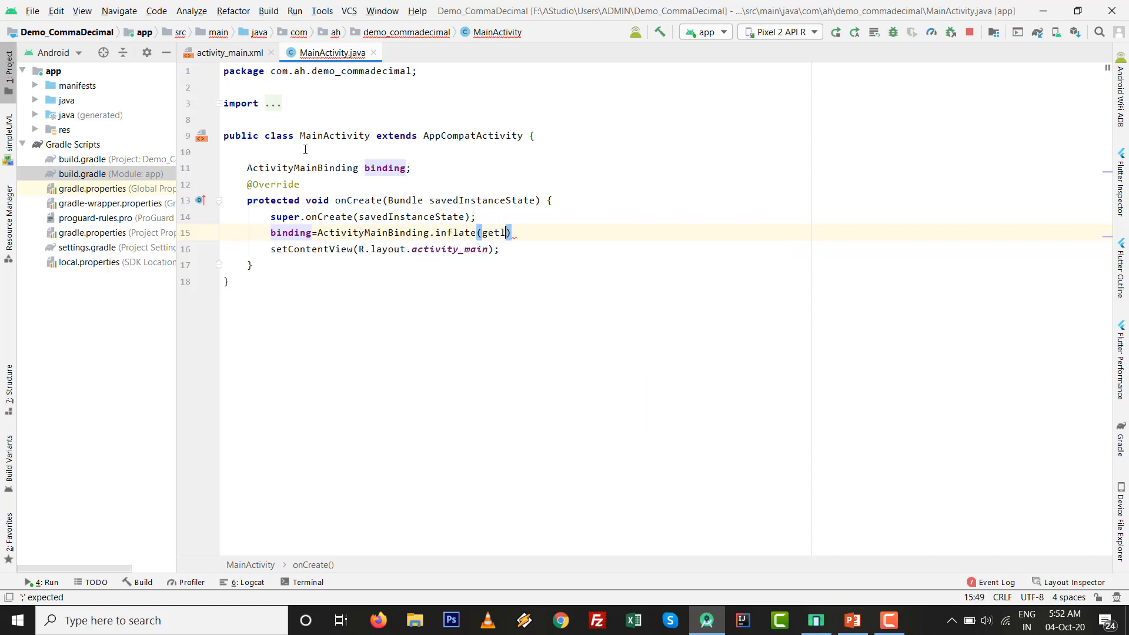
{"action": "type", "text": "LayoutInflater()"}
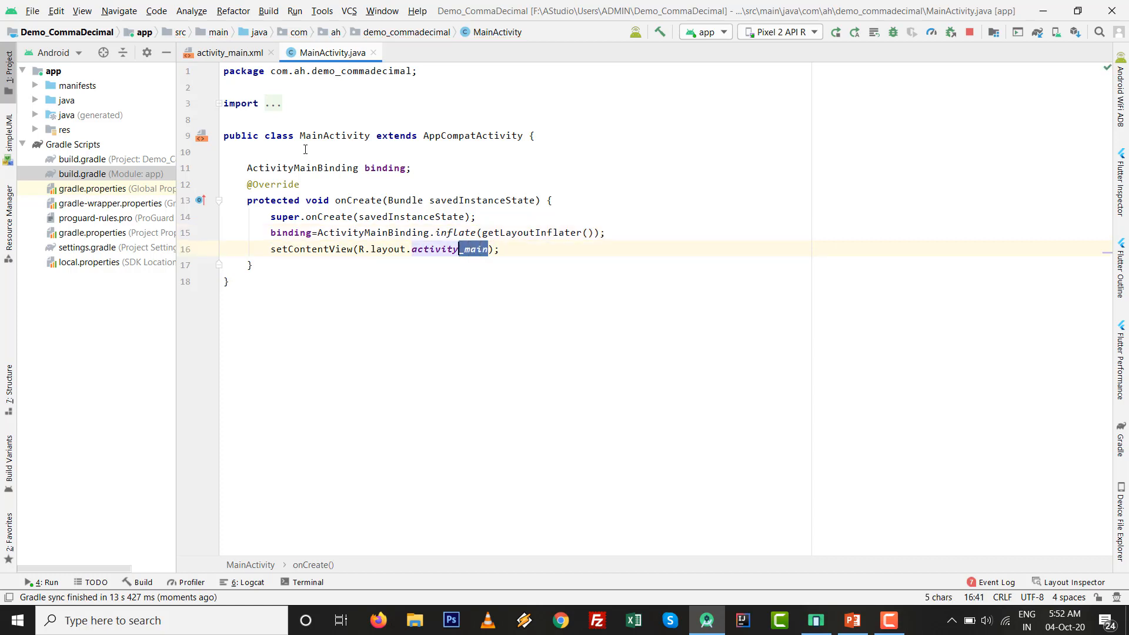
{"action": "type", "text": "binding.getRoot());"}
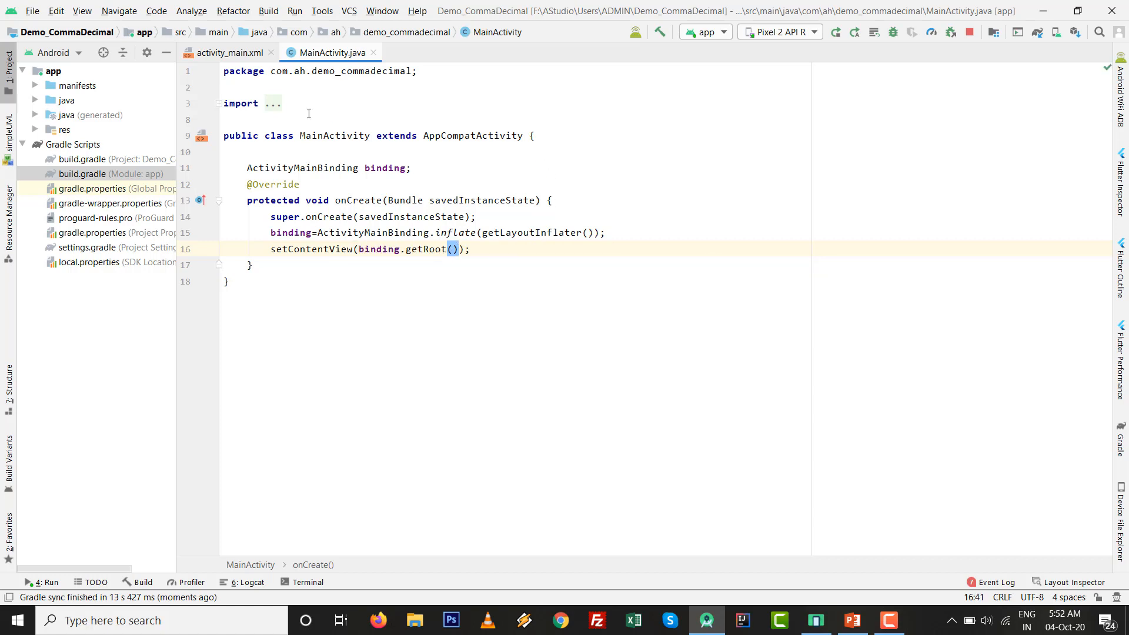
{"action": "left_click", "coordinate": [228, 52]}
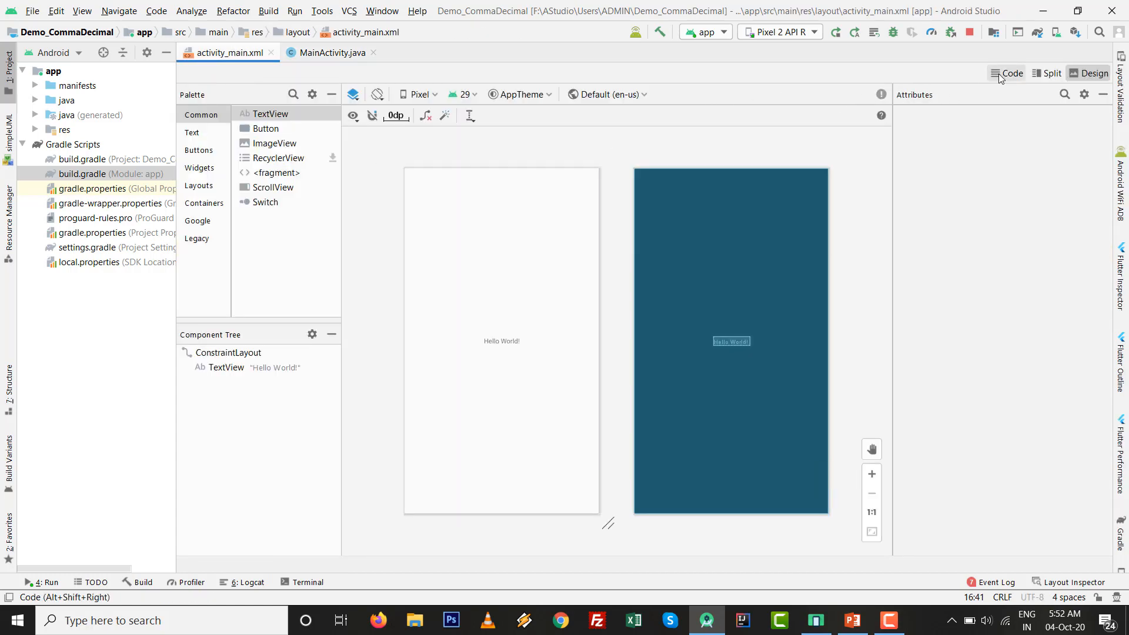
- Show activity_main.xml in Split view and start a new line inside the ConstraintLayout tag
{"action": "left_click", "coordinate": [1011, 73]}
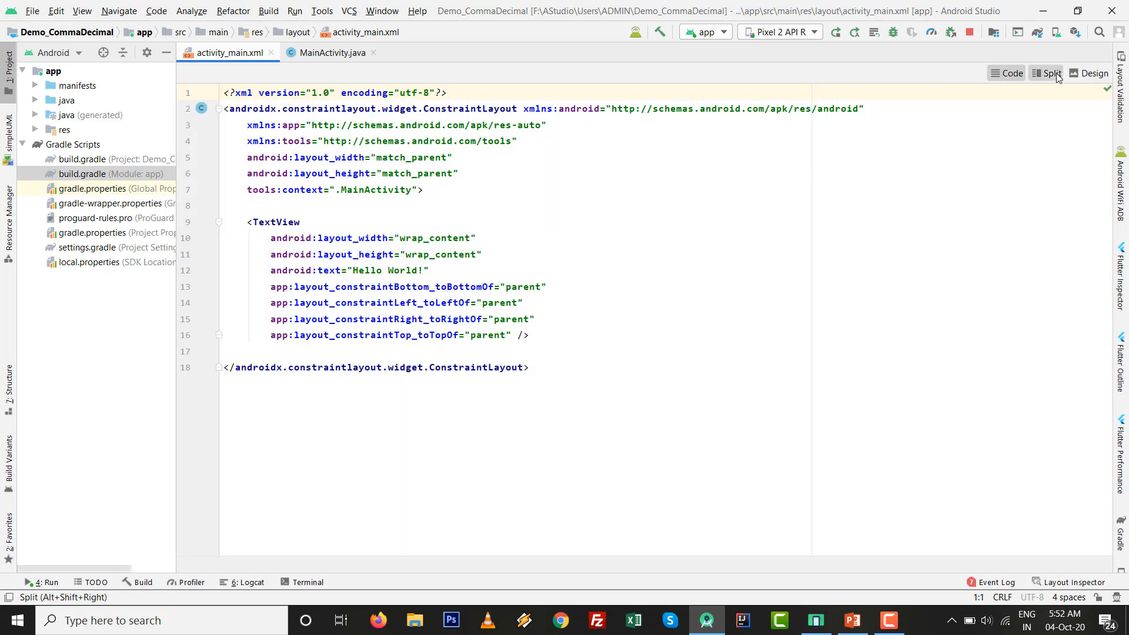
{"action": "left_click", "coordinate": [1051, 73]}
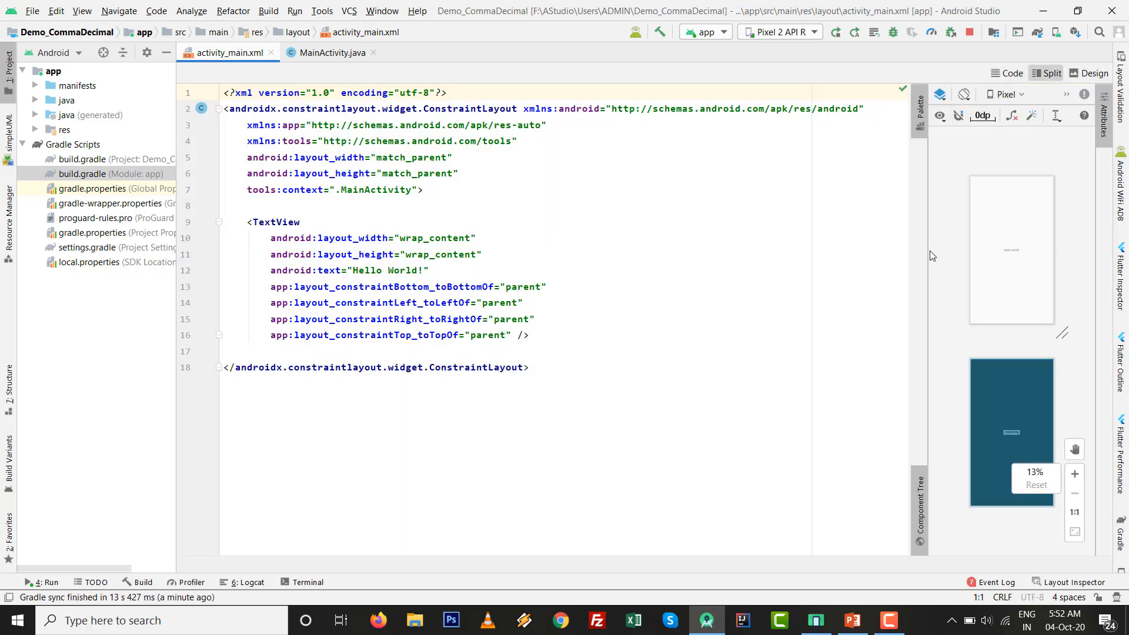
{"action": "left_click", "coordinate": [1074, 472]}
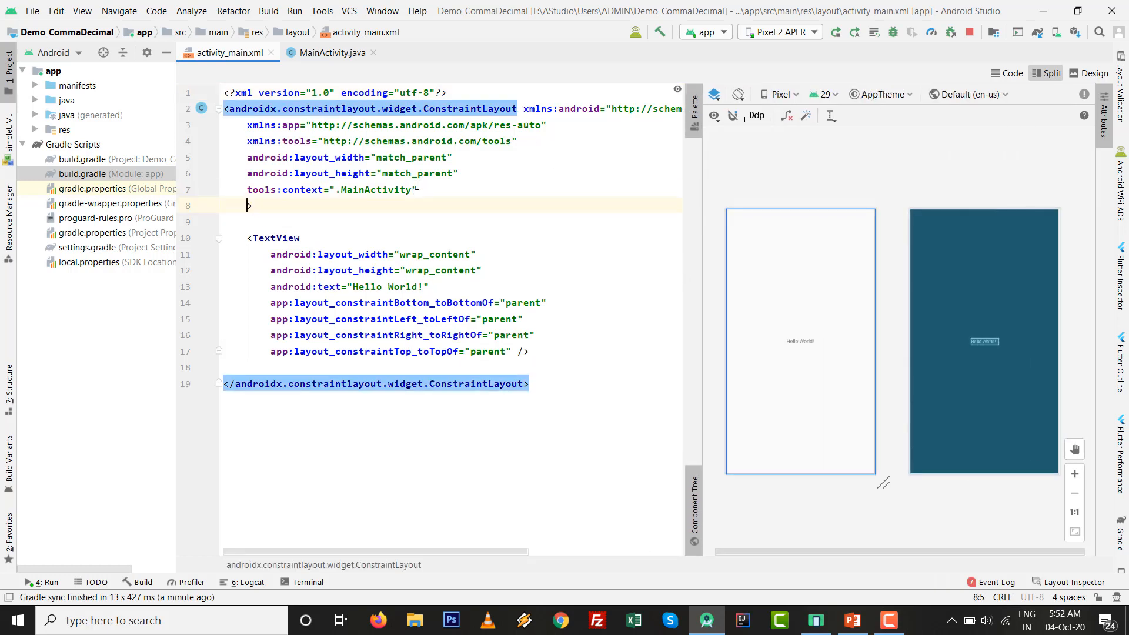
- Pad the root layout 20dp and turn the TextView into EditText edt_number, match_parent width
{"action": "type", "text": "padding=\""}
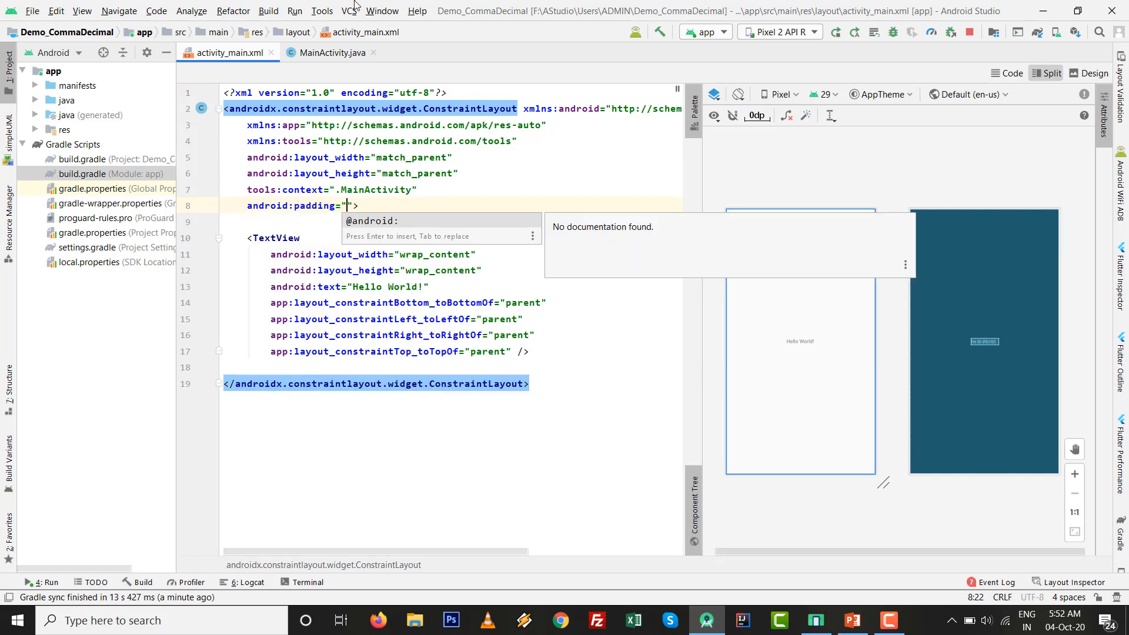
{"action": "type", "text": "20dp"}
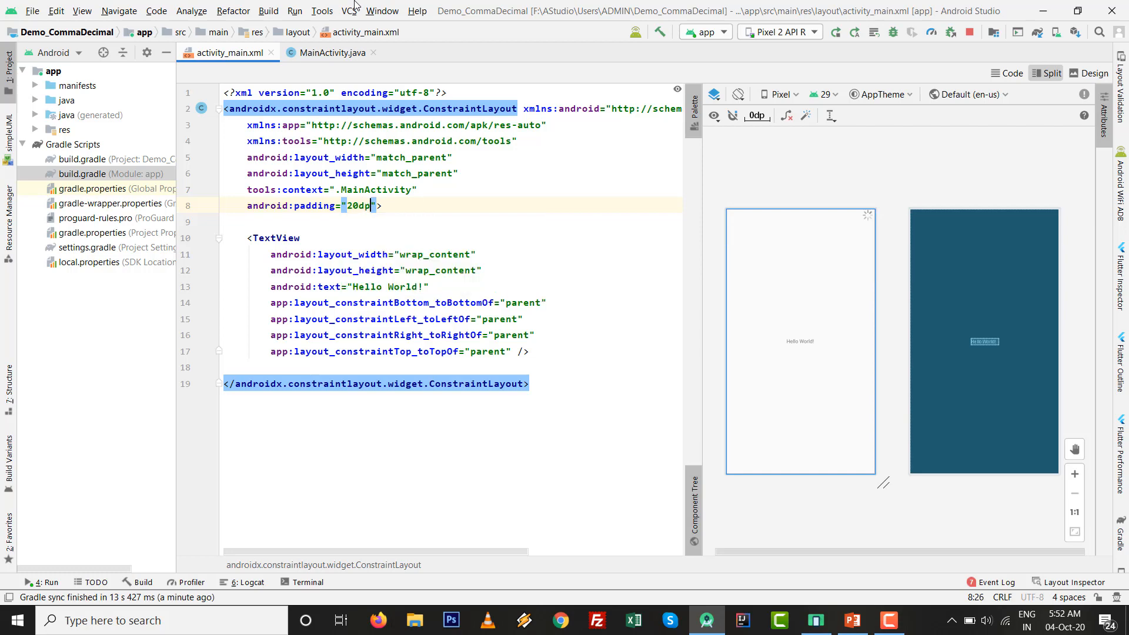
{"action": "left_click", "coordinate": [282, 238]}
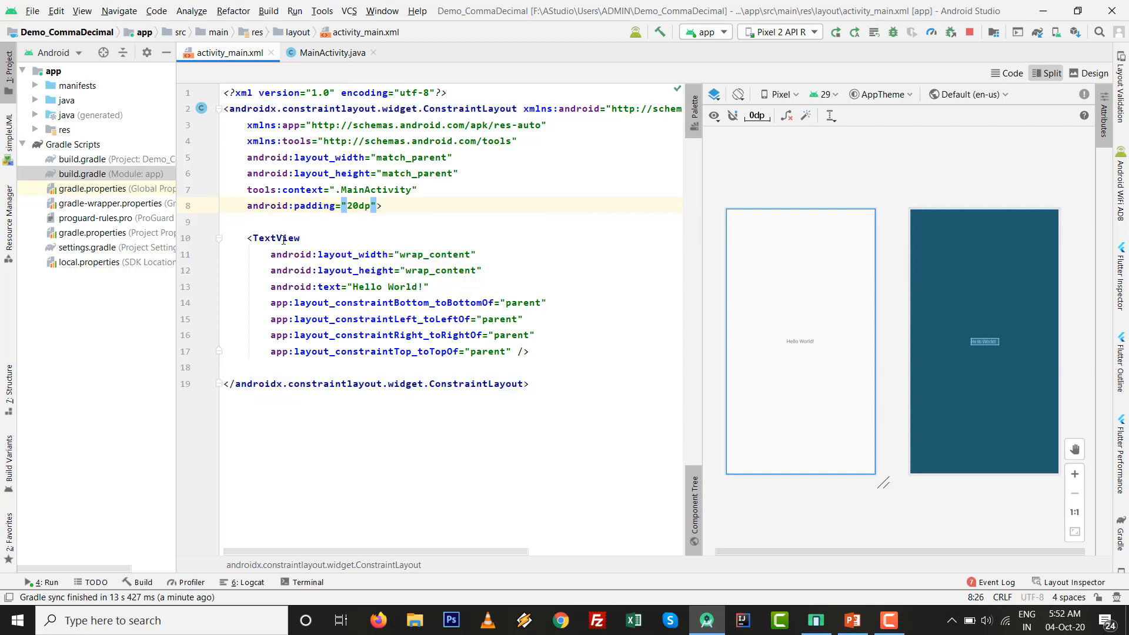
{"action": "type", "text": "Edit"}
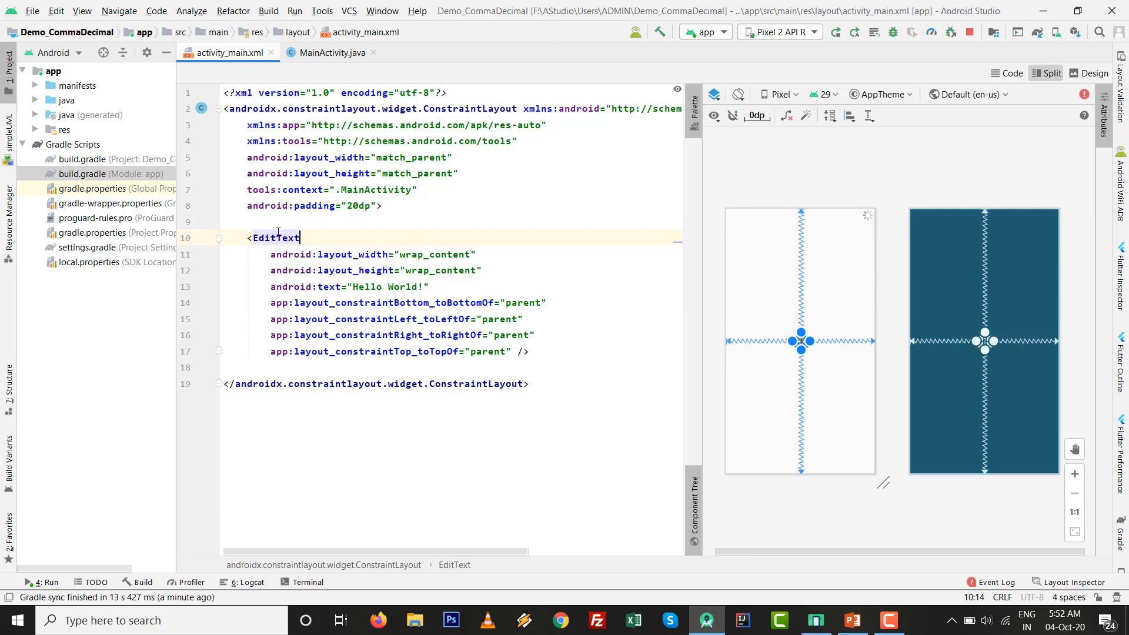
{"action": "type", "text": "android:id=\""}
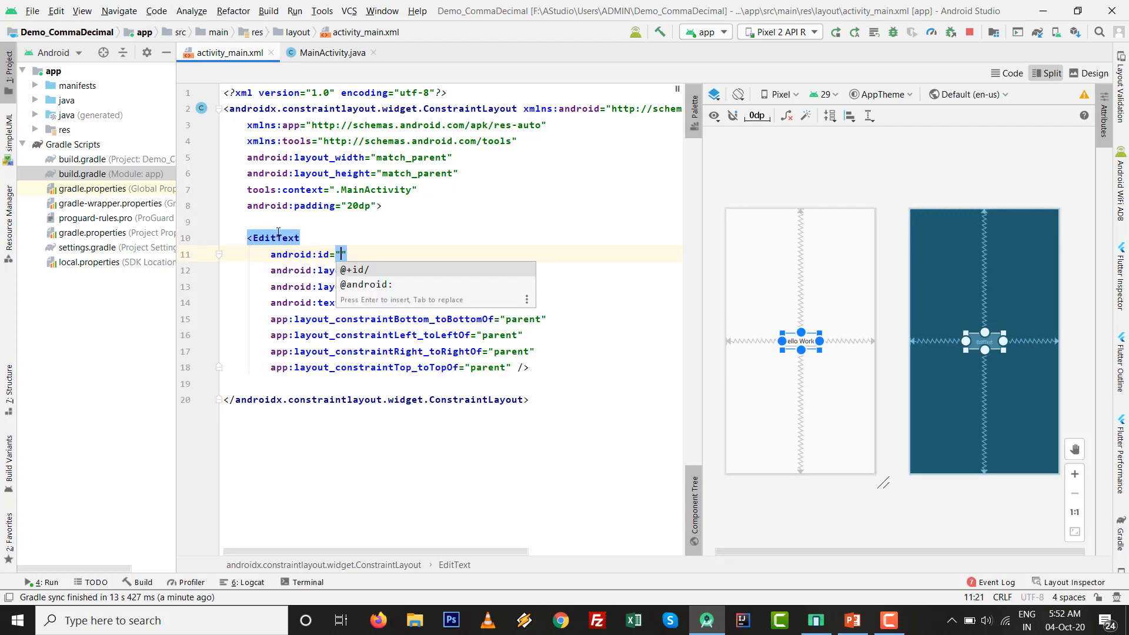
{"action": "type", "text": "@+id/edt_number"}
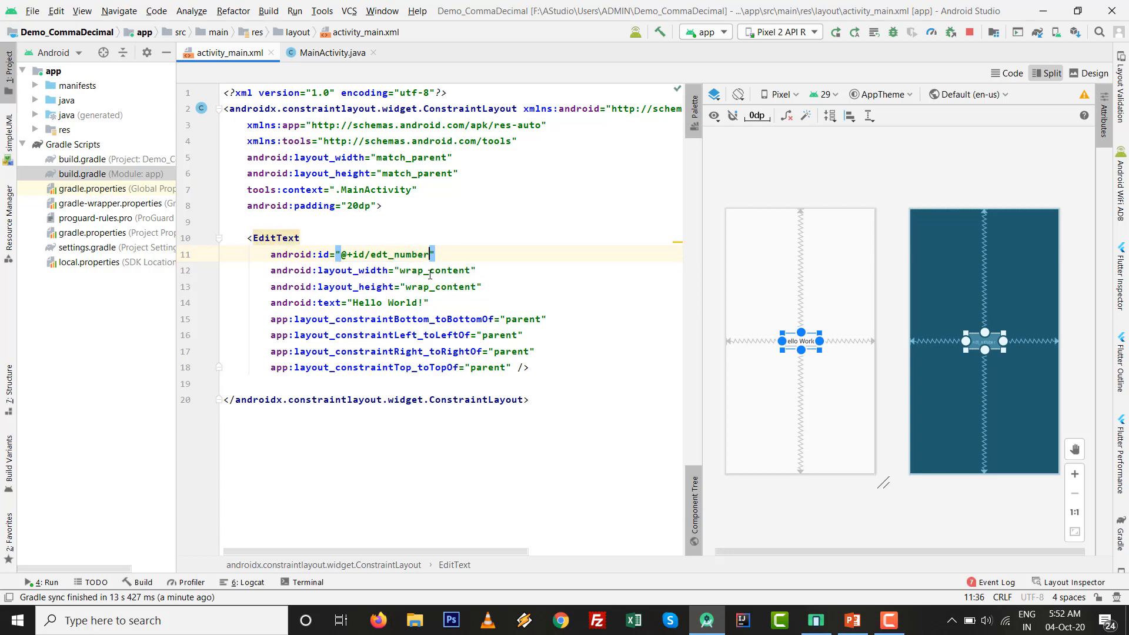
{"action": "type", "text": "m"}
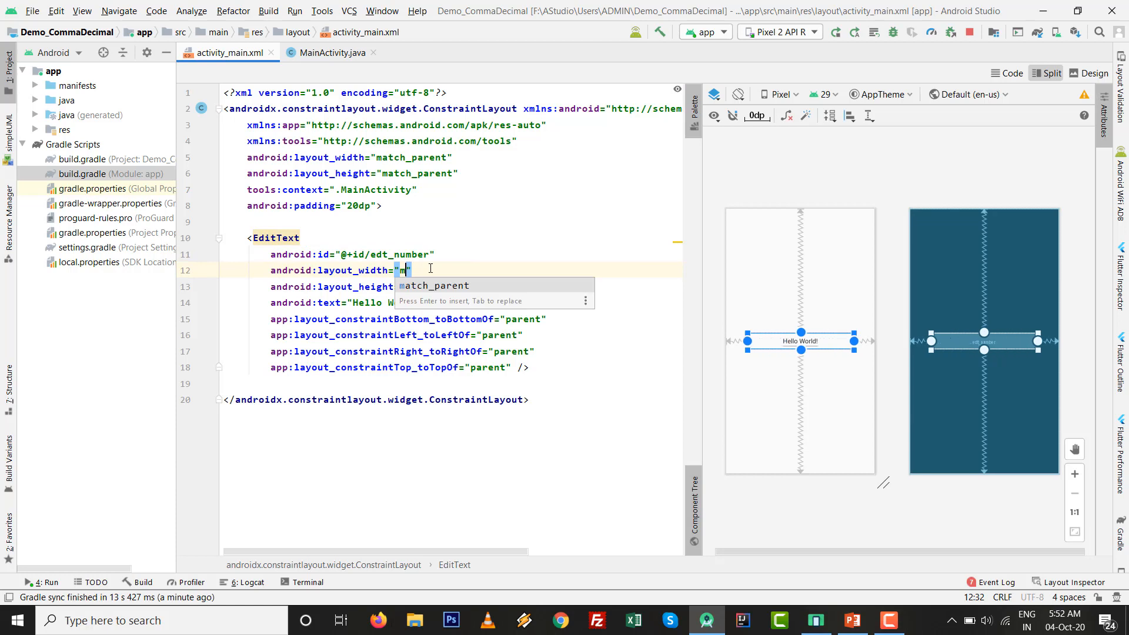
{"action": "key", "text": "Enter"}
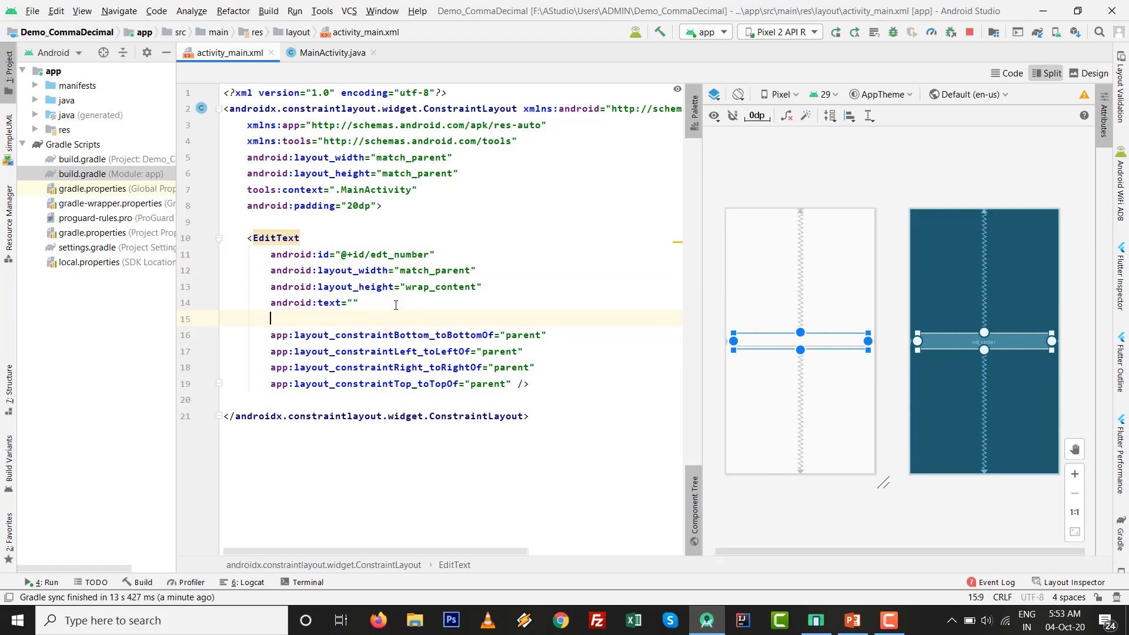
- Give the EditText hint 'Enter Number', 50sp #000 text and numberDecimal input type
{"action": "type", "text": "hit"}
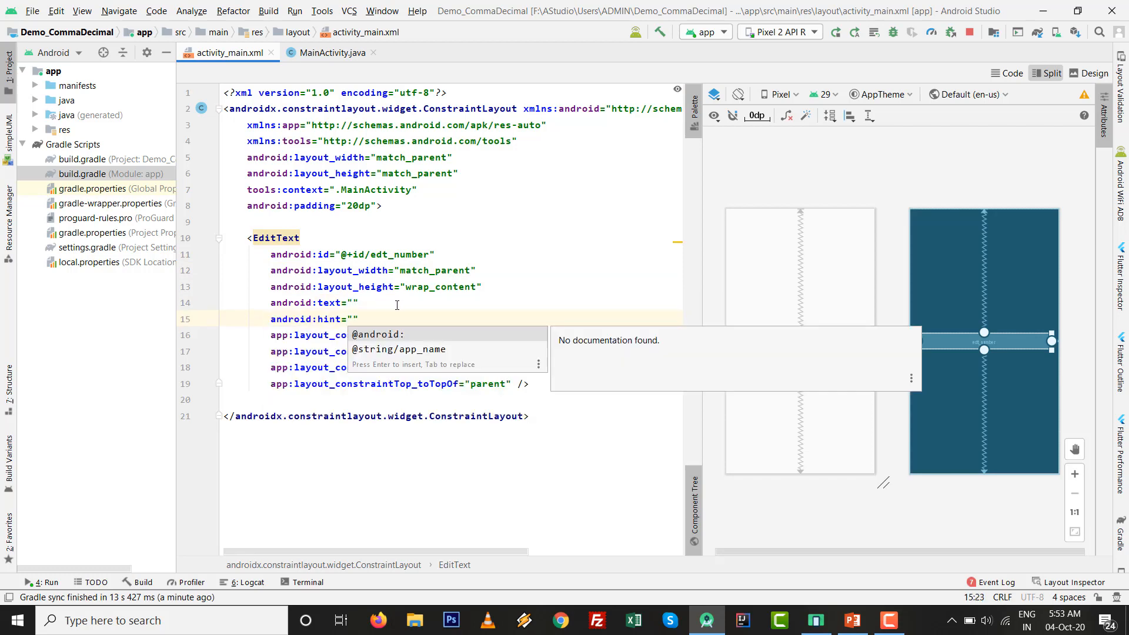
{"action": "type", "text": "Enter Num"}
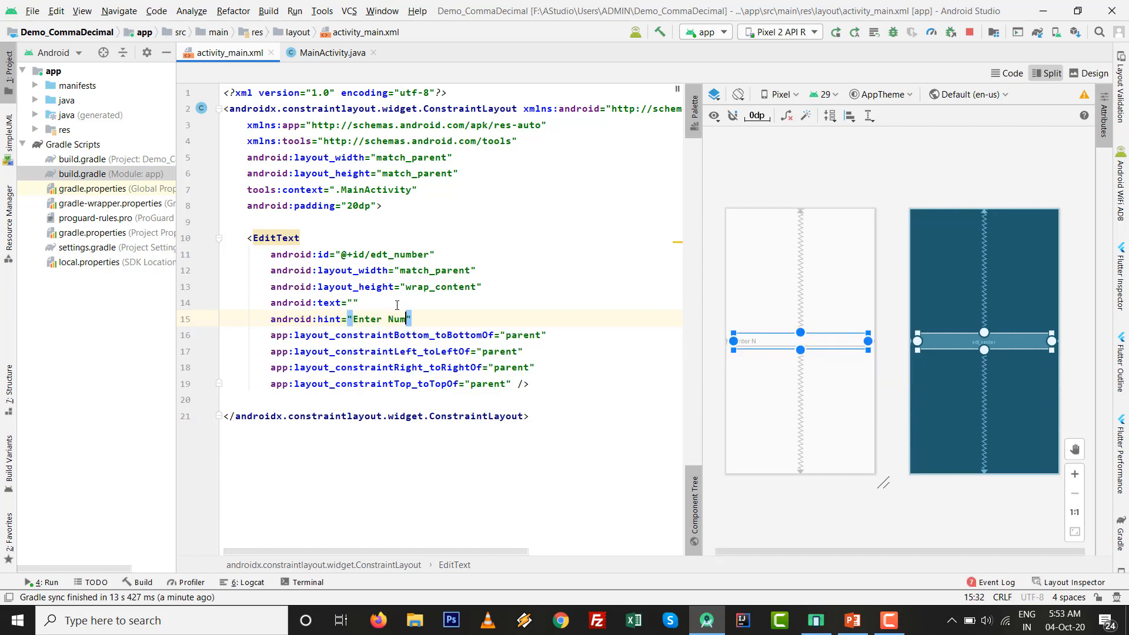
{"action": "type", "text": "ber"}
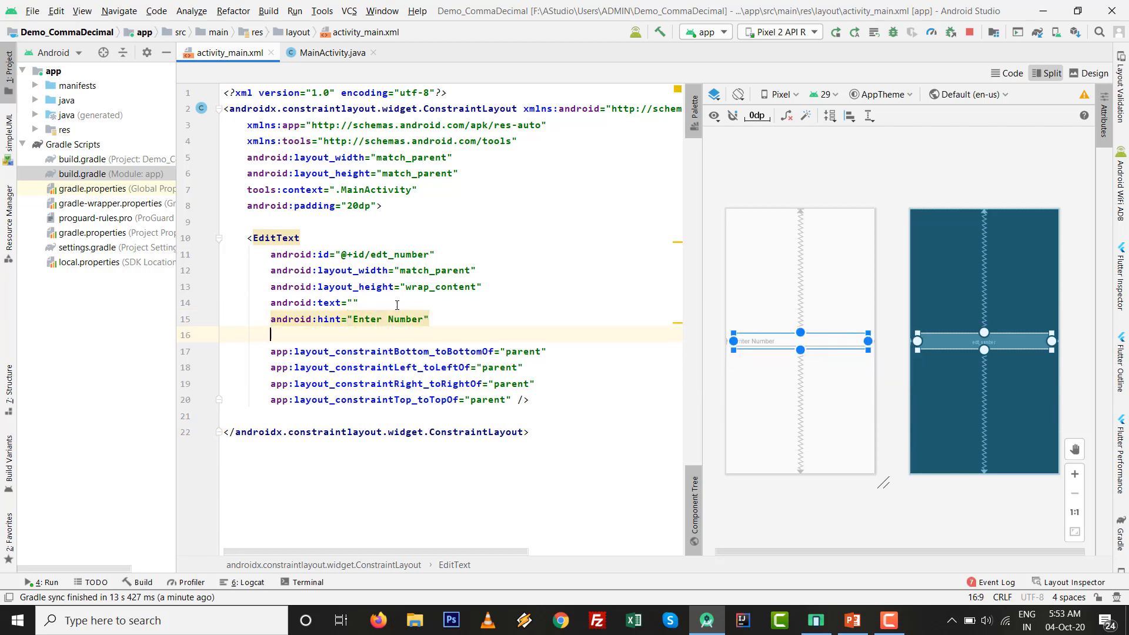
{"action": "type", "text": "android:textSize=\"50sp"}
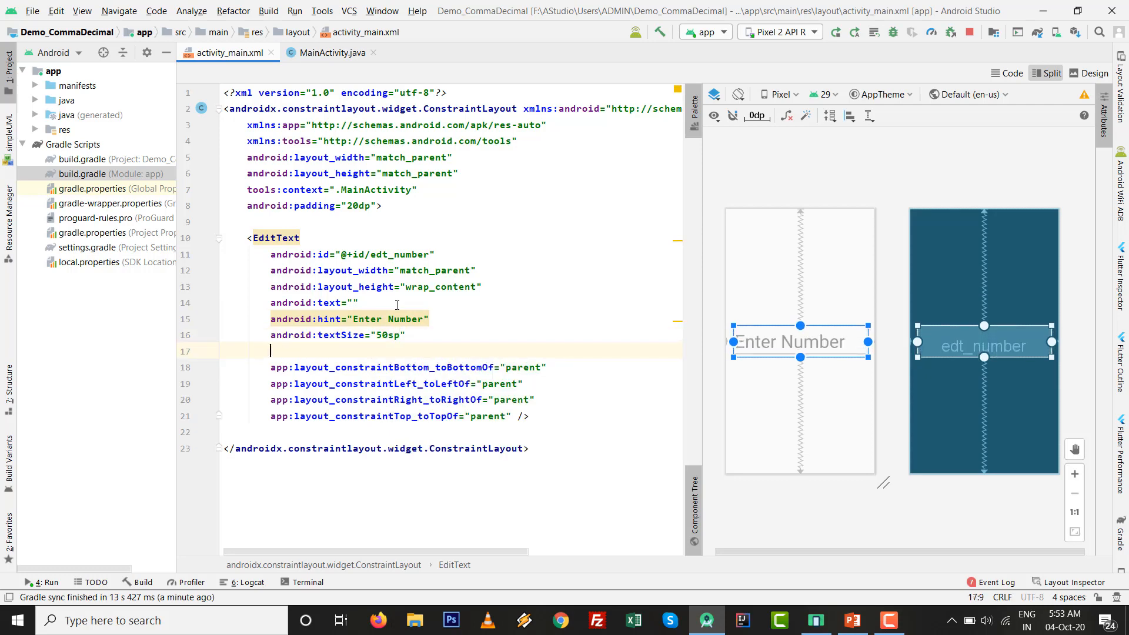
{"action": "type", "text": "textColor=\"\""}
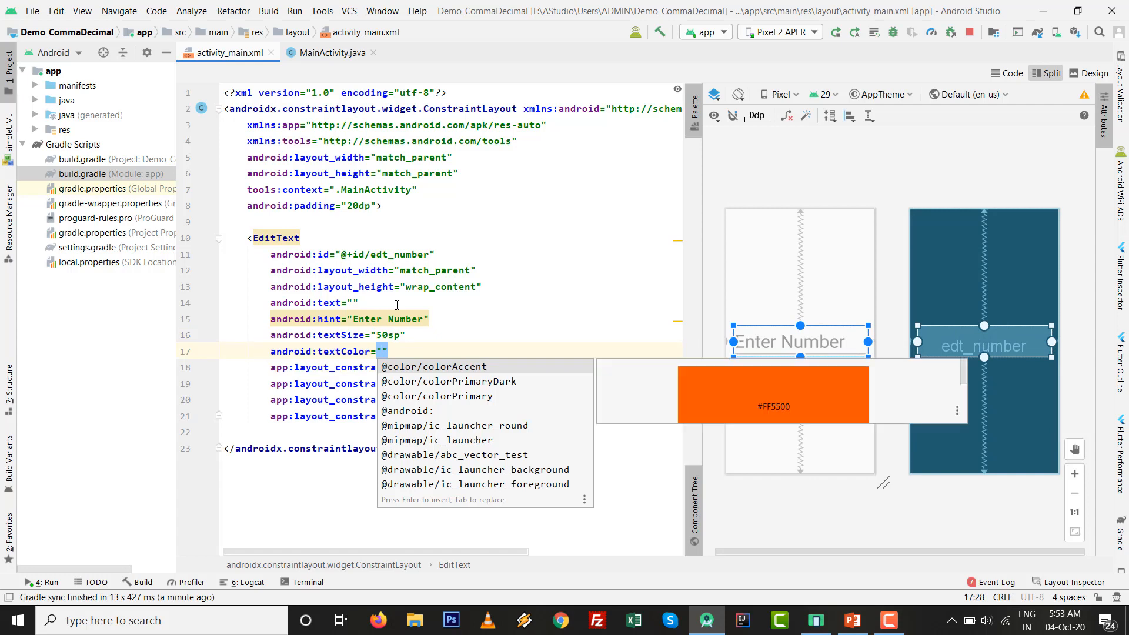
{"action": "type", "text": "#000"}
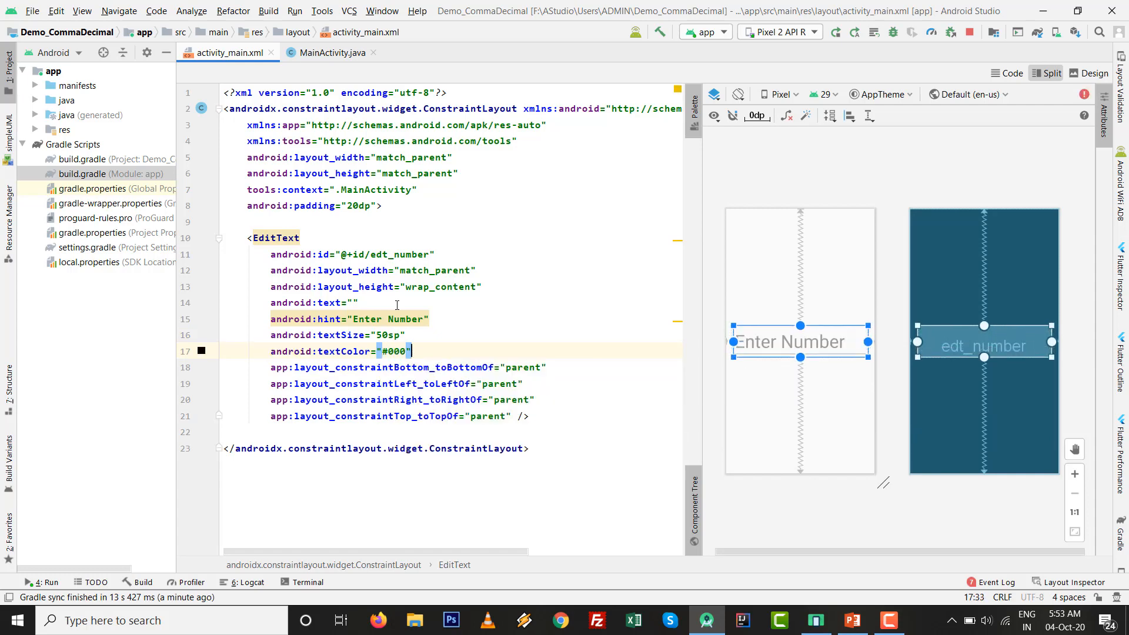
{"action": "type", "text": "inputType=\"numberDecimal\""}
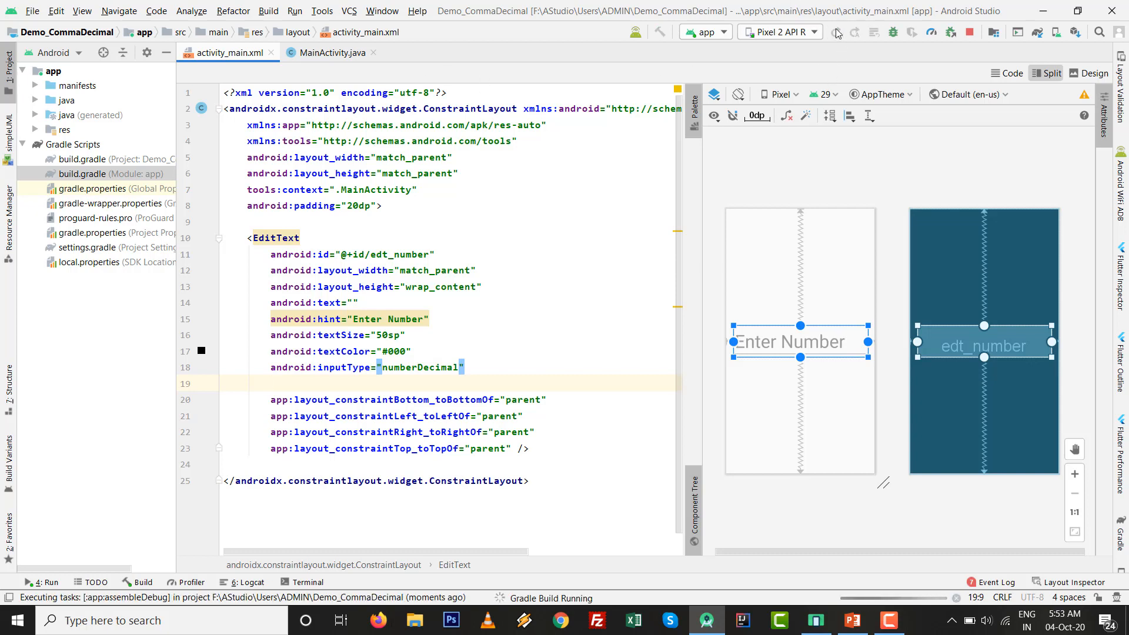
- Run the app on the Pixel 2 emulator and enter 123. in the decimal field
{"action": "left_click", "coordinate": [270, 382]}
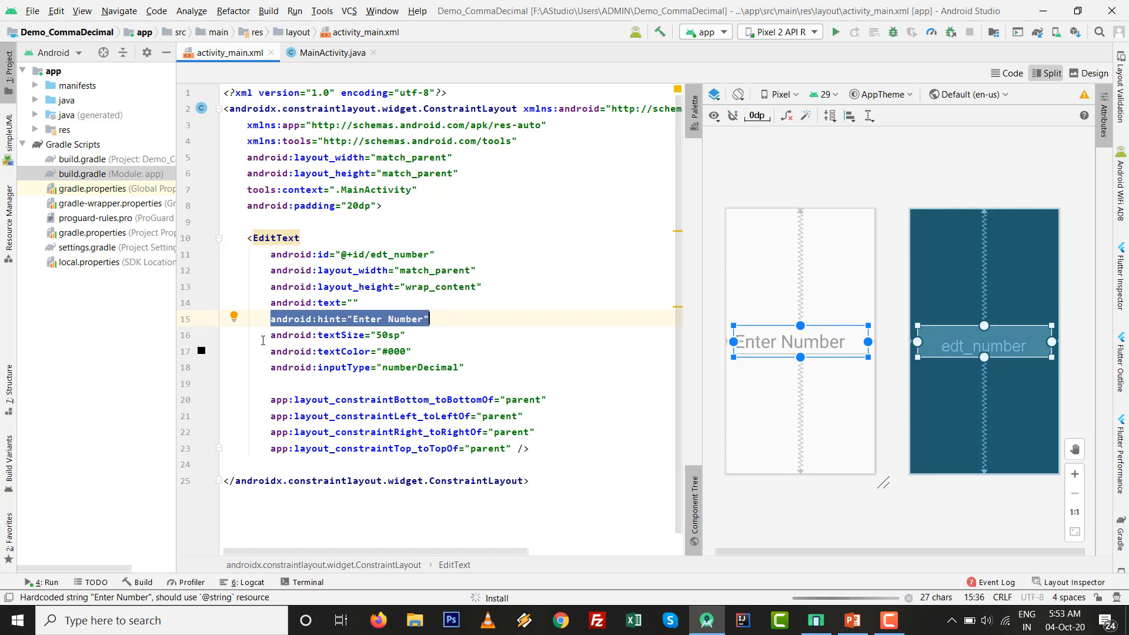
{"action": "left_click", "coordinate": [835, 31]}
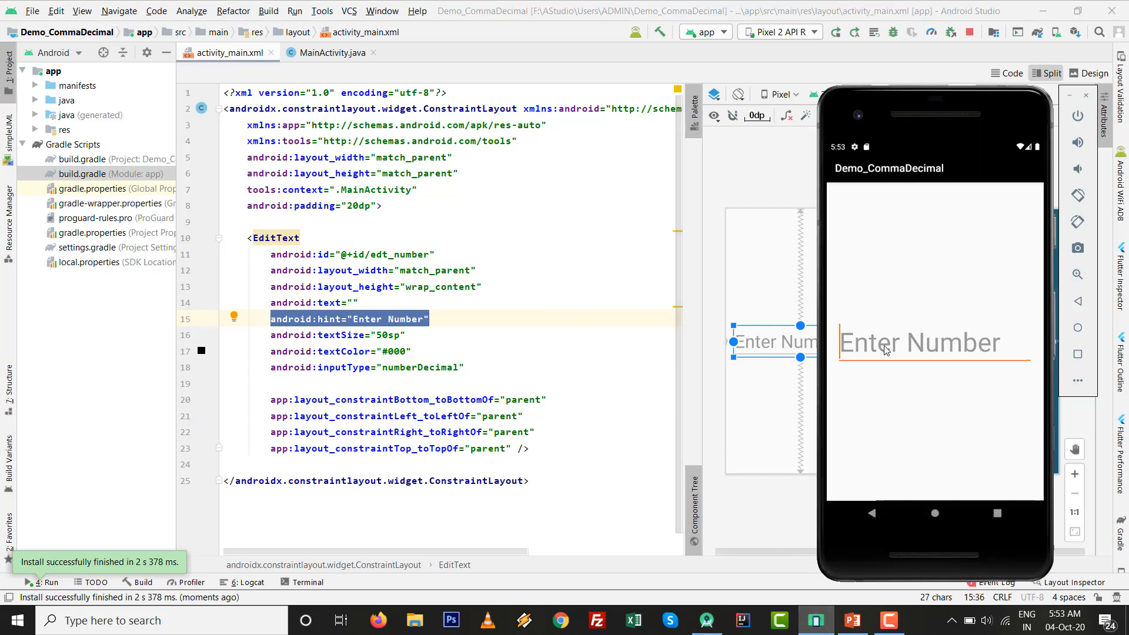
{"action": "left_click", "coordinate": [934, 343]}
{"action": "type", "text": "123"}
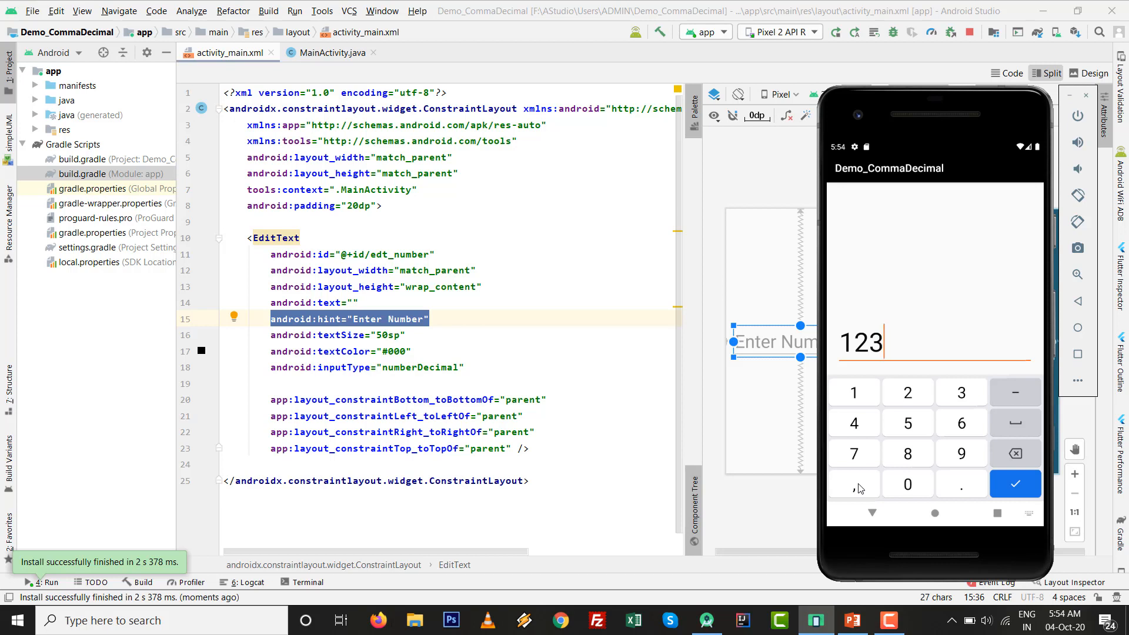
{"action": "mouse_move", "coordinate": [875, 520]}
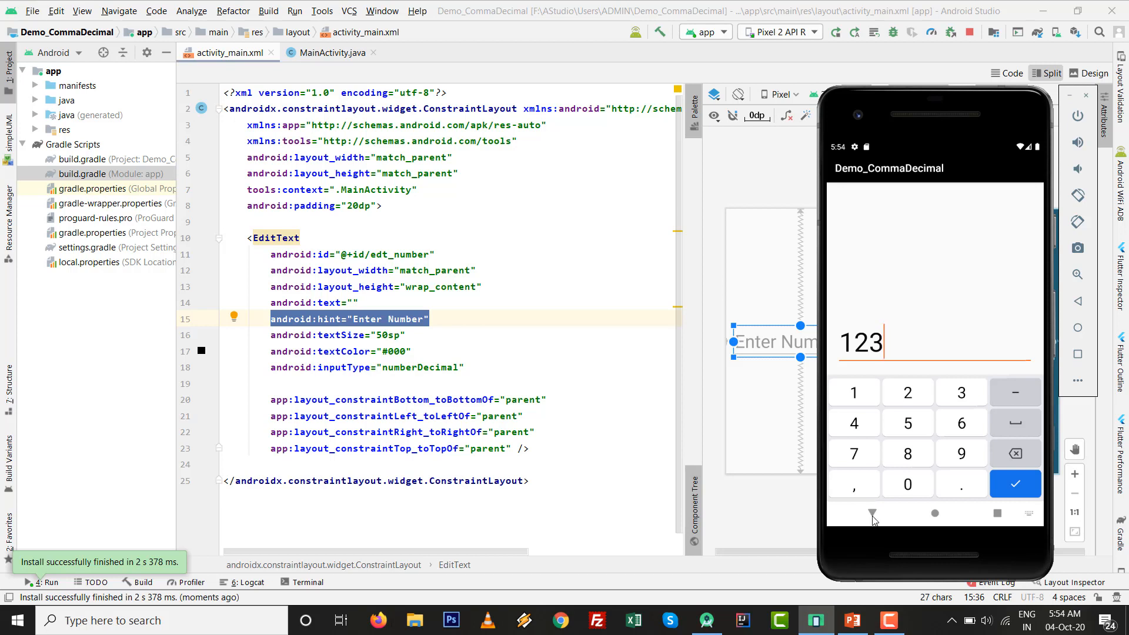
{"action": "mouse_move", "coordinate": [862, 490]}
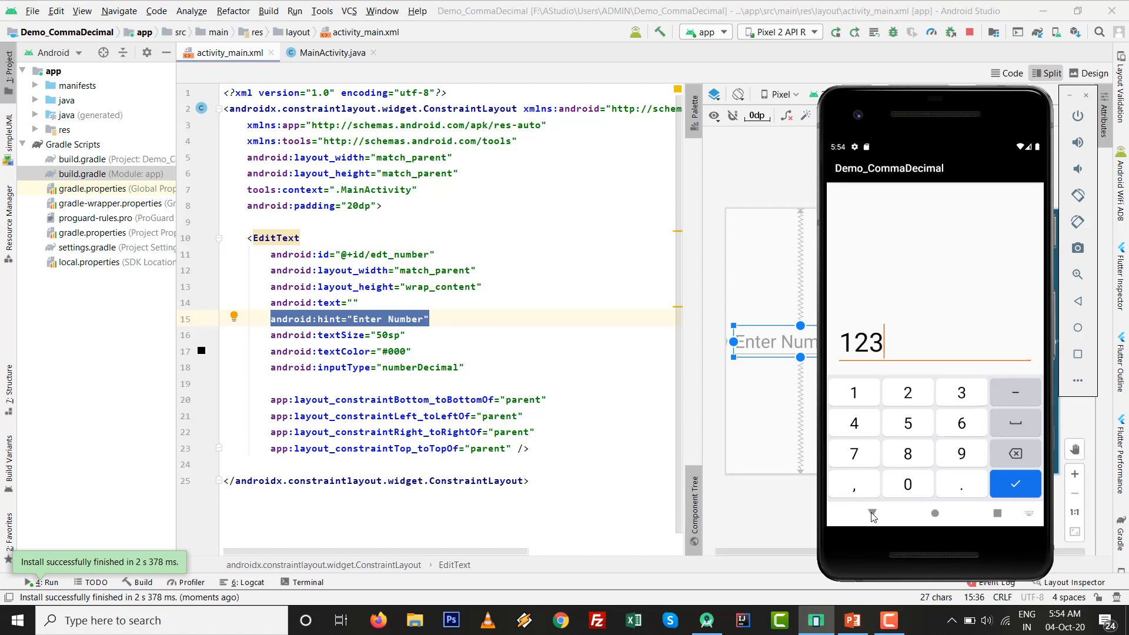
{"action": "left_click", "coordinate": [960, 484]}
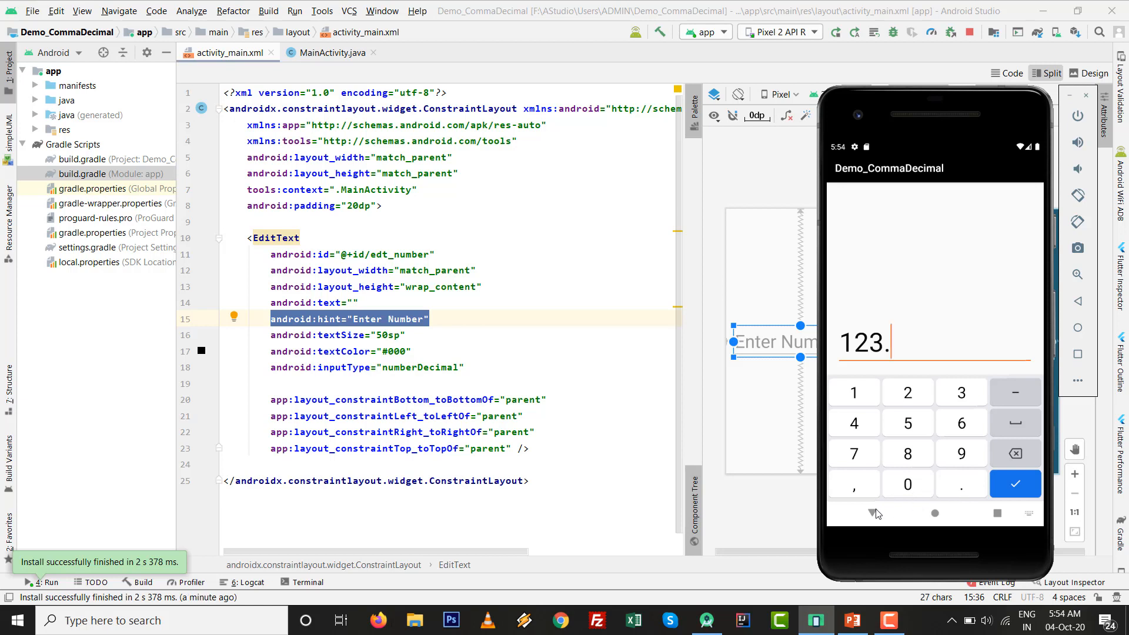
{"action": "left_click", "coordinate": [1016, 484]}
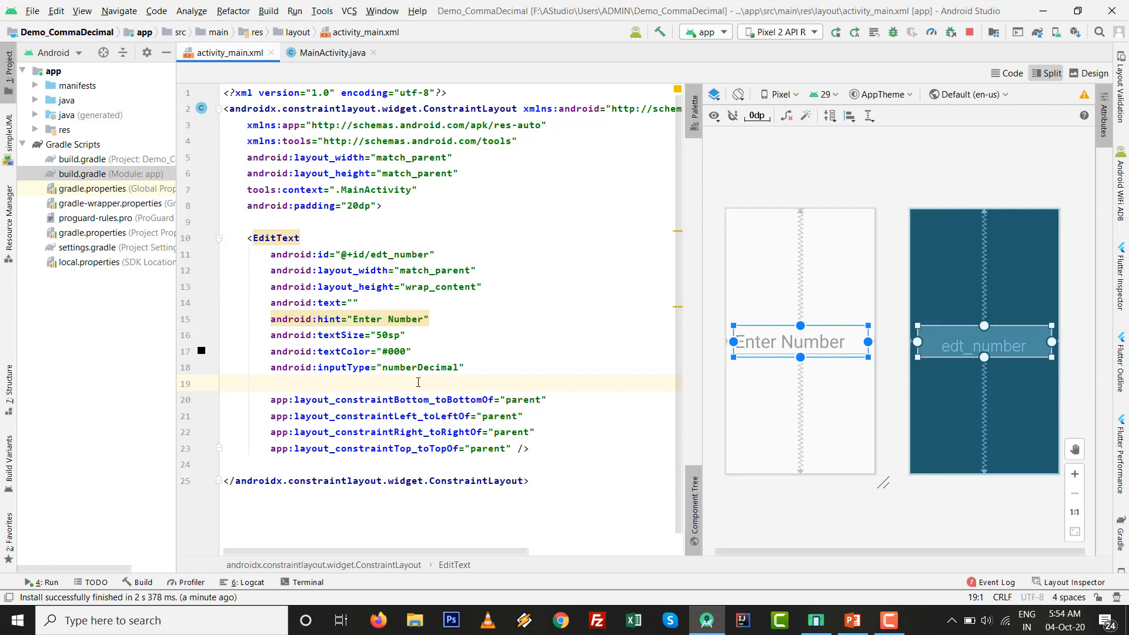
{"action": "type", "text": "droid:digits=\""}
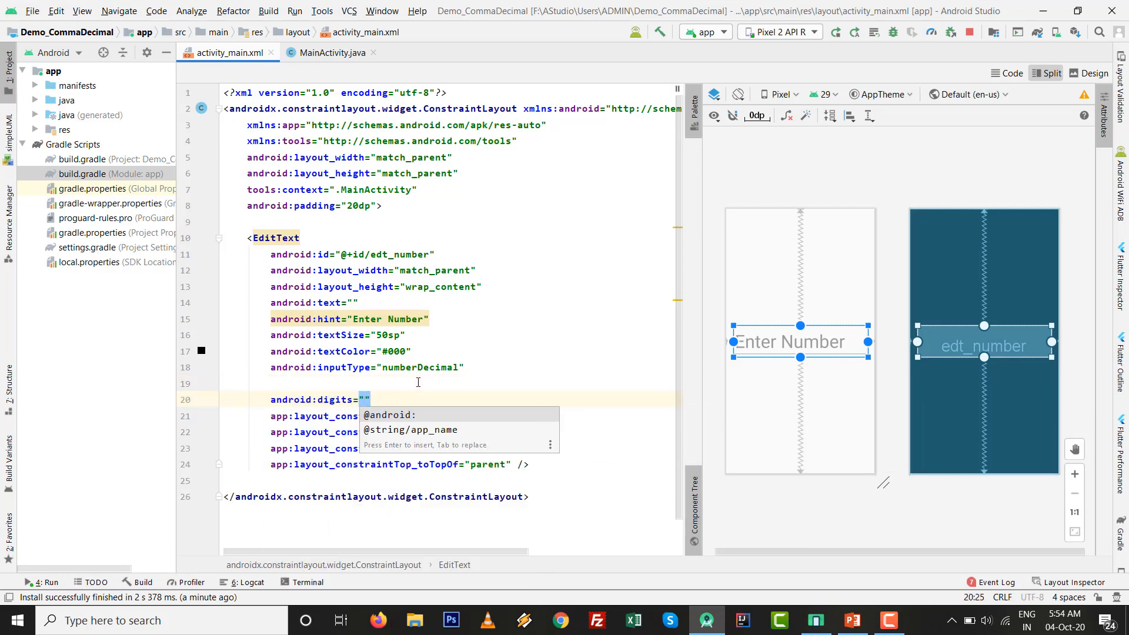
{"action": "type", "text": "0"}
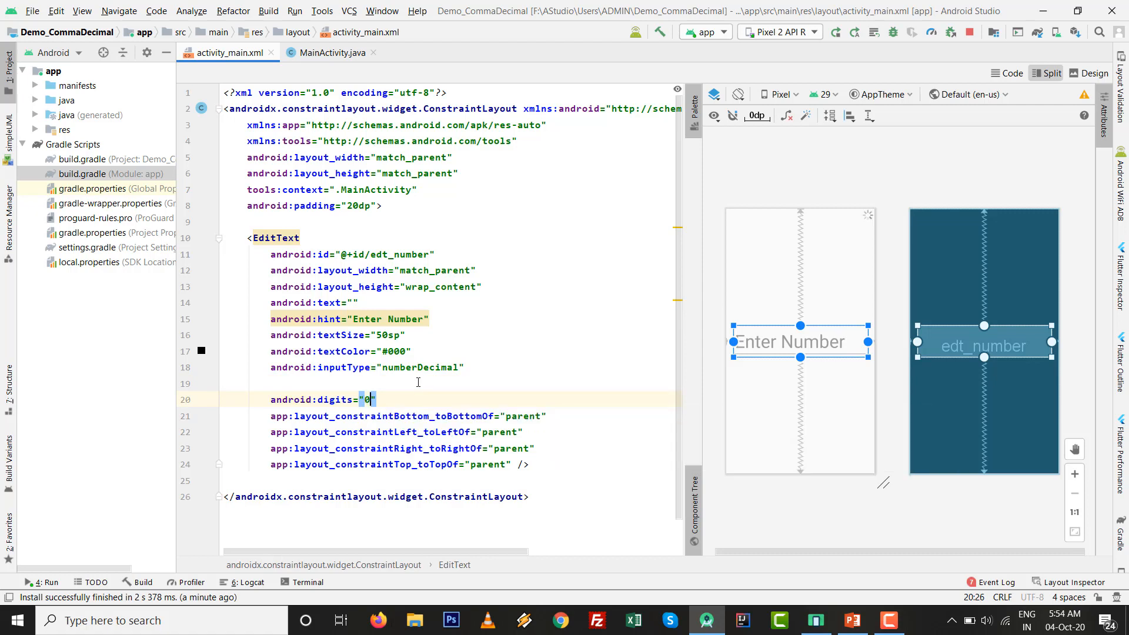
{"action": "type", "text": "123"}
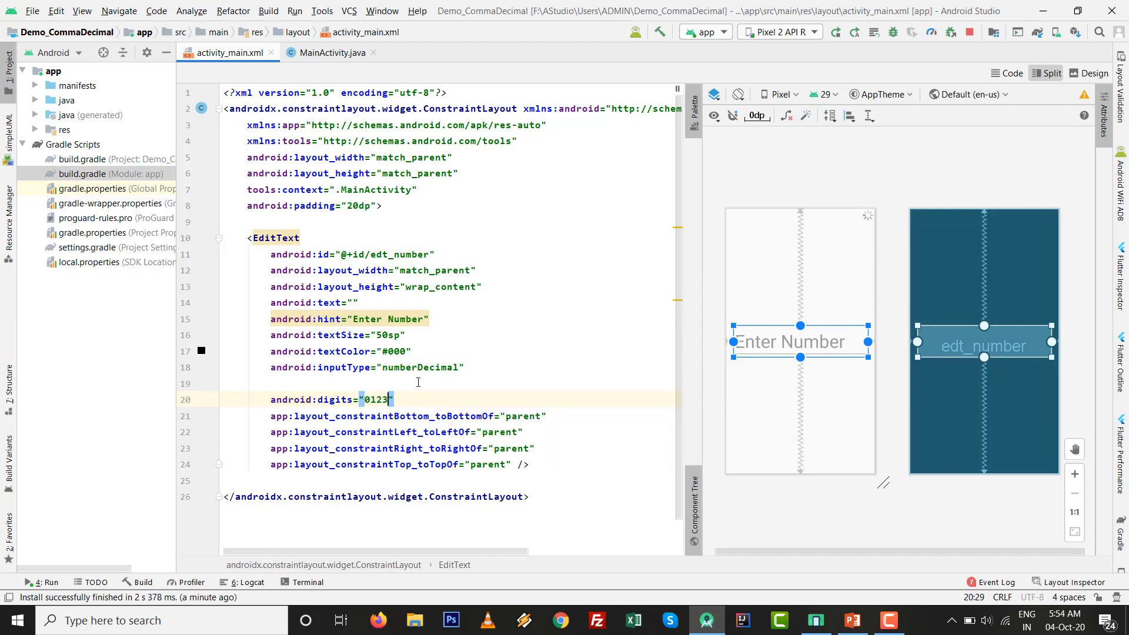
{"action": "type", "text": "456"}
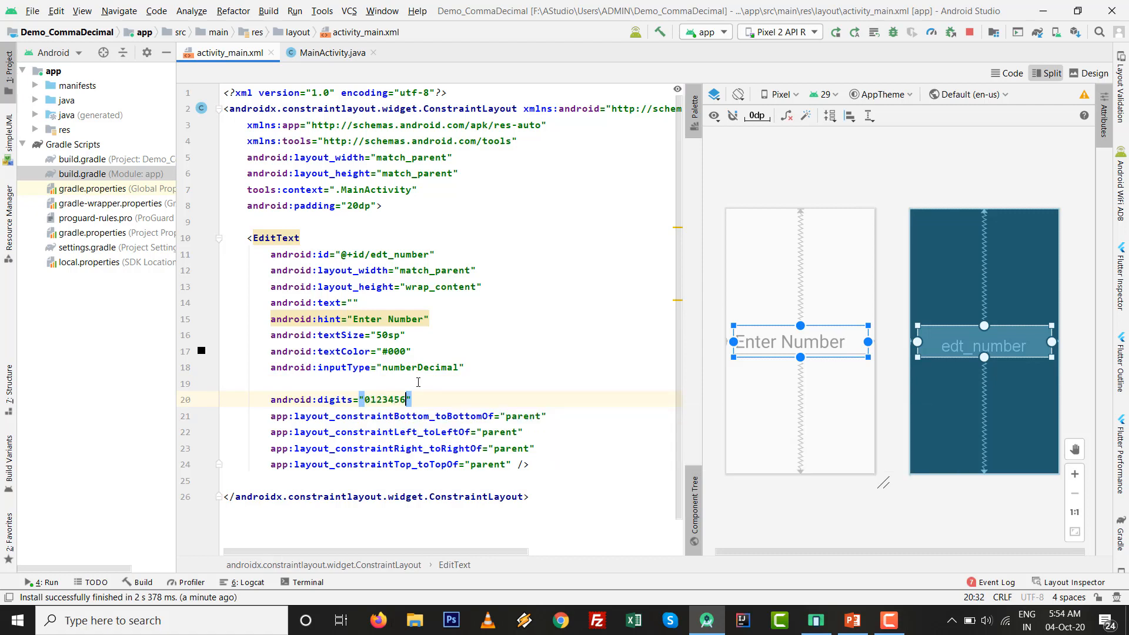
{"action": "type", "text": "789"}
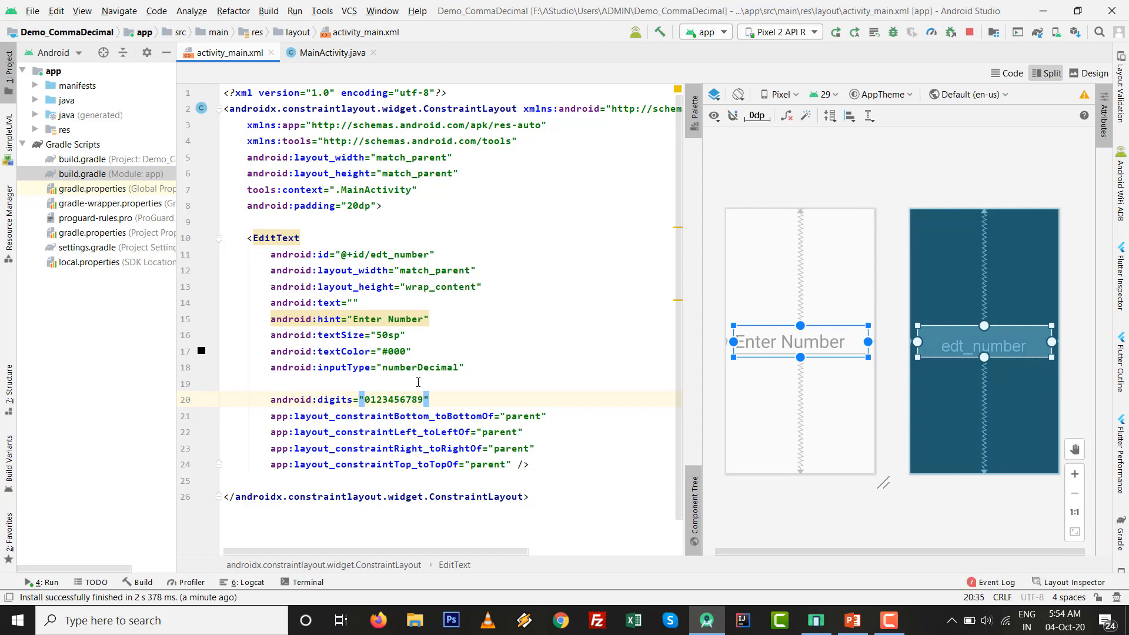
{"action": "type", "text": ","}
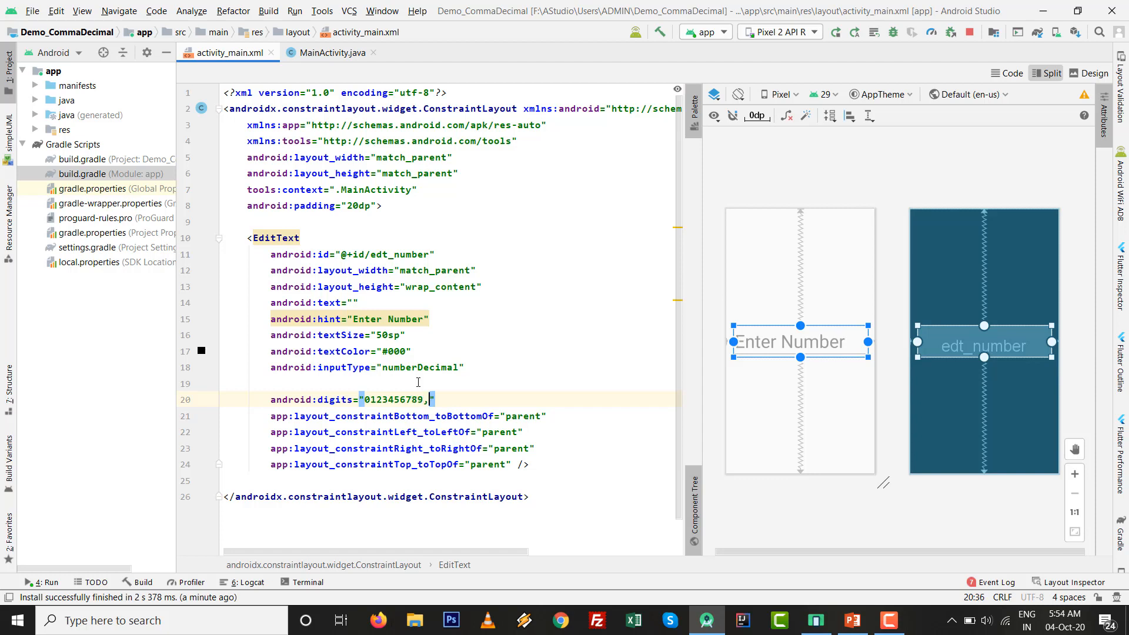
{"action": "mouse_move", "coordinate": [420, 367]}
{"action": "type", "text": "."}
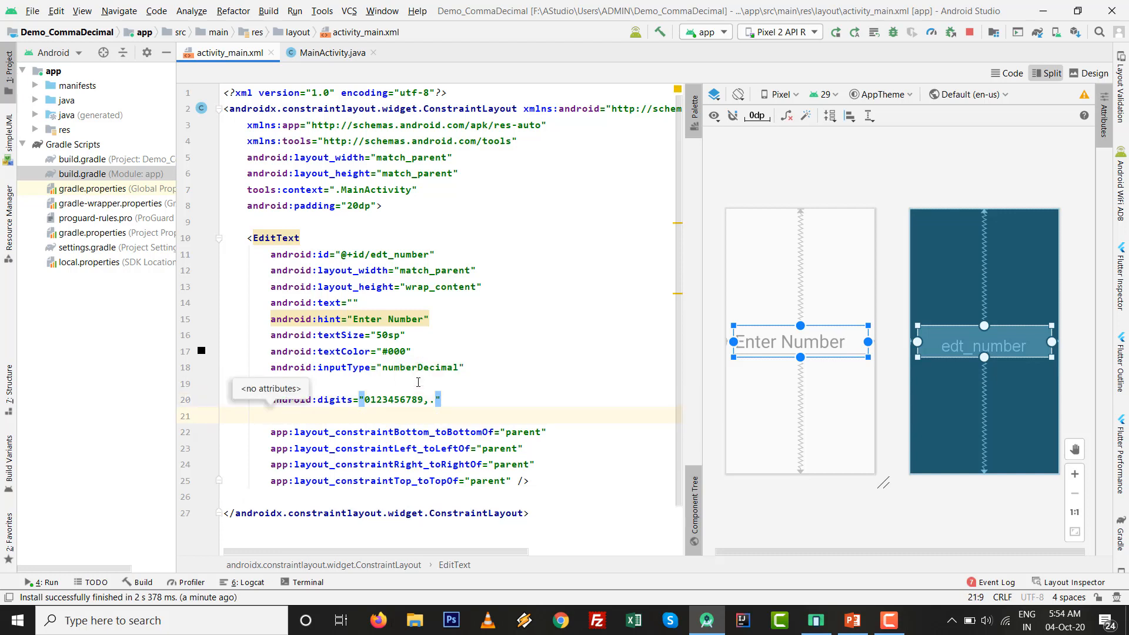
{"action": "type", "text": "g"}
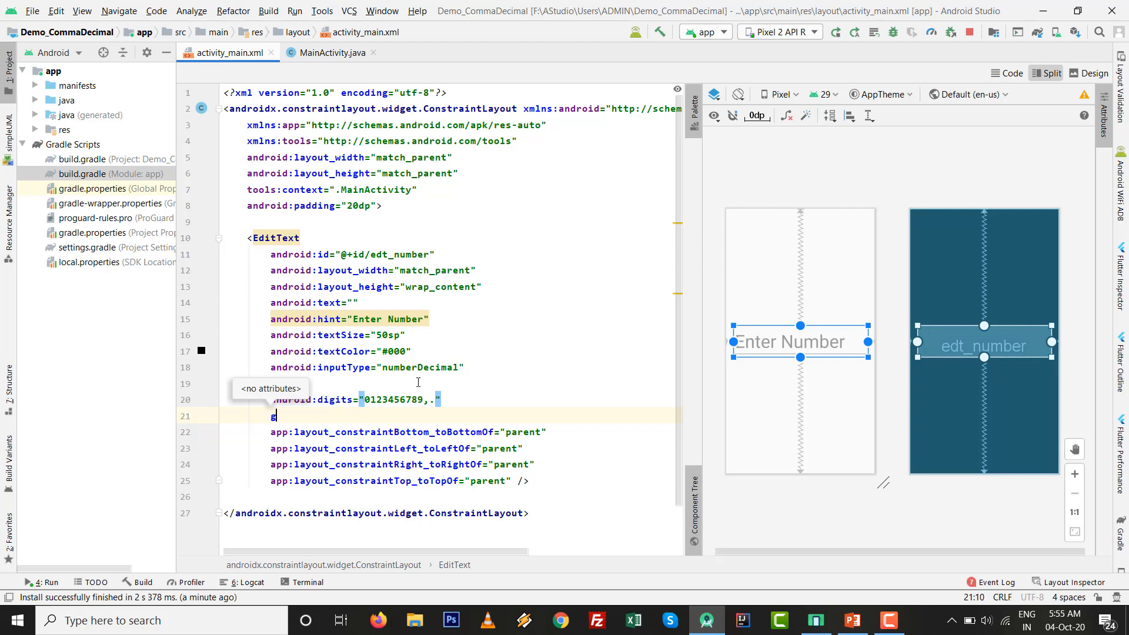
{"action": "type", "text": "roid:gravity=\"right"}
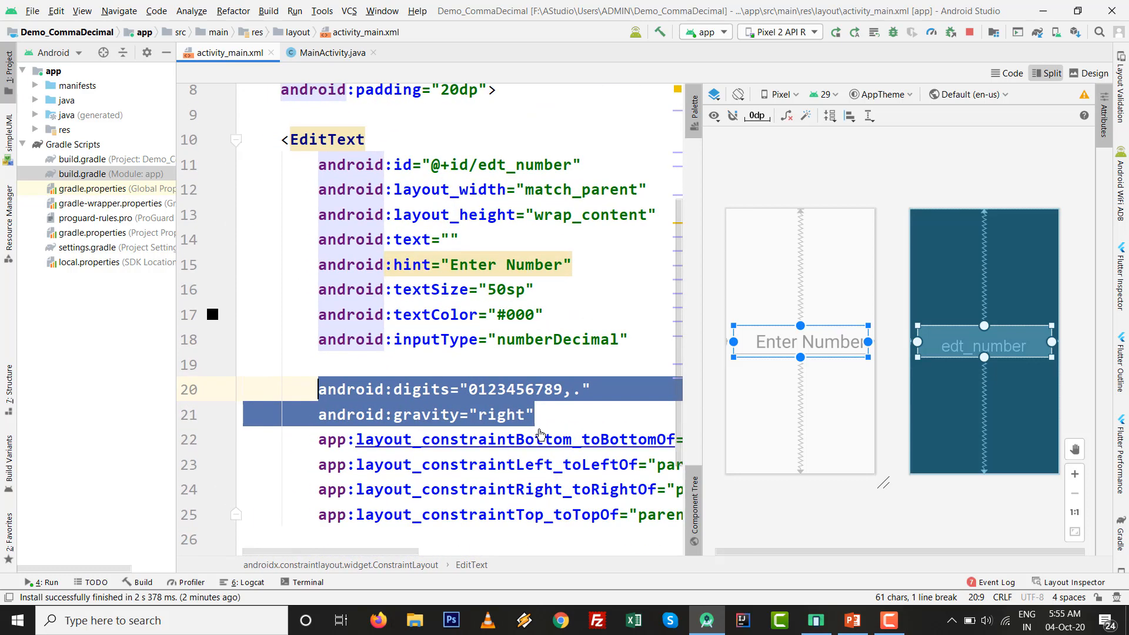
{"action": "scroll", "scroll_direction": "up", "scroll_amount": 3}
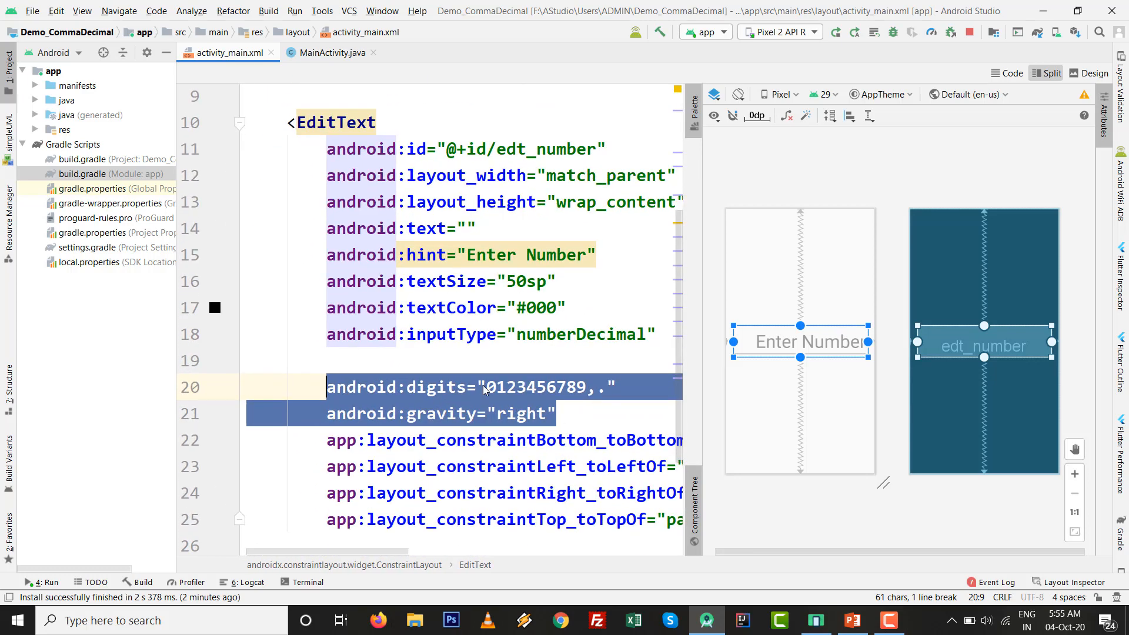
- Rerun the app, enter 98,456,. in the right-aligned field, then erase back to 98
{"action": "left_click", "coordinate": [485, 387]}
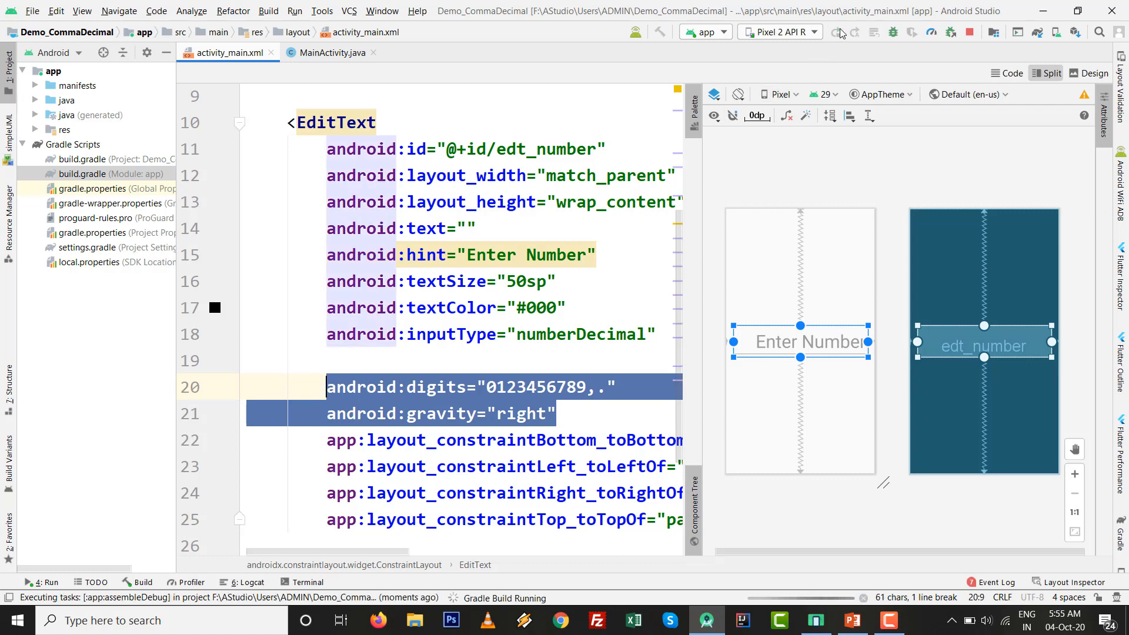
{"action": "mouse_move", "coordinate": [708, 308]}
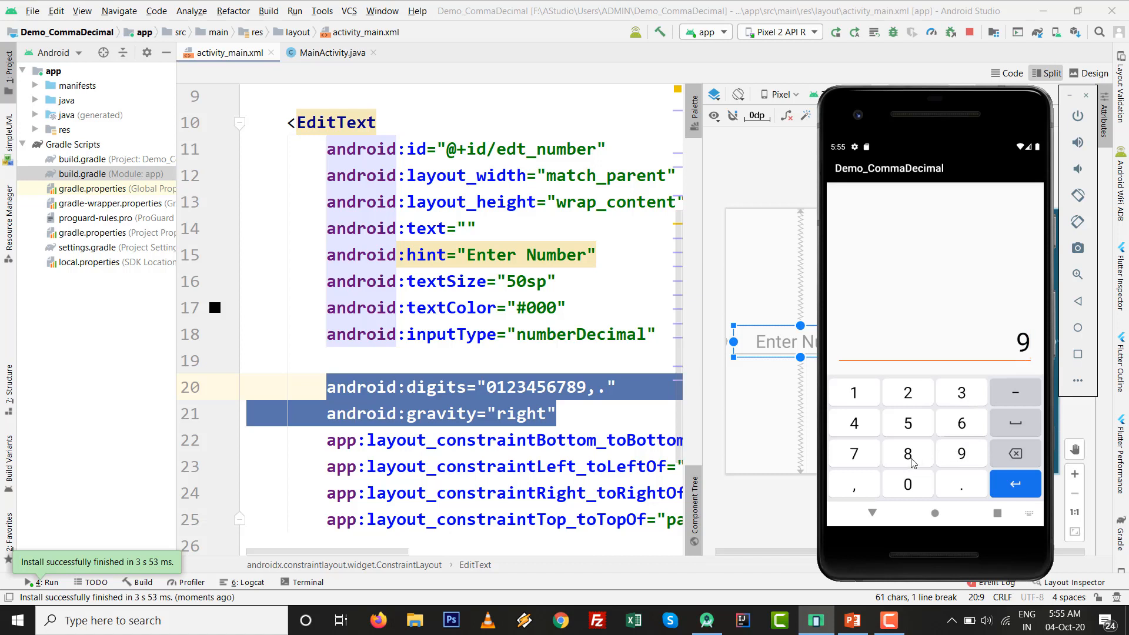
{"action": "left_click", "coordinate": [853, 484]}
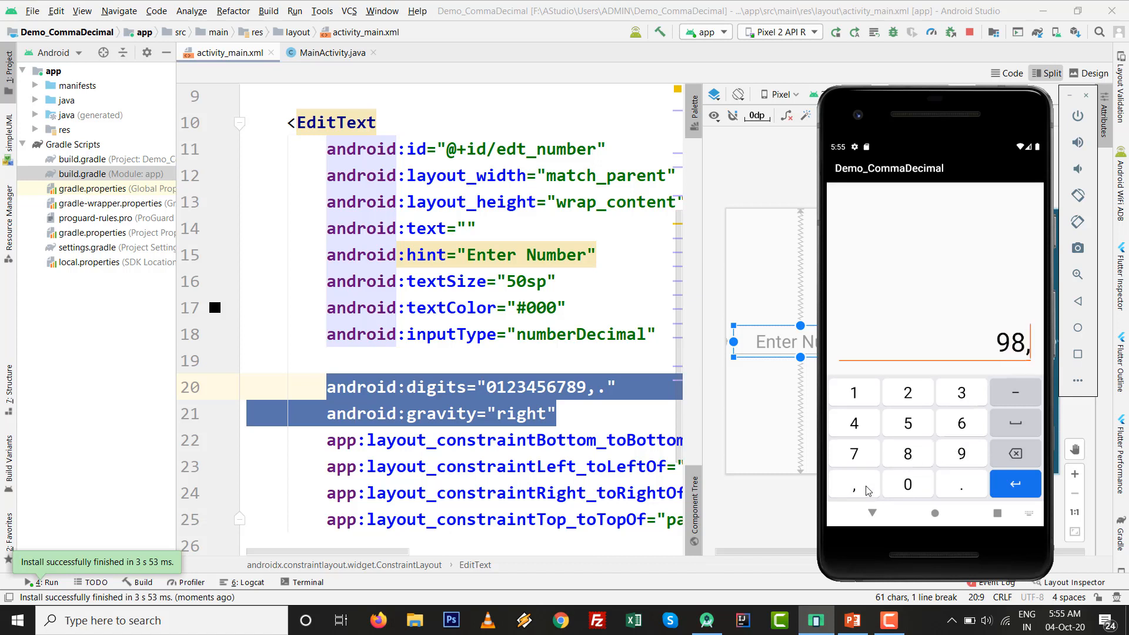
{"action": "mouse_move", "coordinate": [875, 413]}
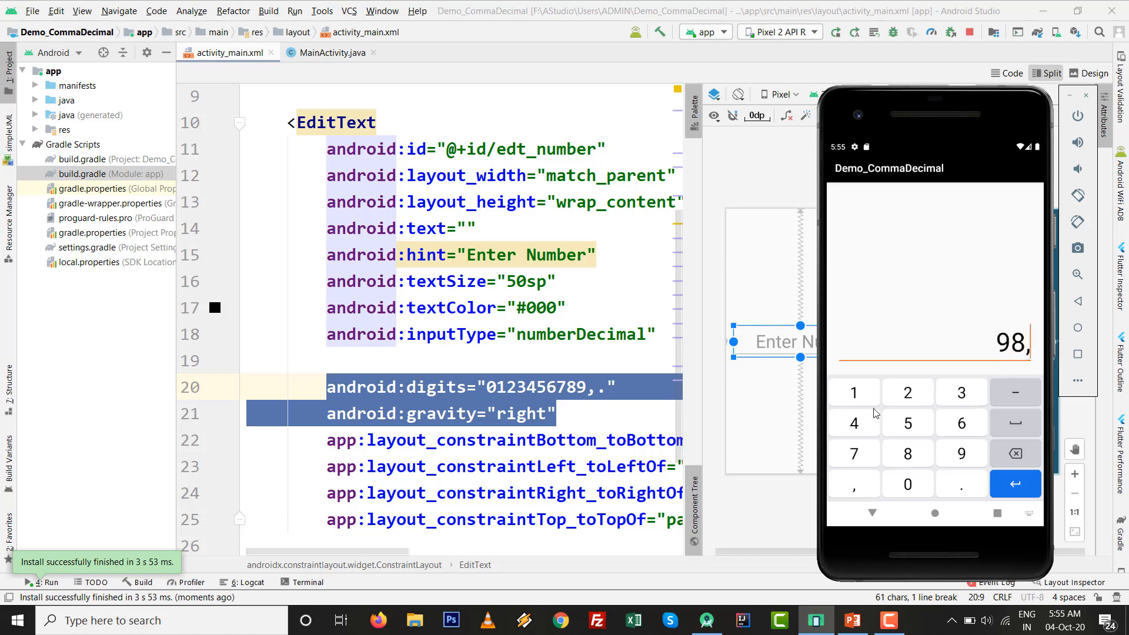
{"action": "left_click", "coordinate": [854, 422]}
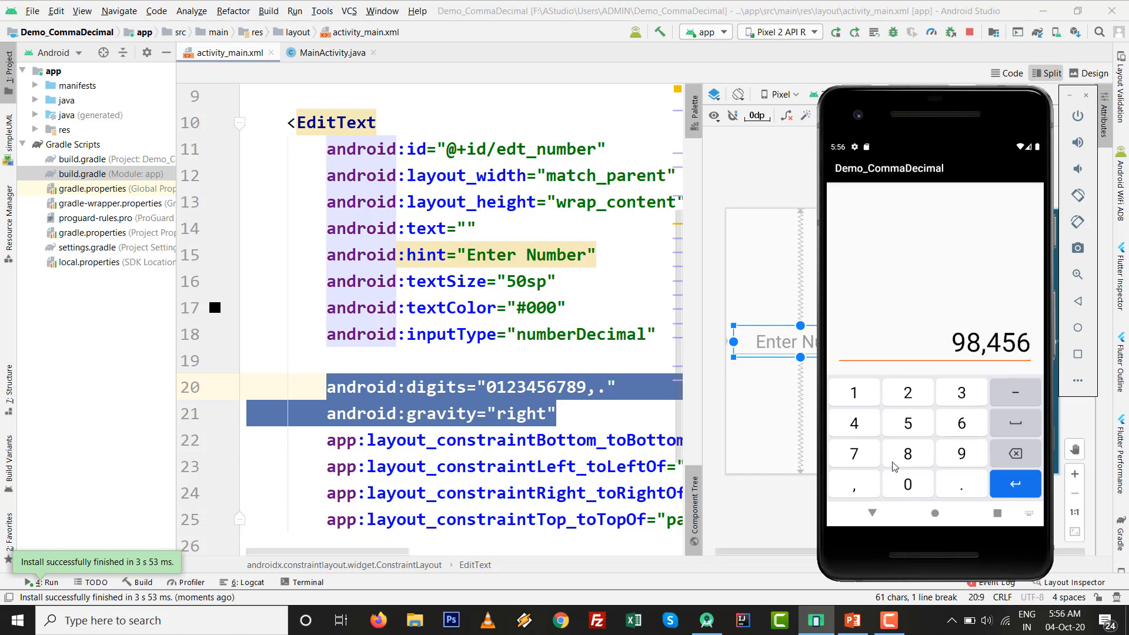
{"action": "left_click", "coordinate": [854, 484]}
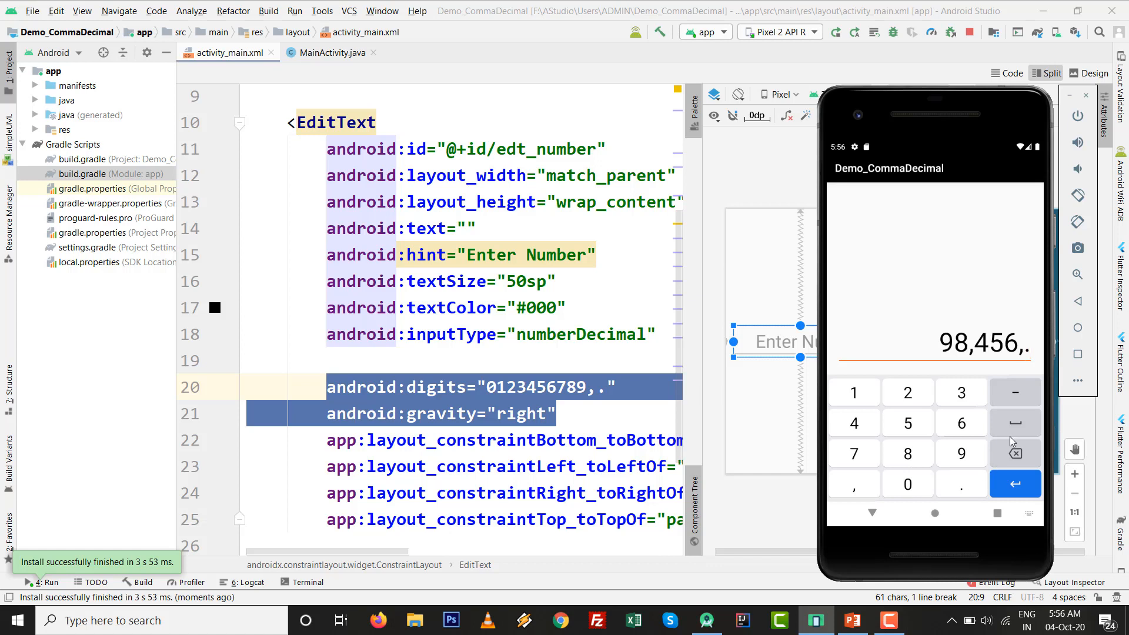
{"action": "left_click", "coordinate": [1014, 453]}
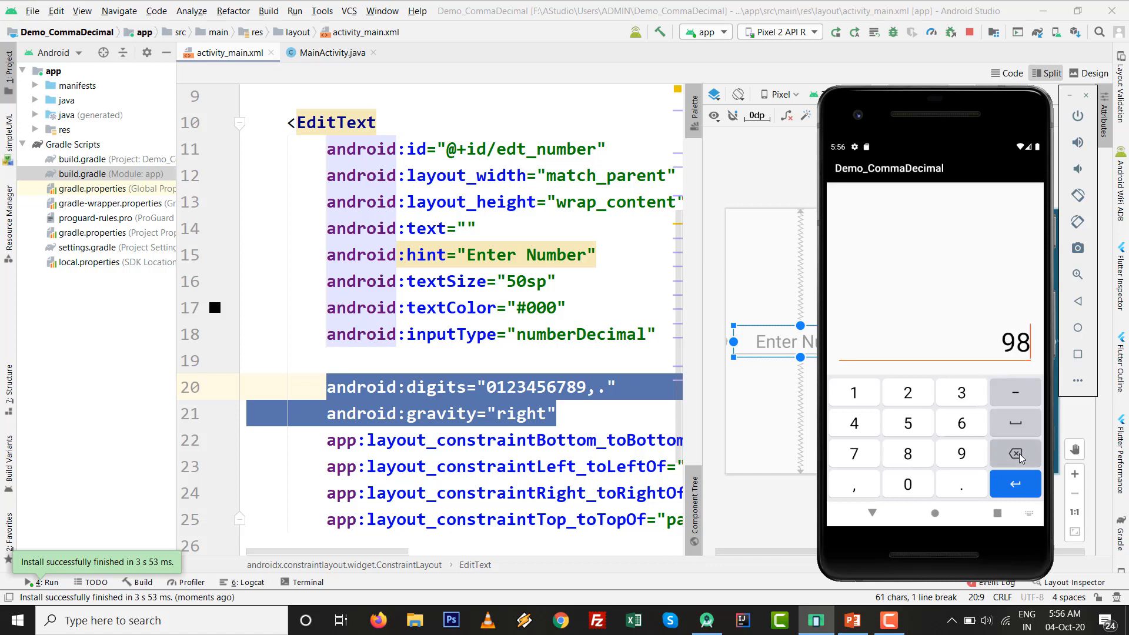
{"action": "left_click", "coordinate": [1014, 454]}
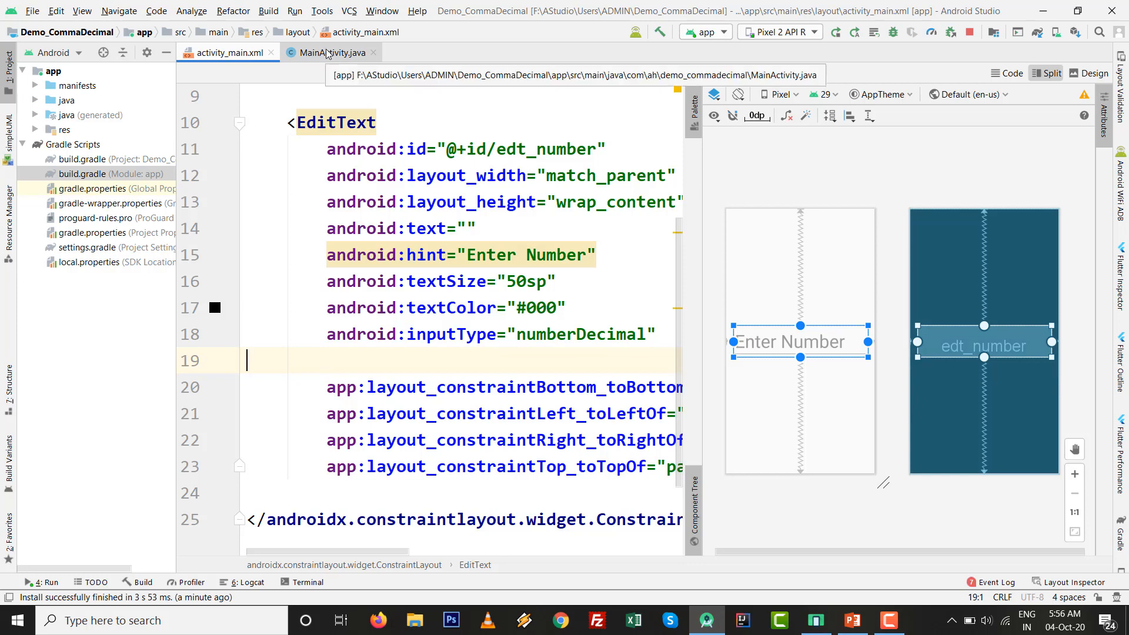
- In MainActivity, add a binding.edtNumber.setKeyListener call after setContentView
{"action": "left_click", "coordinate": [330, 51]}
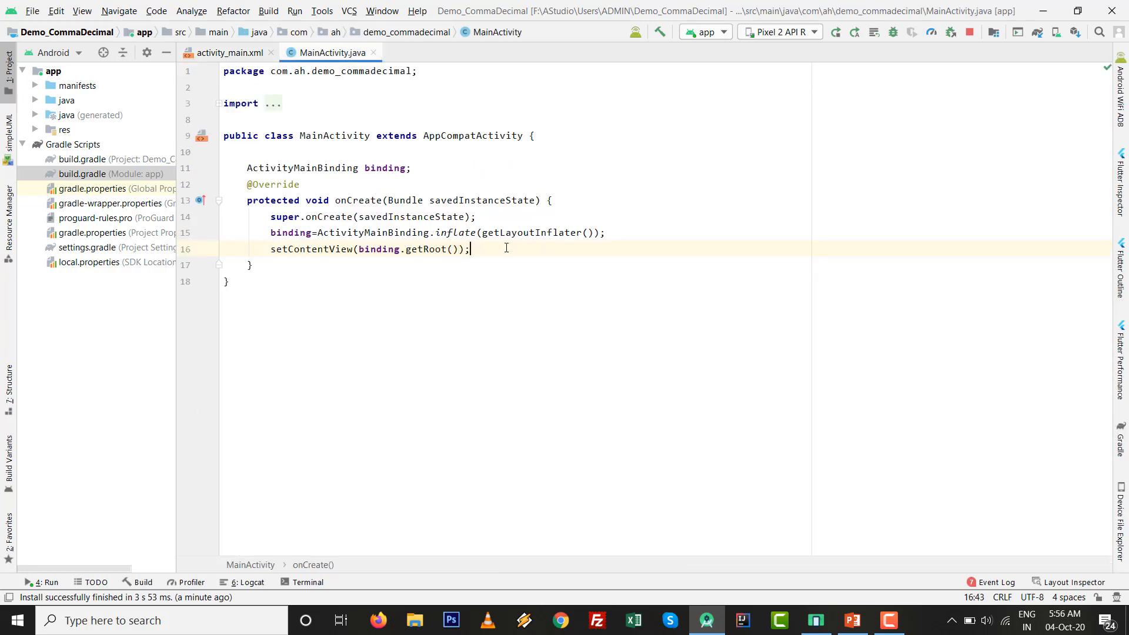
{"action": "key", "text": "enter"}
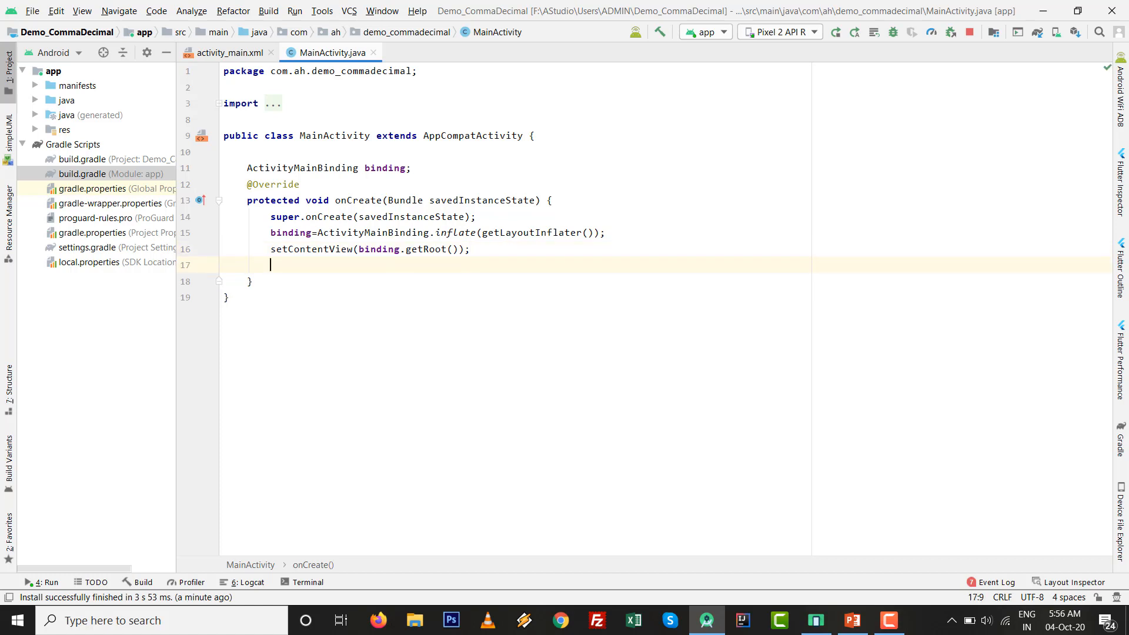
{"action": "type", "text": "binding."}
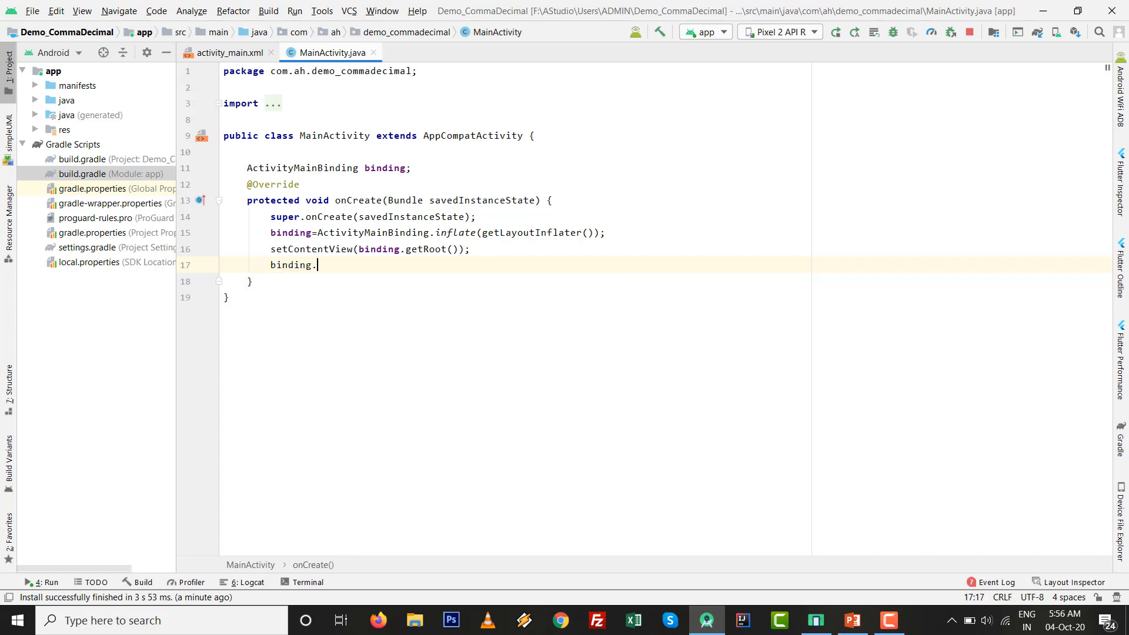
{"action": "type", "text": "edtNumber."}
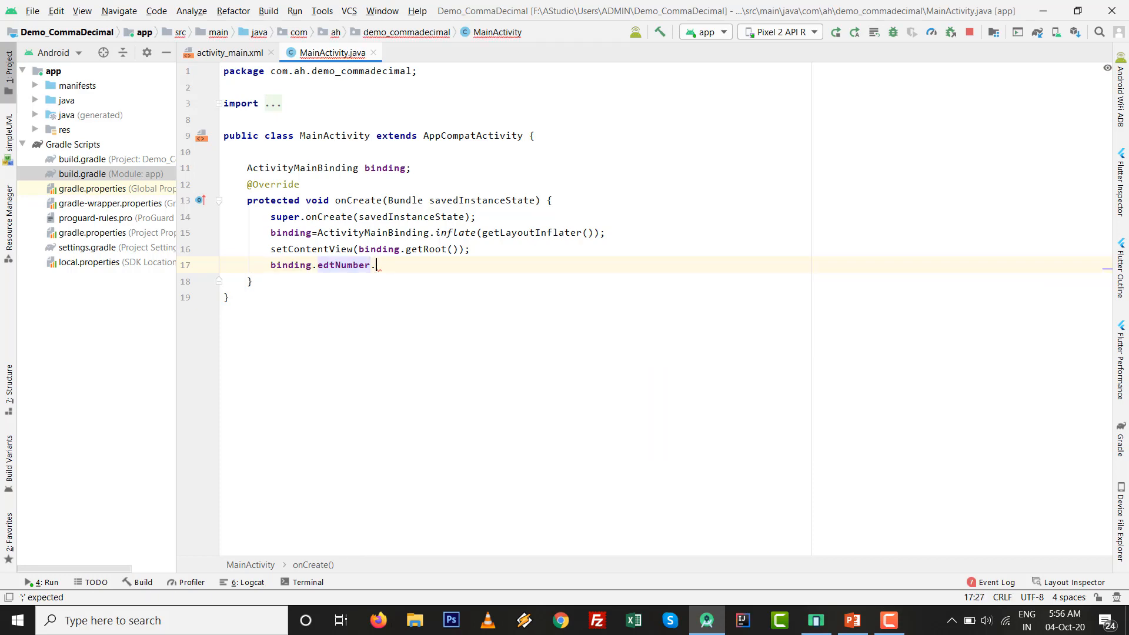
{"action": "type", "text": "setK"}
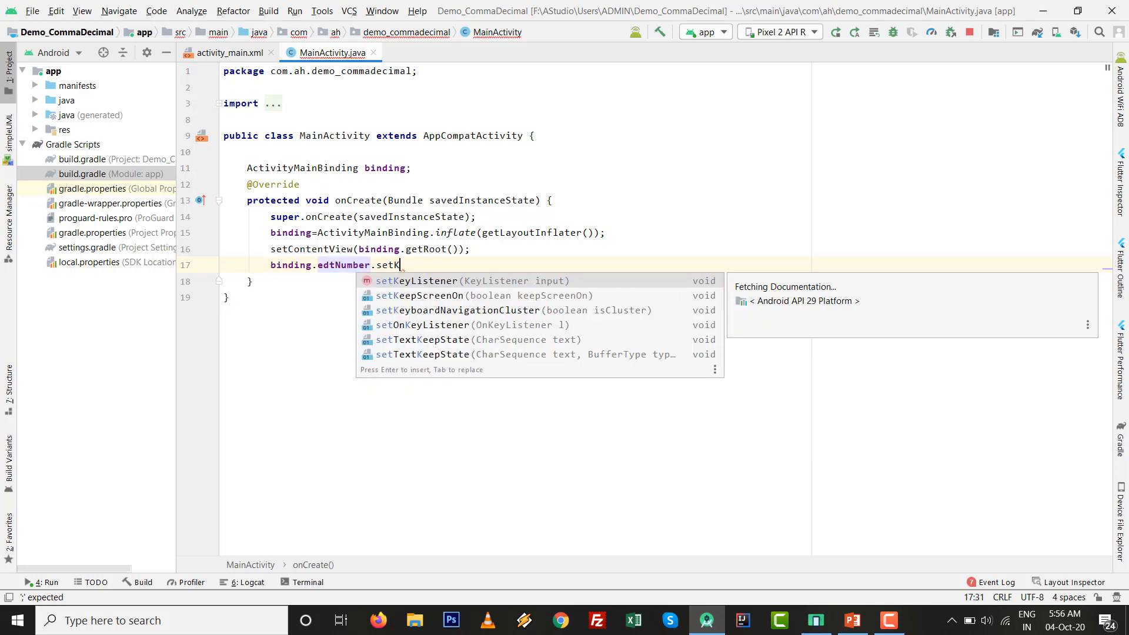
{"action": "key", "text": "Enter"}
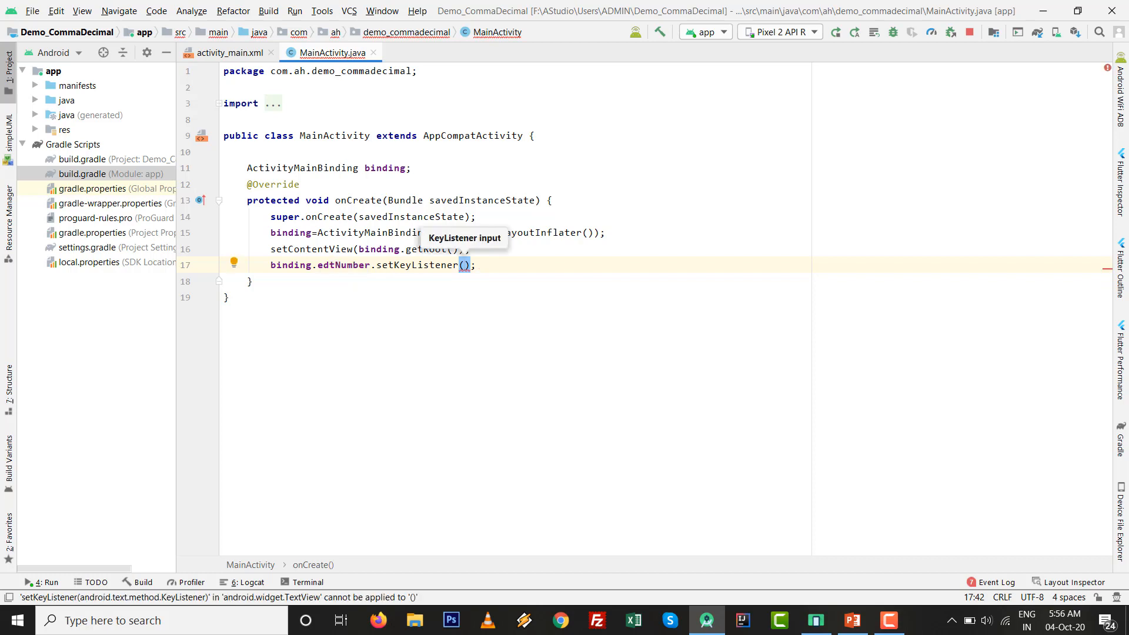
{"action": "type", "text": "0"}
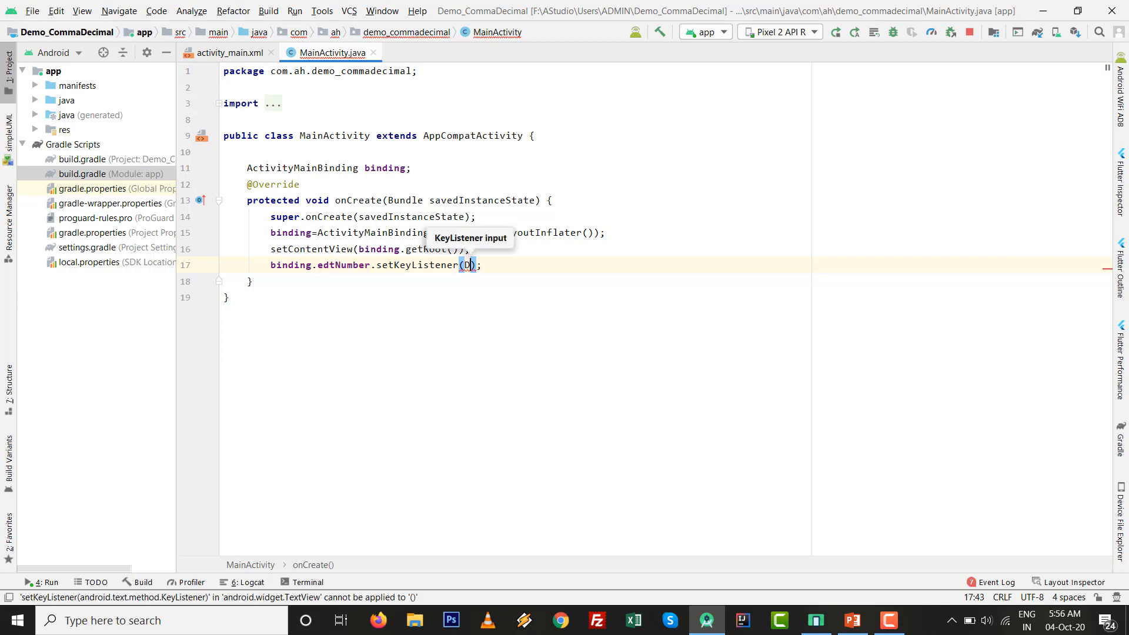
{"action": "type", "text": "igitsKeyListener.getInstance("}
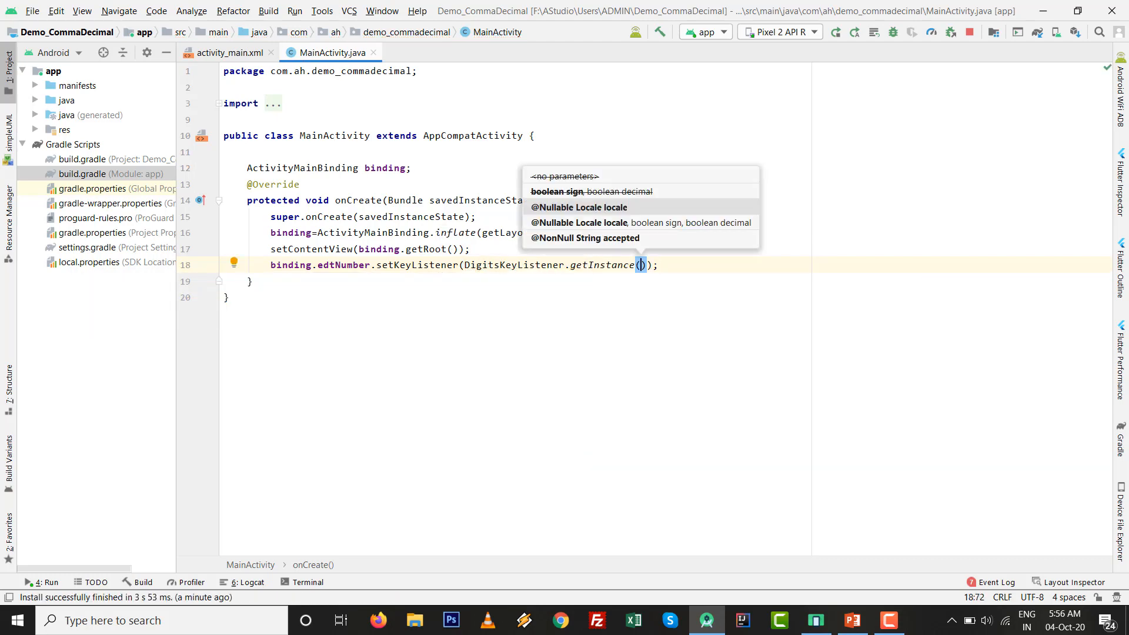
{"action": "type", "text": "\"0\""}
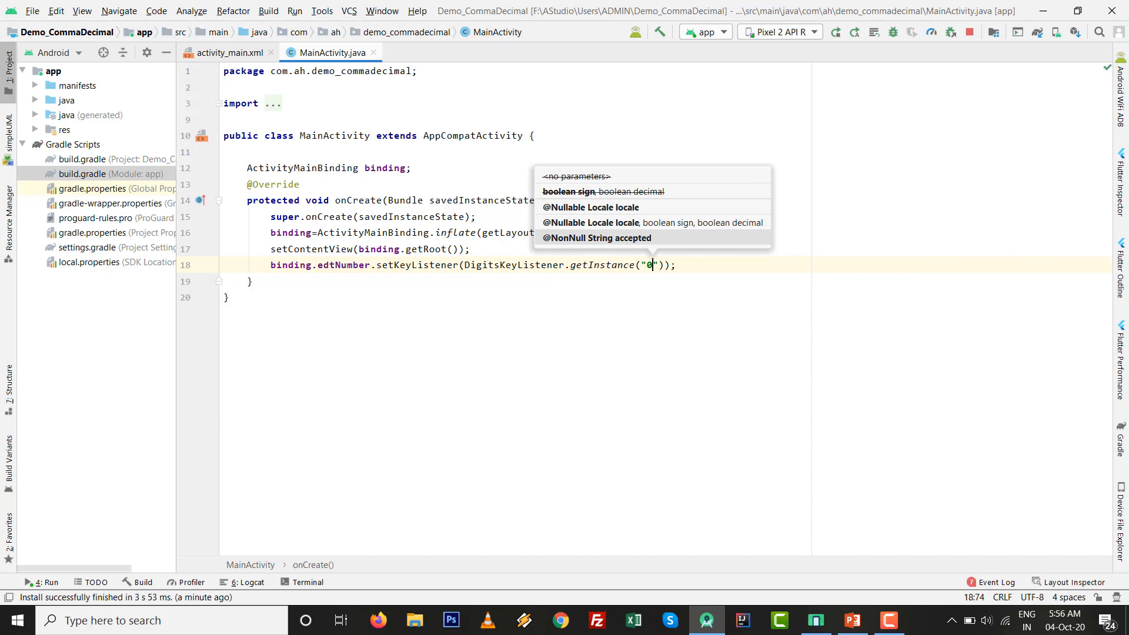
{"action": "type", "text": "123456"}
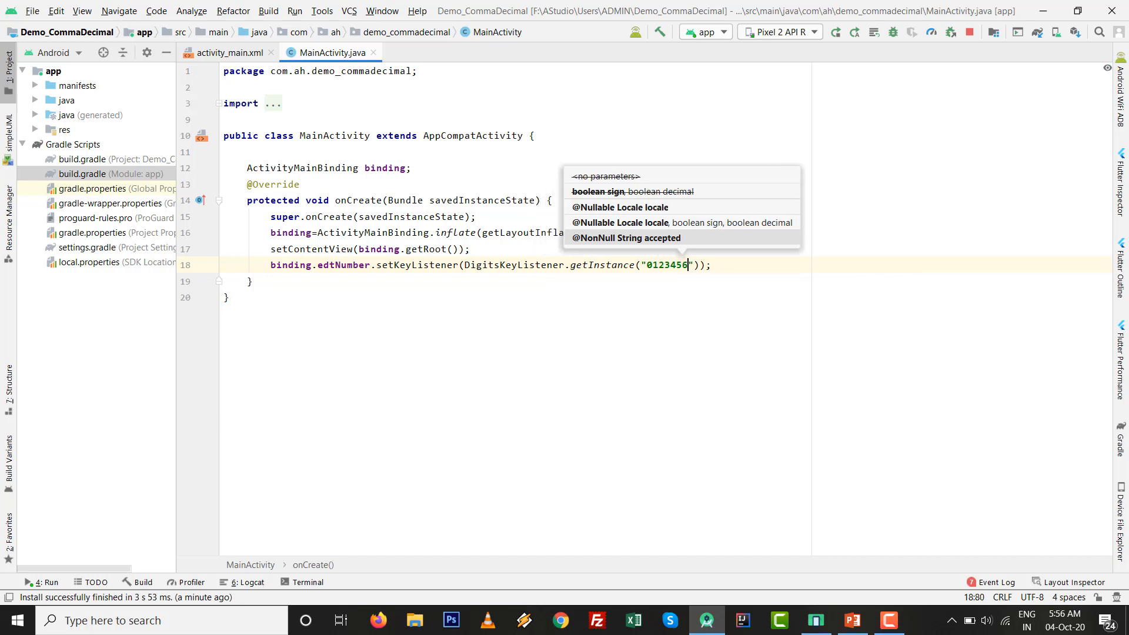
{"action": "type", "text": "789"}
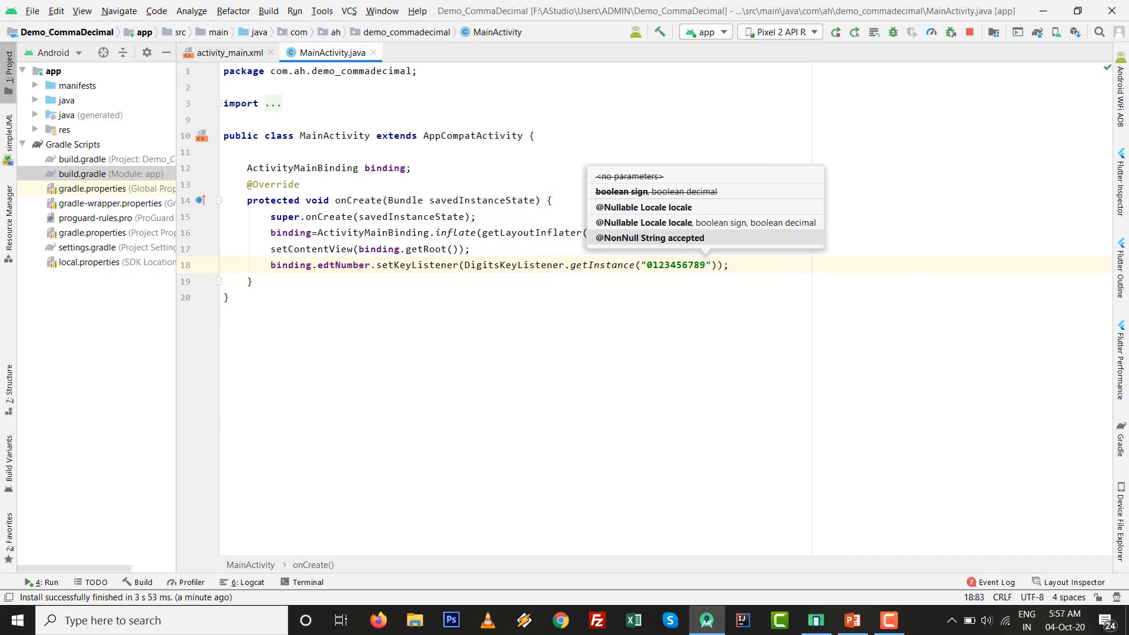
{"action": "type", "text": ",."}
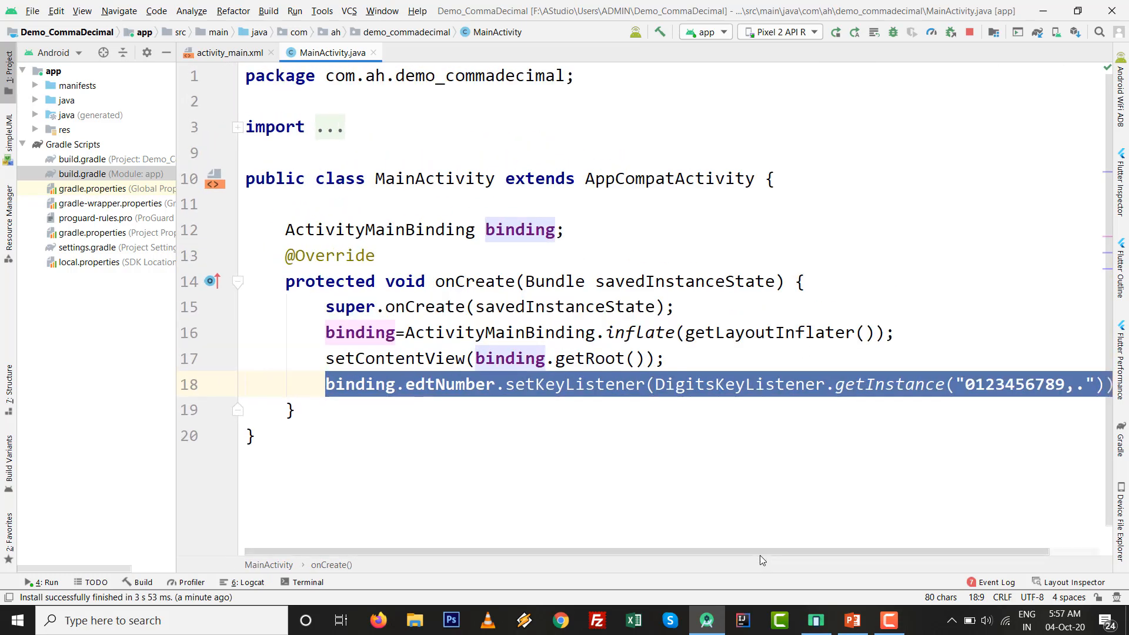
{"action": "scroll", "scroll_direction": "right", "scroll_amount": 3}
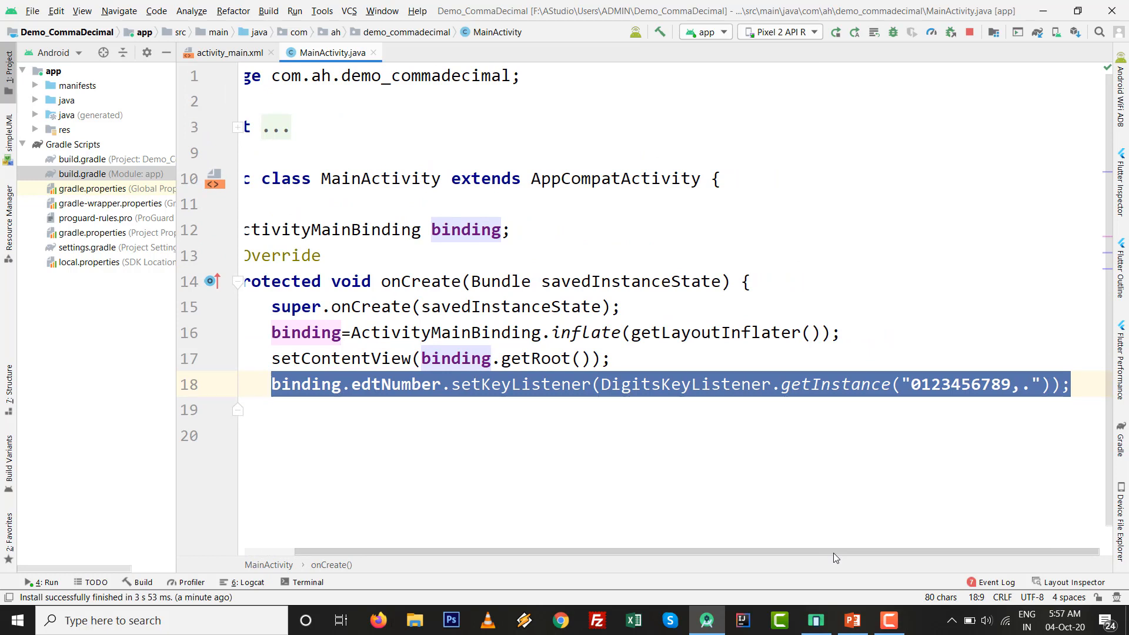
{"action": "mouse_move", "coordinate": [797, 418]}
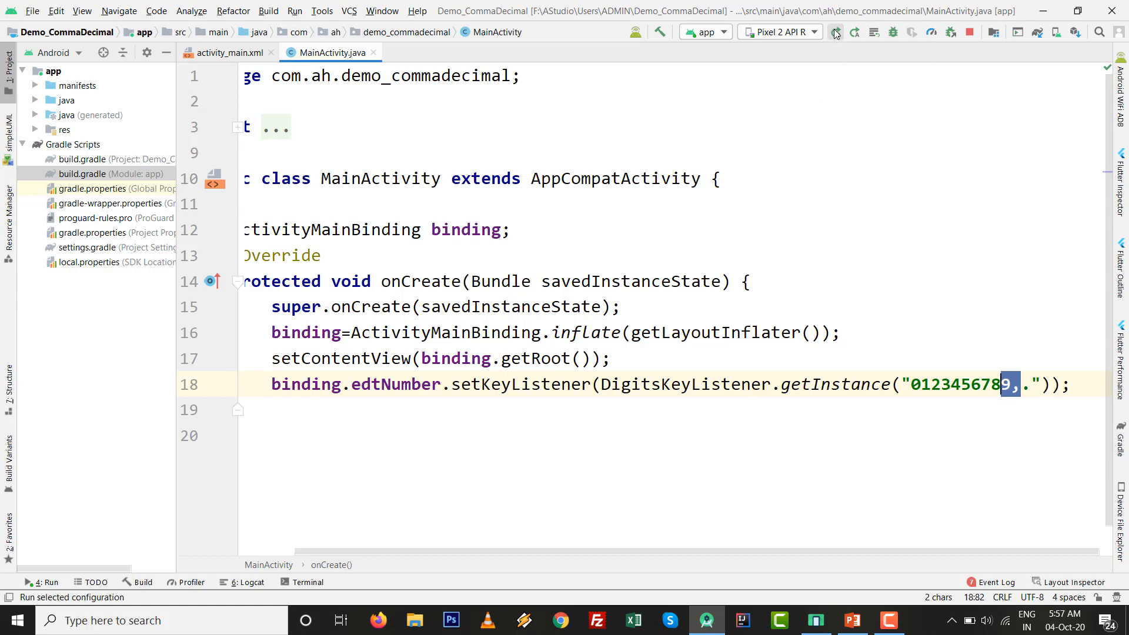
- Run the rebuilt app, type 98,78563 into the number field, then trim it to 98,7856
{"action": "left_click", "coordinate": [835, 32]}
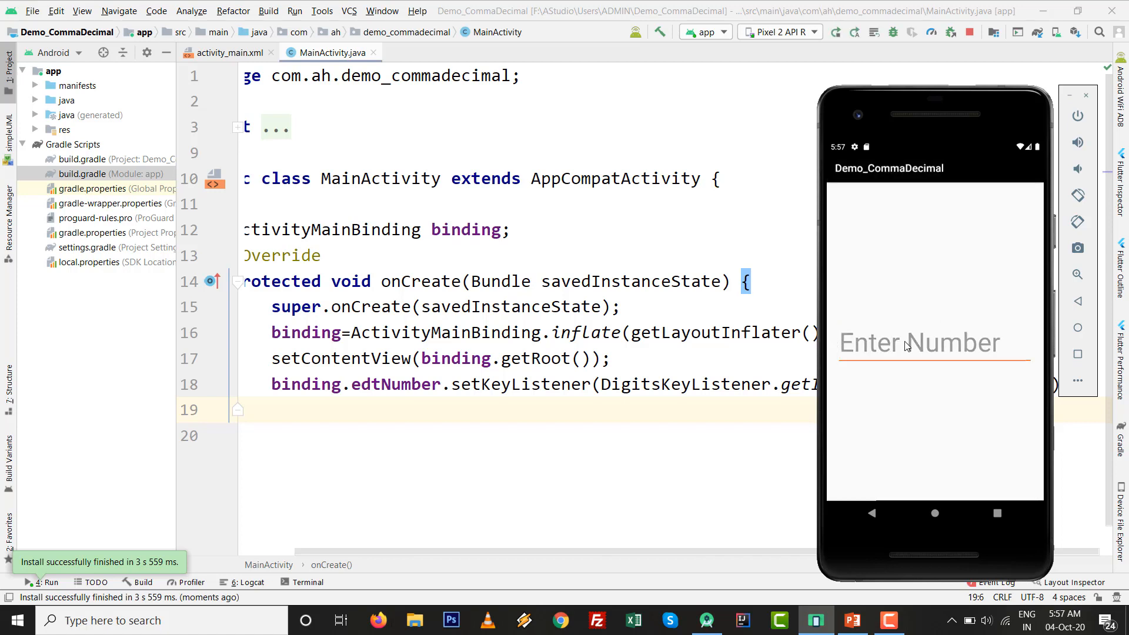
{"action": "left_click", "coordinate": [933, 342]}
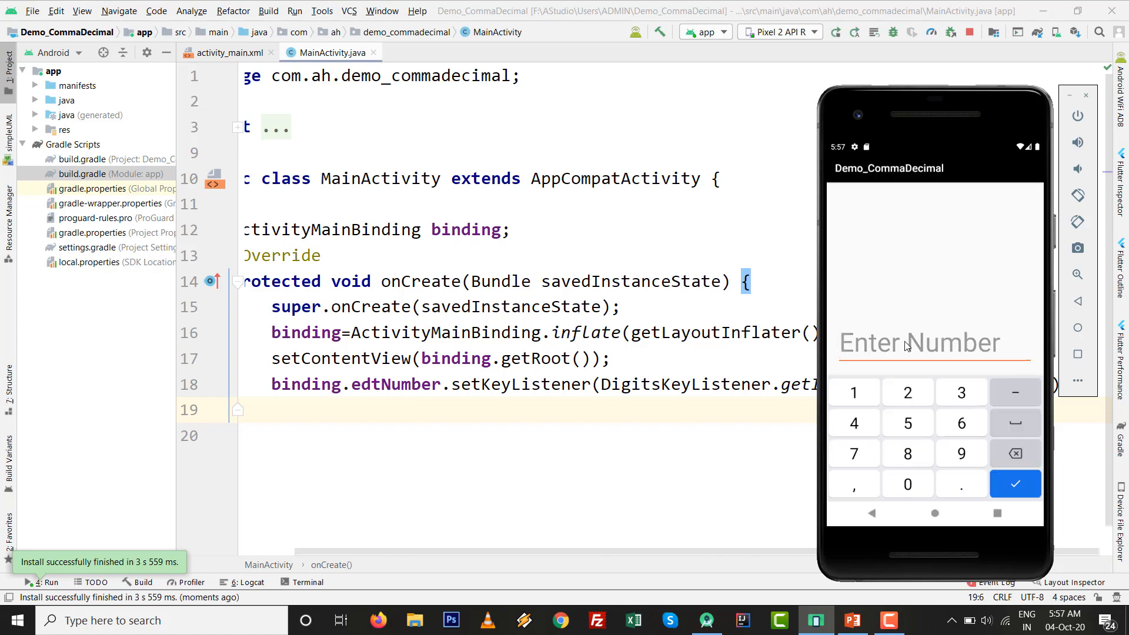
{"action": "left_click", "coordinate": [961, 454]}
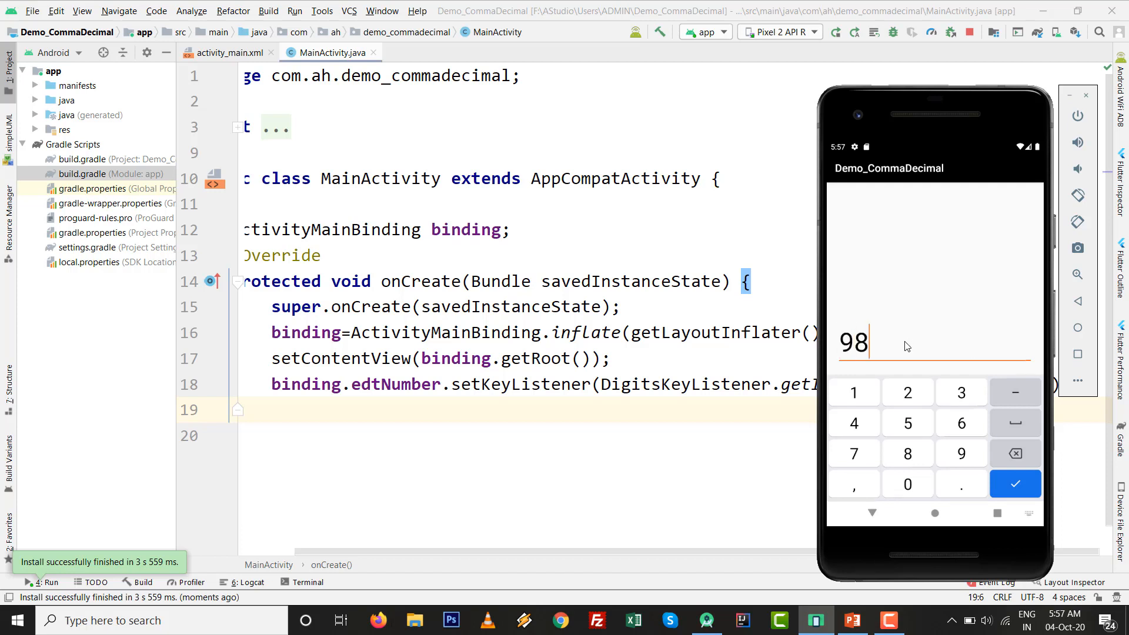
{"action": "left_click", "coordinate": [853, 483]}
{"action": "type", "text": ",78563"}
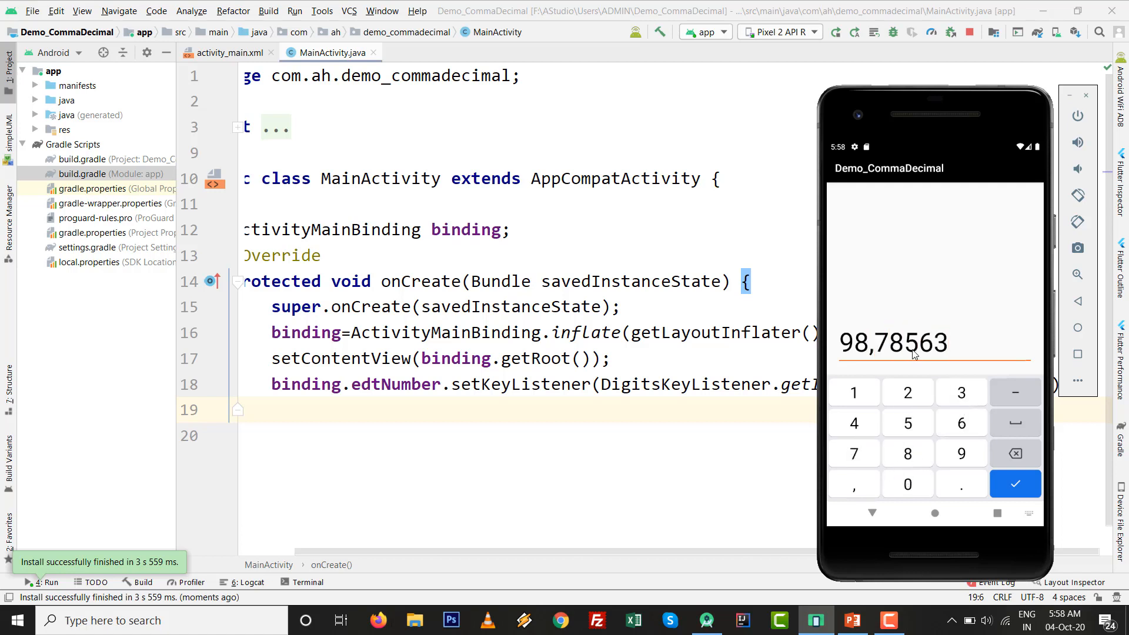
{"action": "left_click", "coordinate": [1016, 453]}
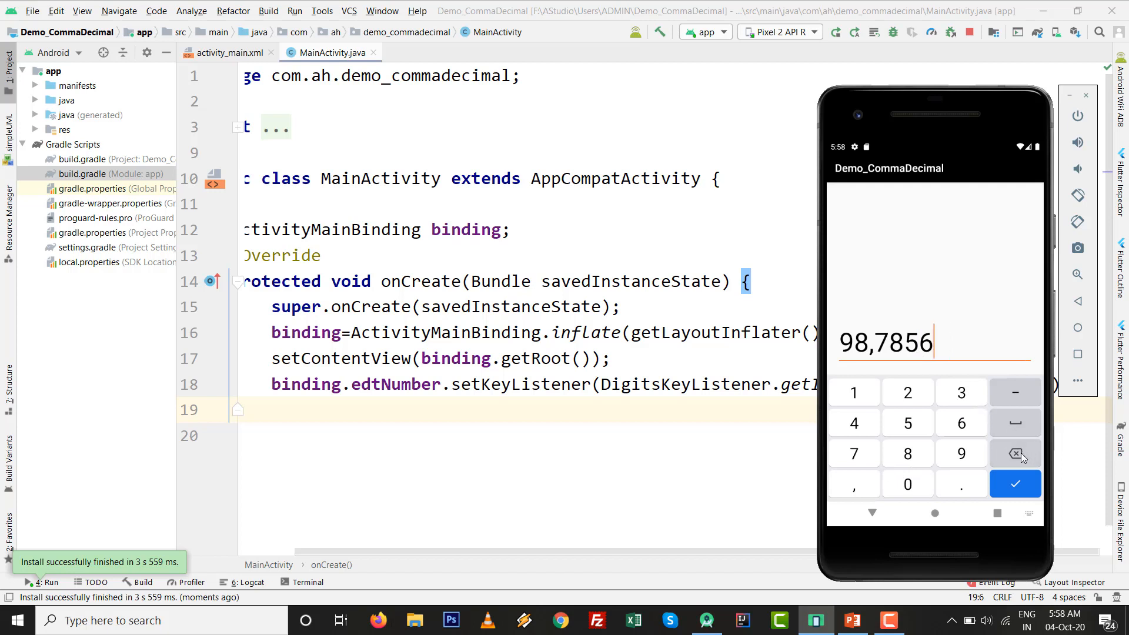
{"action": "left_click", "coordinate": [1015, 454]}
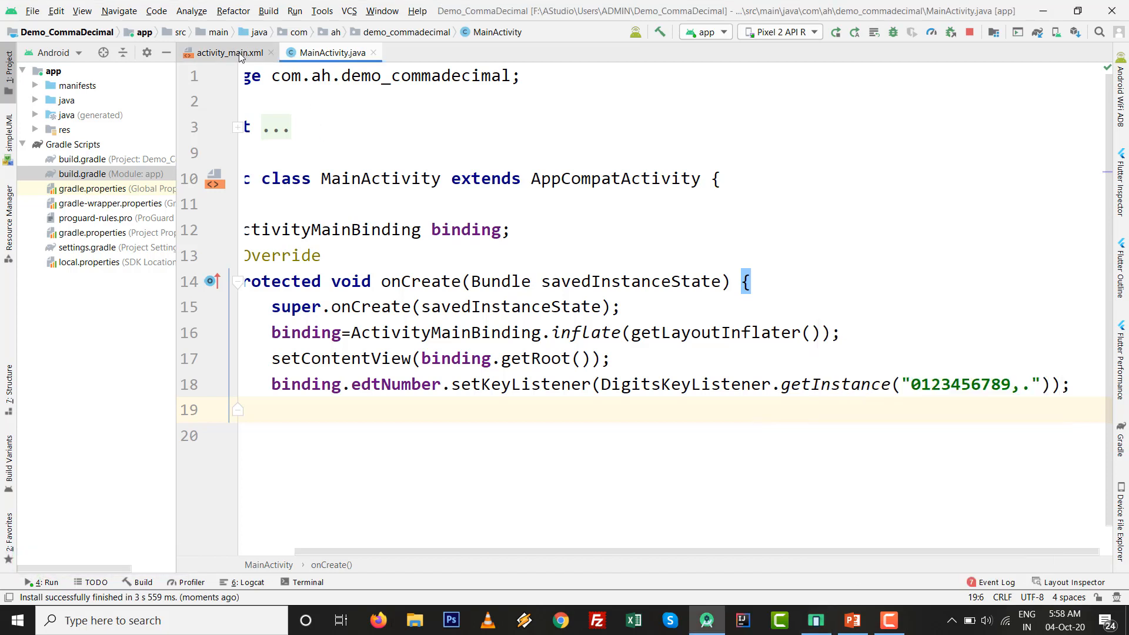
- Add android:gravity="right" to the EditText, rerun, and type 98, to check right alignment
{"action": "left_click", "coordinate": [229, 51]}
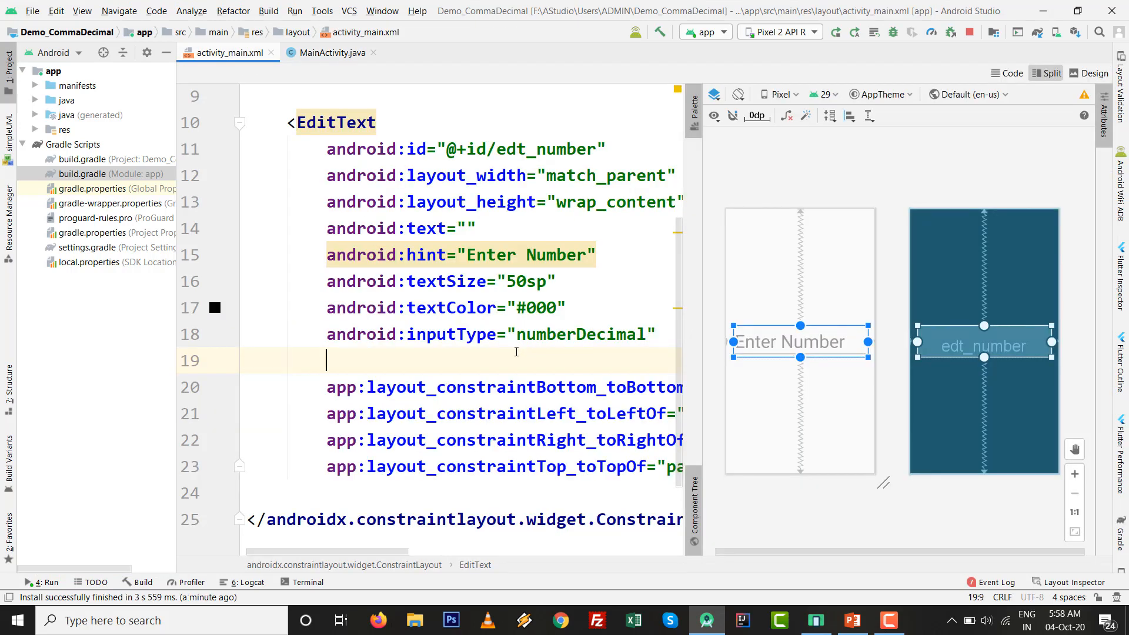
{"action": "type", "text": "android:gravity=\"right"}
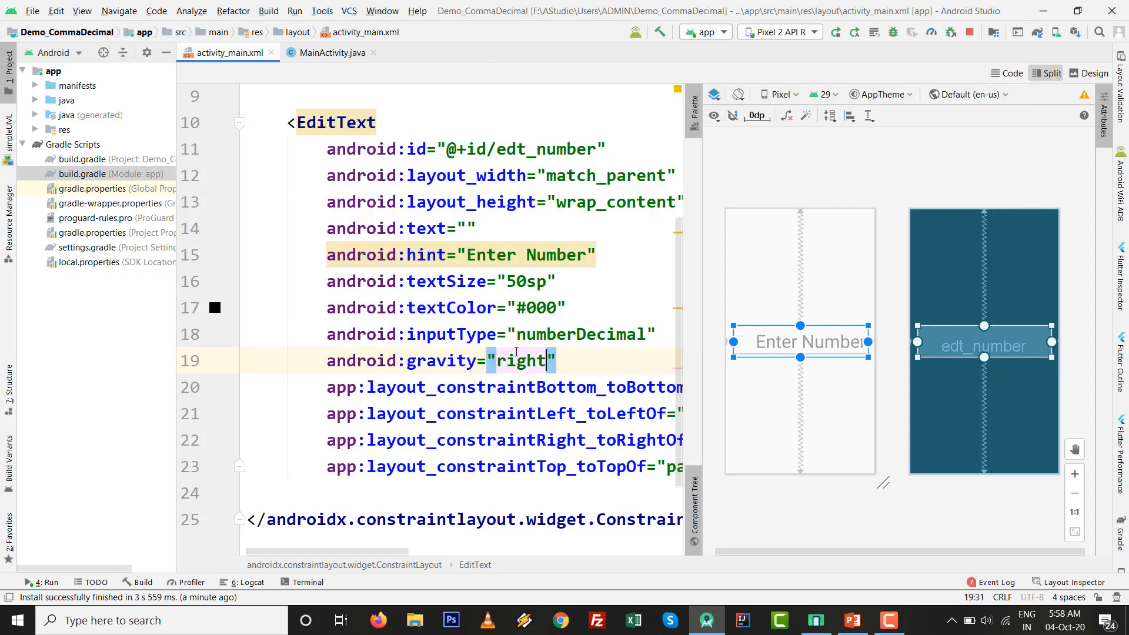
{"action": "left_click", "coordinate": [834, 32]}
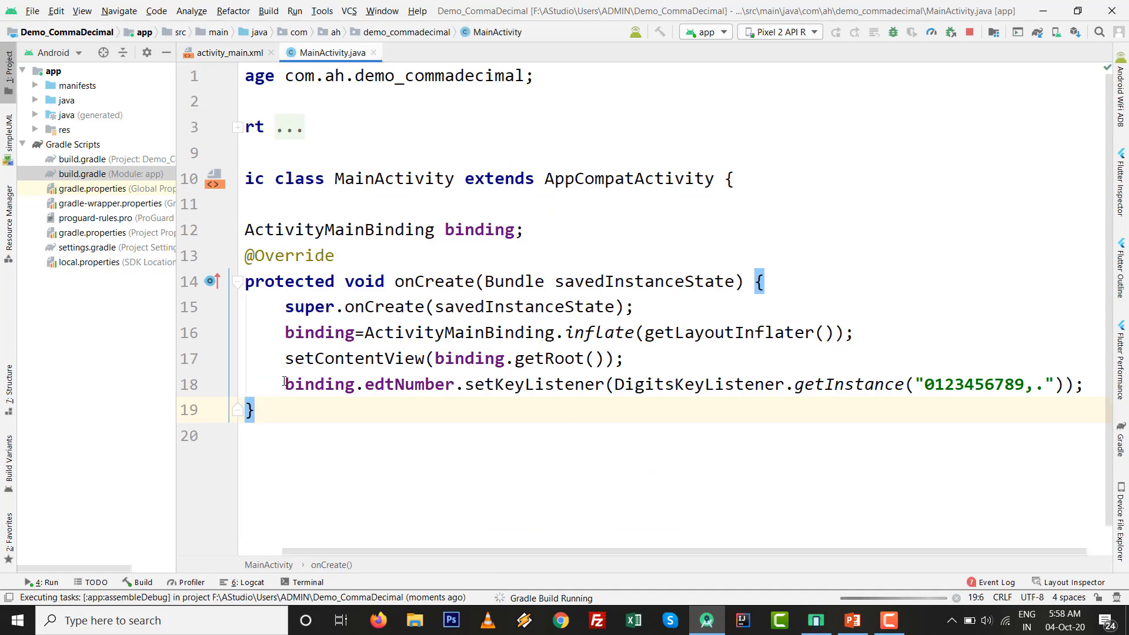
{"action": "mouse_move", "coordinate": [788, 431]}
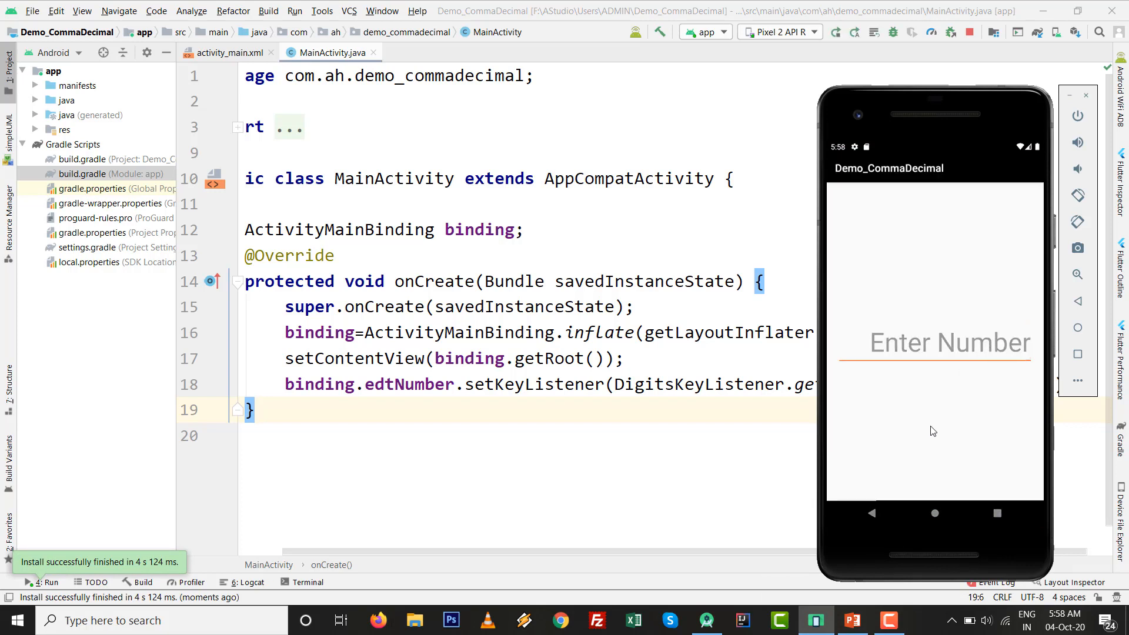
{"action": "left_click", "coordinate": [936, 343]}
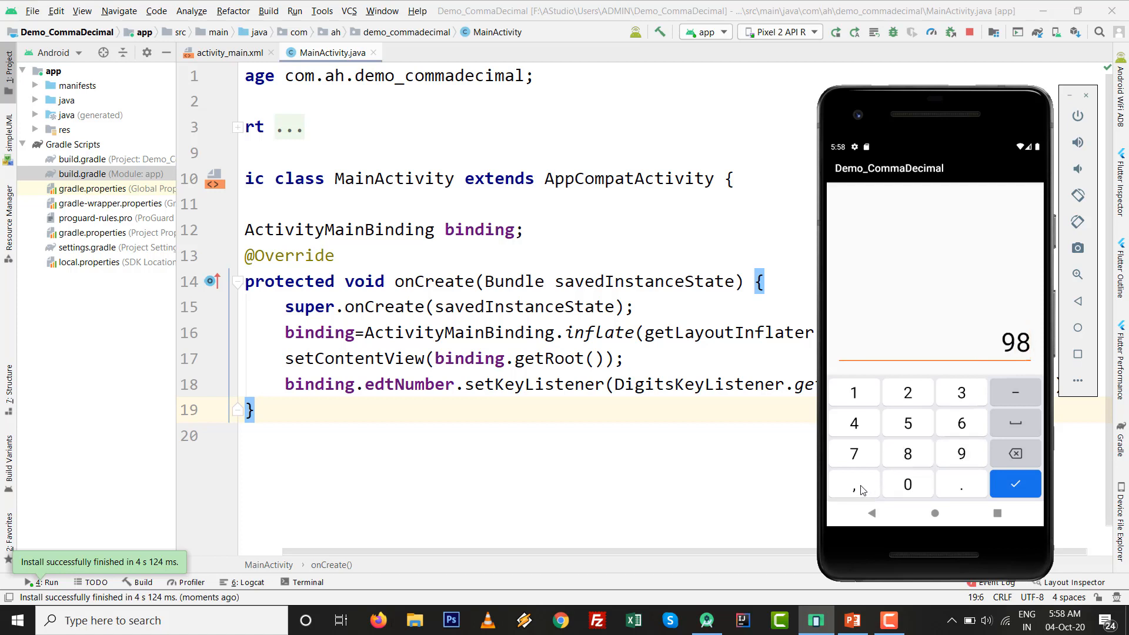
{"action": "left_click", "coordinate": [854, 484]}
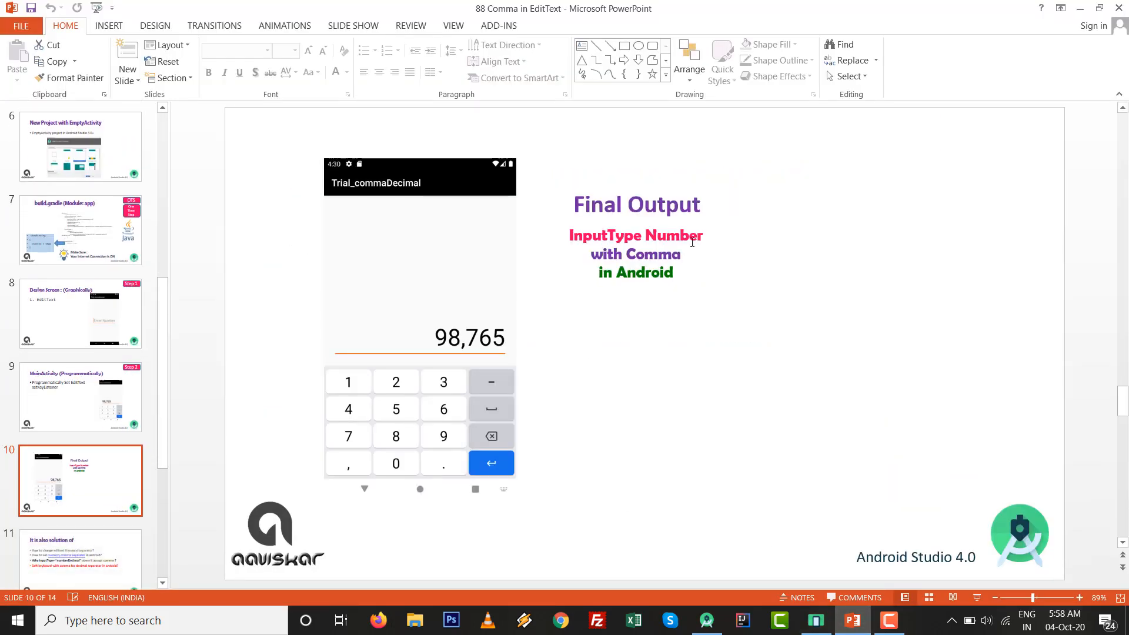
{"action": "mouse_move", "coordinate": [65, 568]}
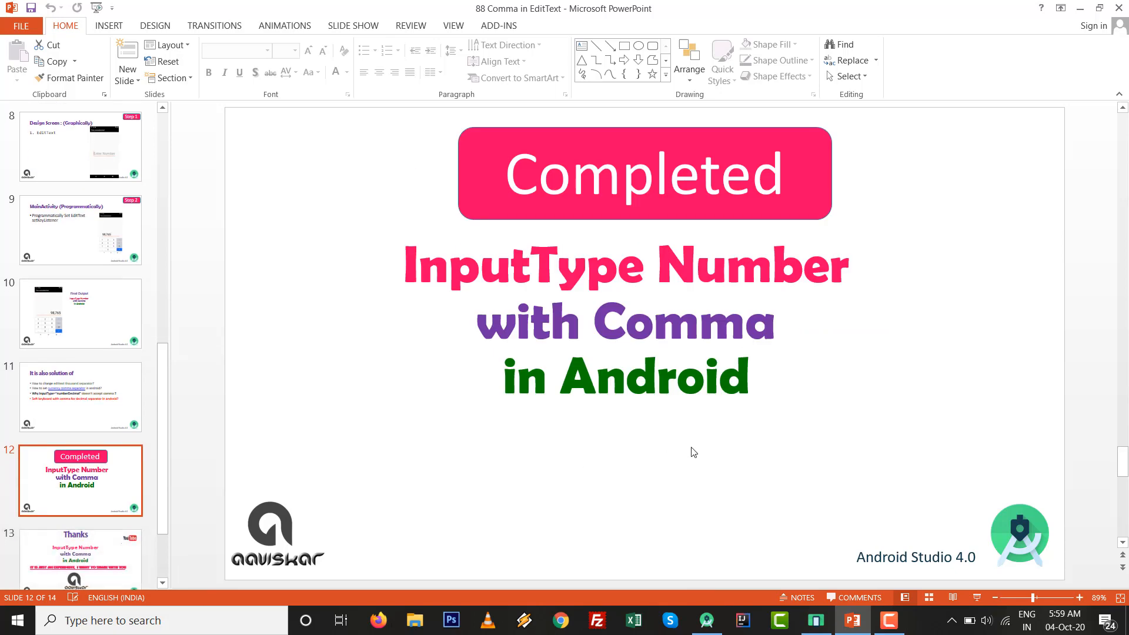
{"action": "mouse_move", "coordinate": [57, 561]}
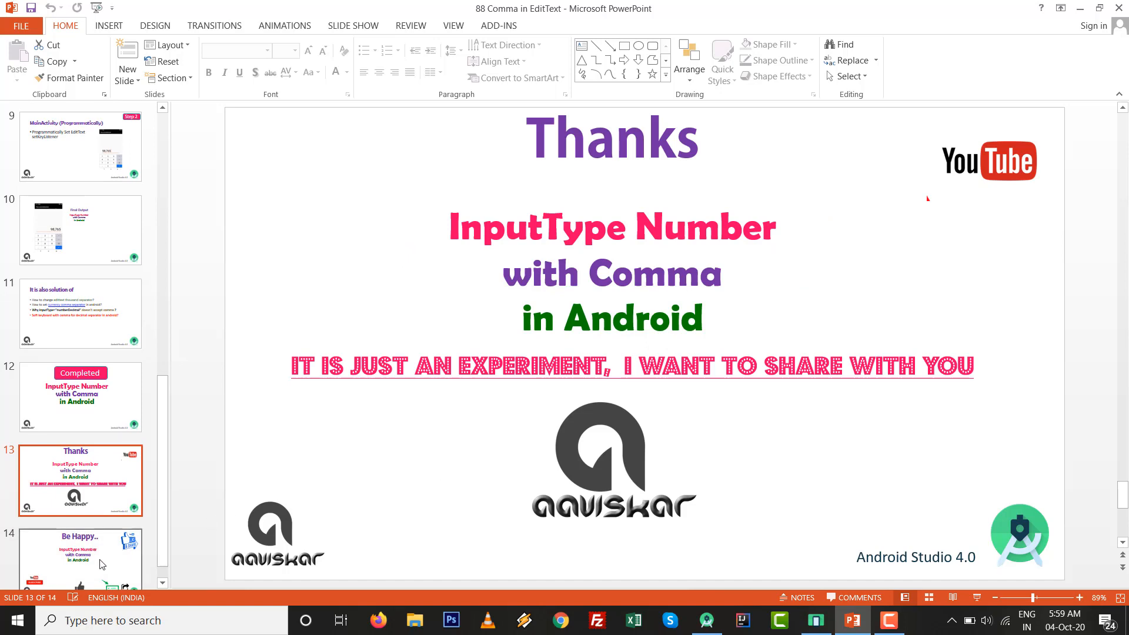
- Jump to slide 14, Be Happy, from the thumbnail pane
{"action": "left_click", "coordinate": [80, 536]}
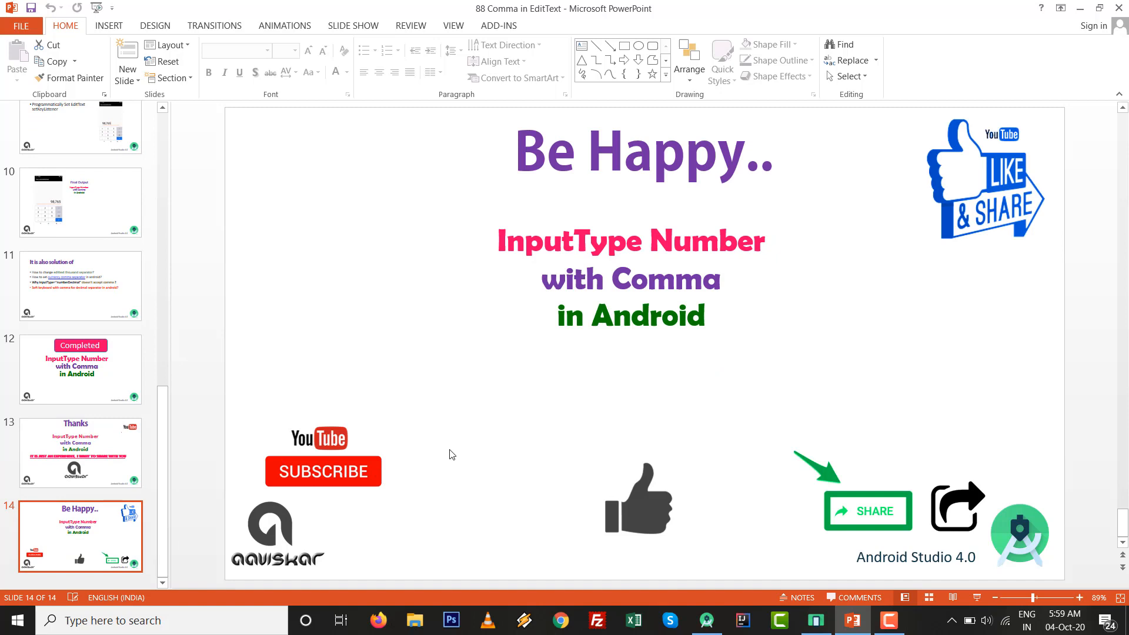